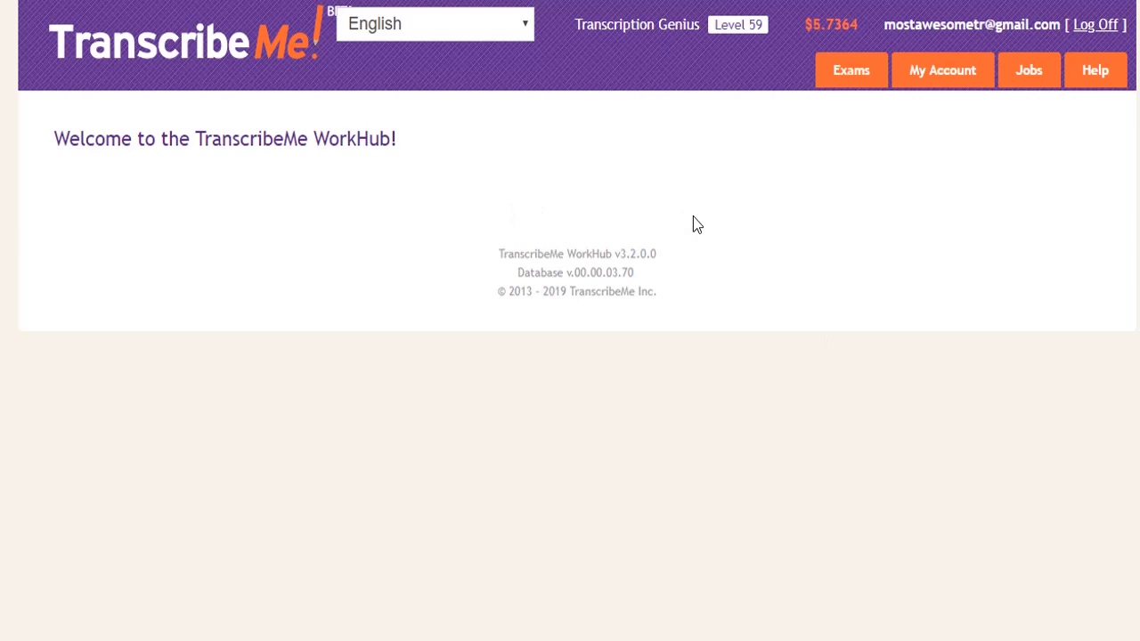
mouse_move(680, 200)
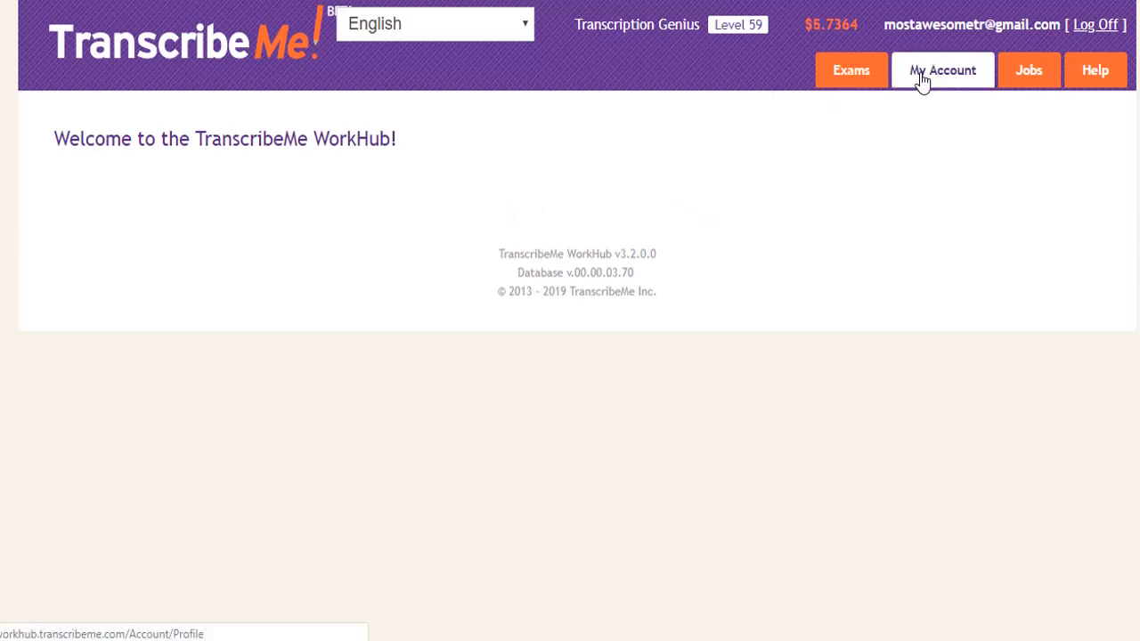
- Go to My Account to view the profile with name fields and English transcription languages
click(942, 69)
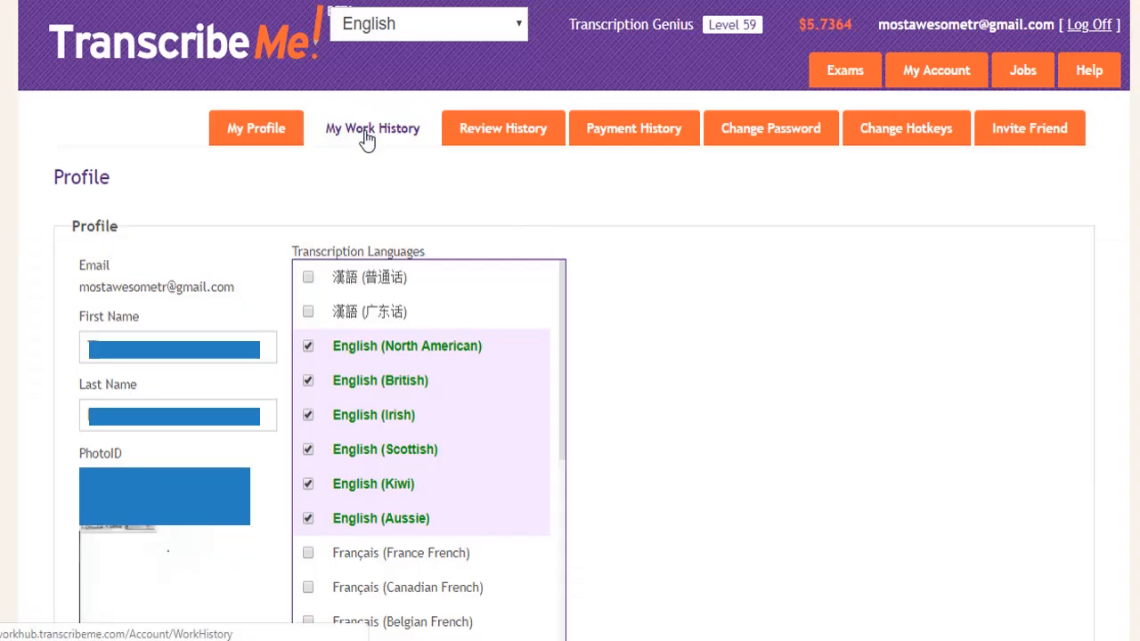
- Go to My Work History and view the $5.7364 balance summary, pay rates and rankings
click(372, 128)
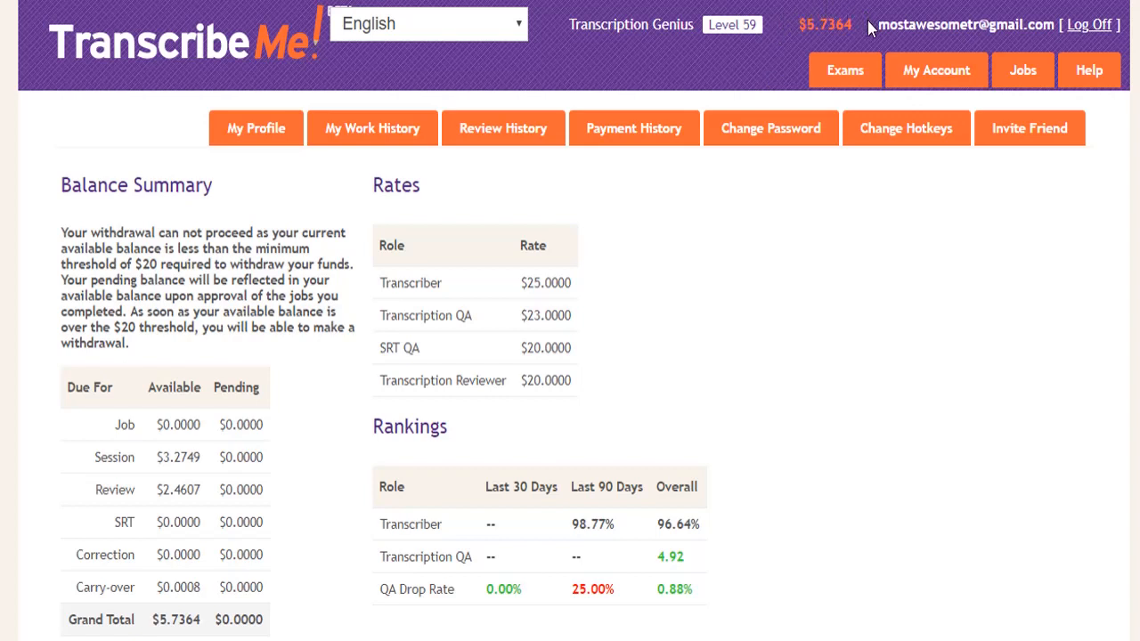
mouse_move(865, 27)
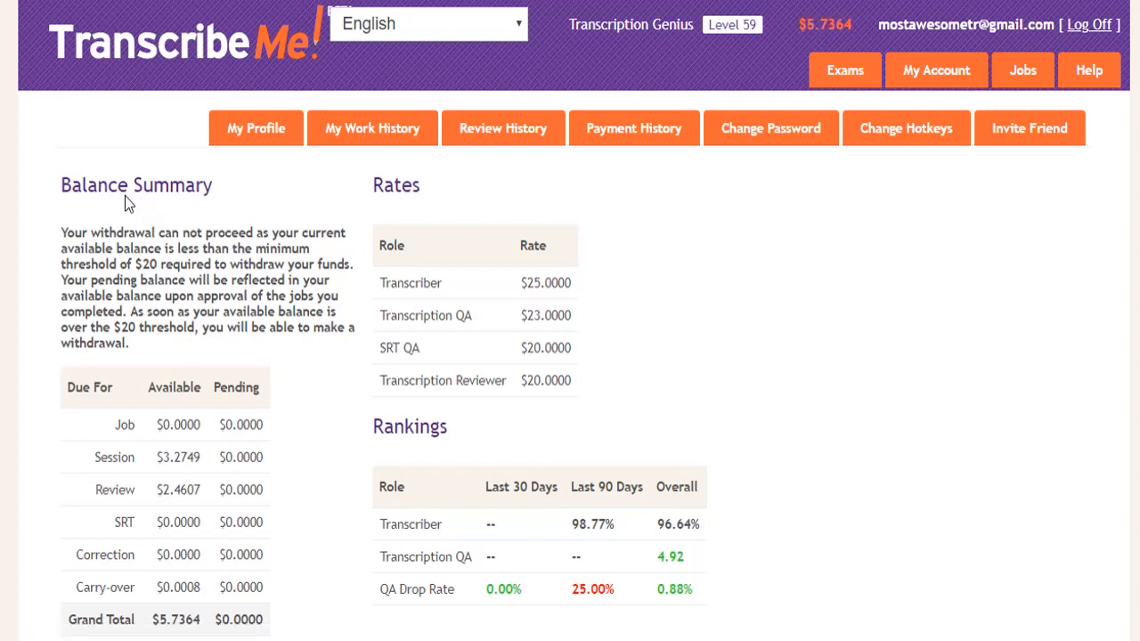
scroll(down, 3)
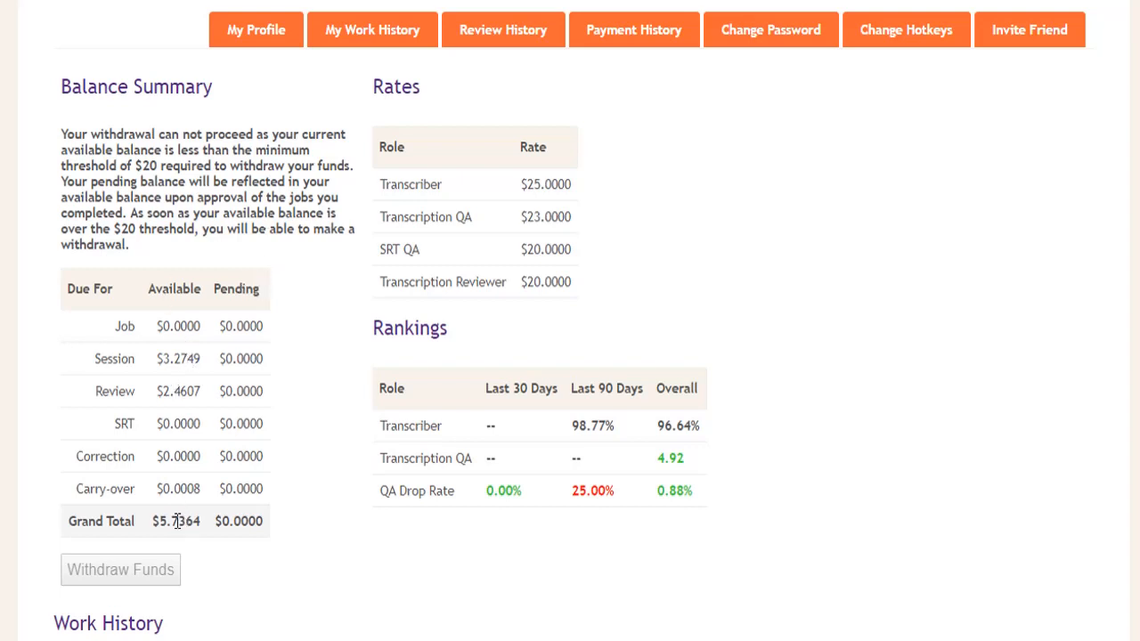
mouse_move(281, 474)
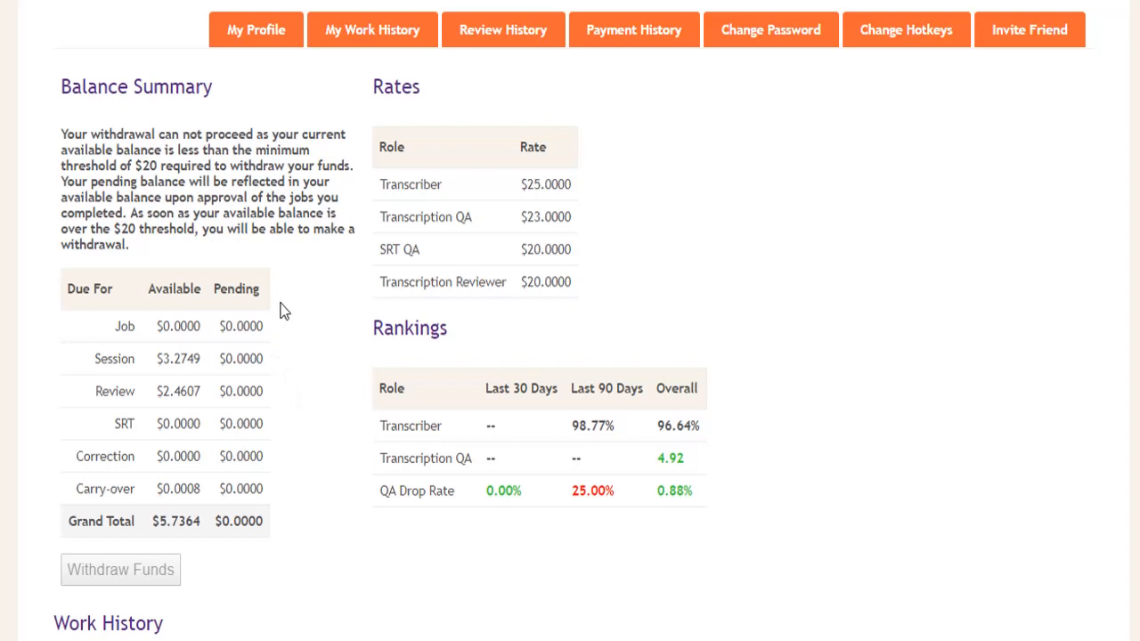
mouse_move(277, 307)
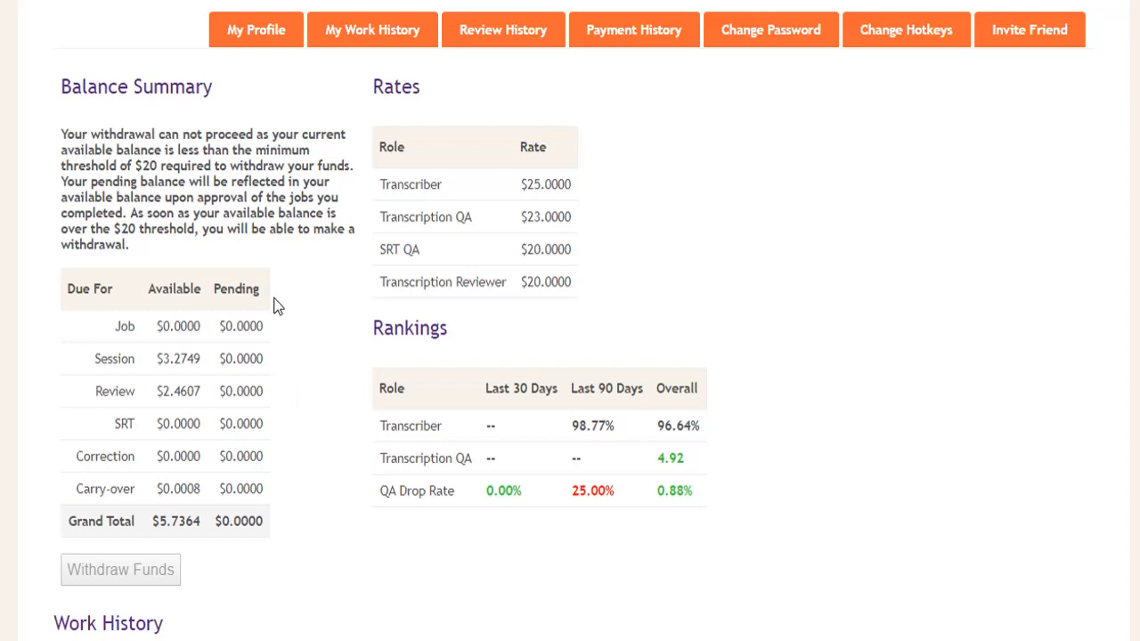
mouse_move(271, 400)
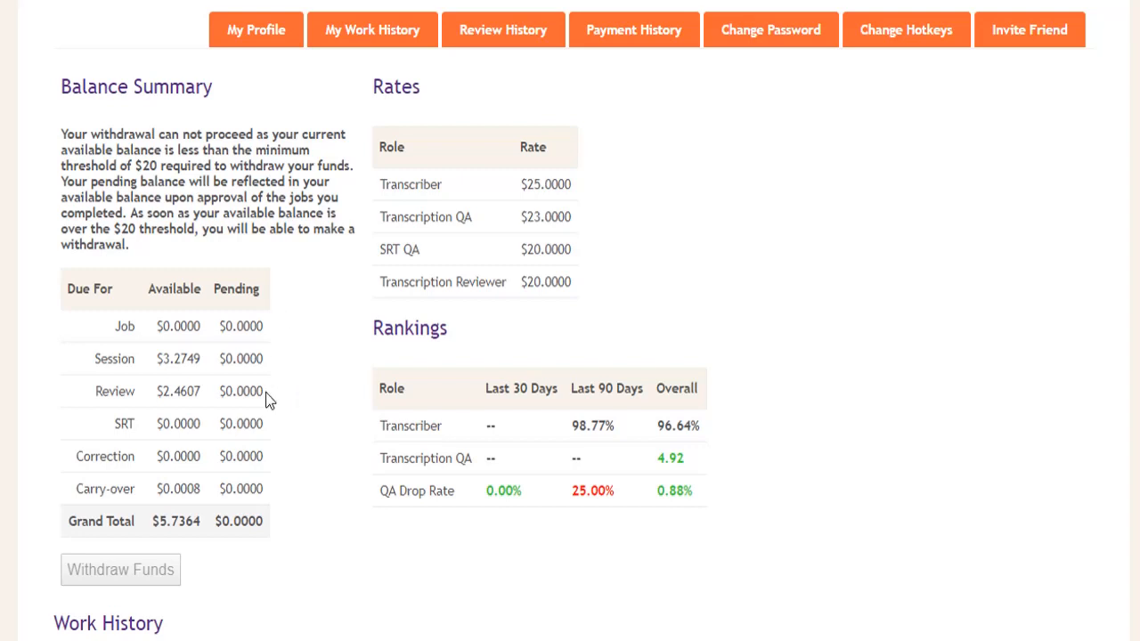
mouse_move(285, 434)
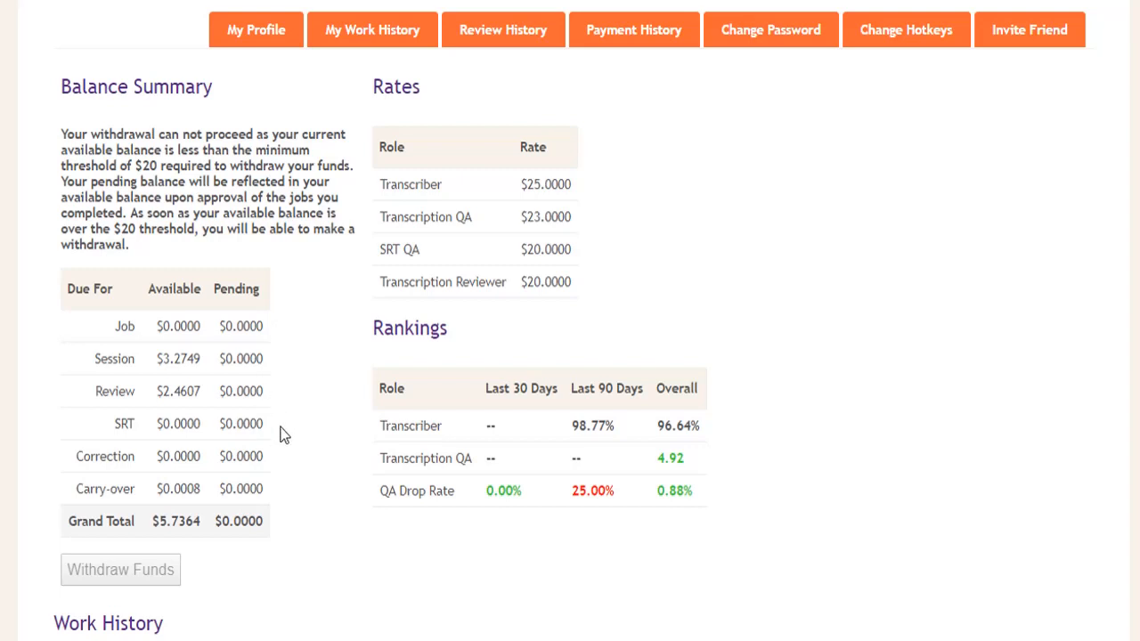
mouse_move(273, 533)
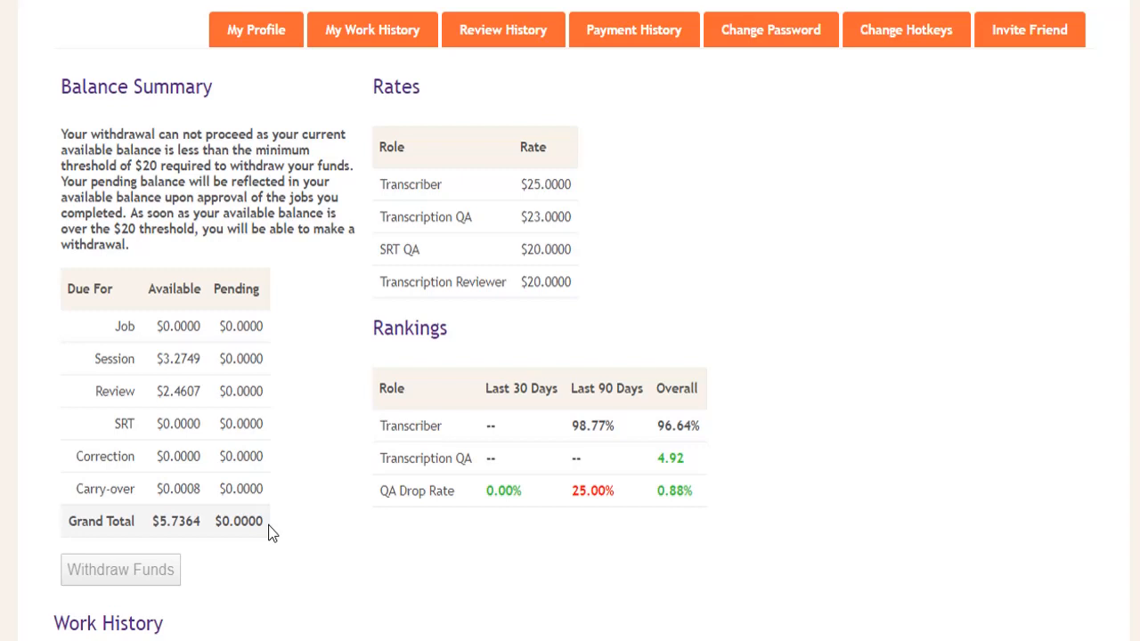
mouse_move(274, 535)
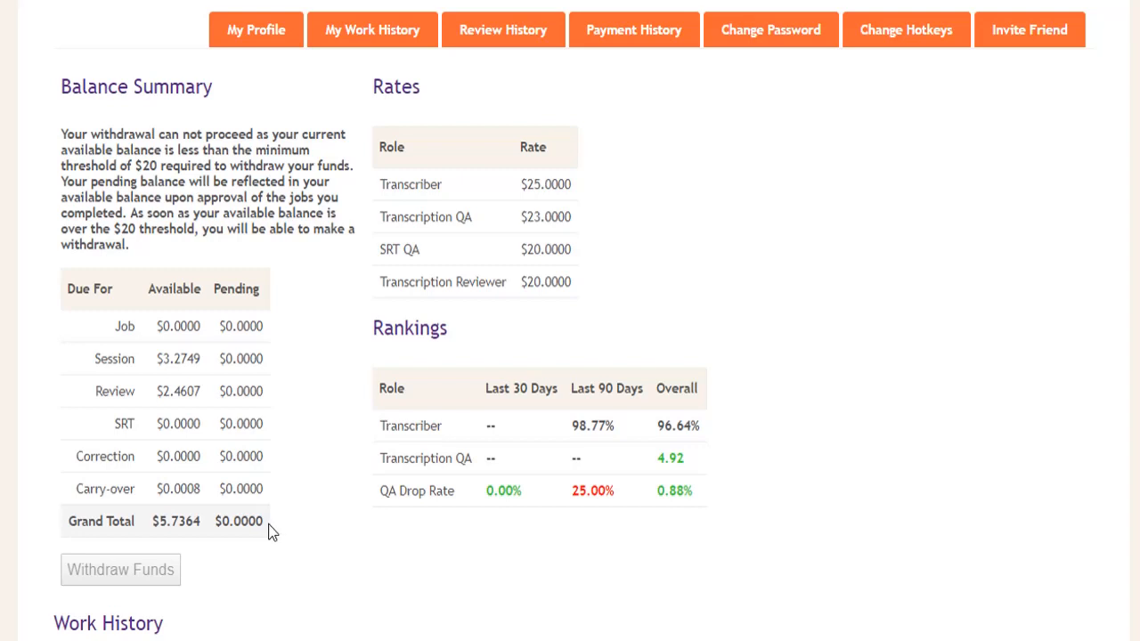
mouse_move(267, 535)
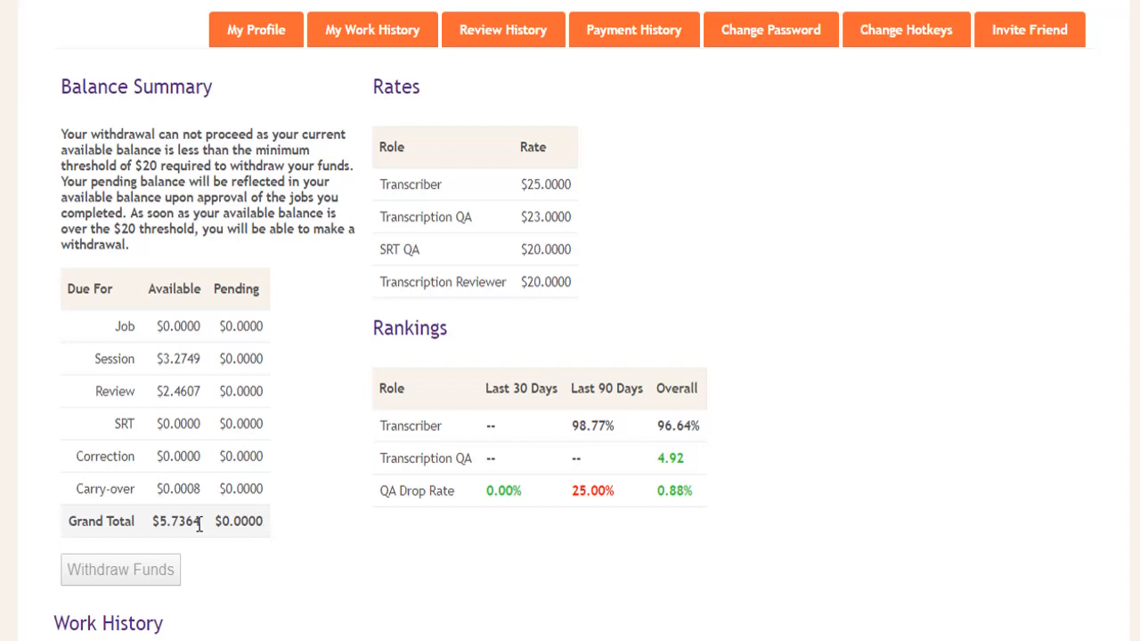
mouse_move(150, 523)
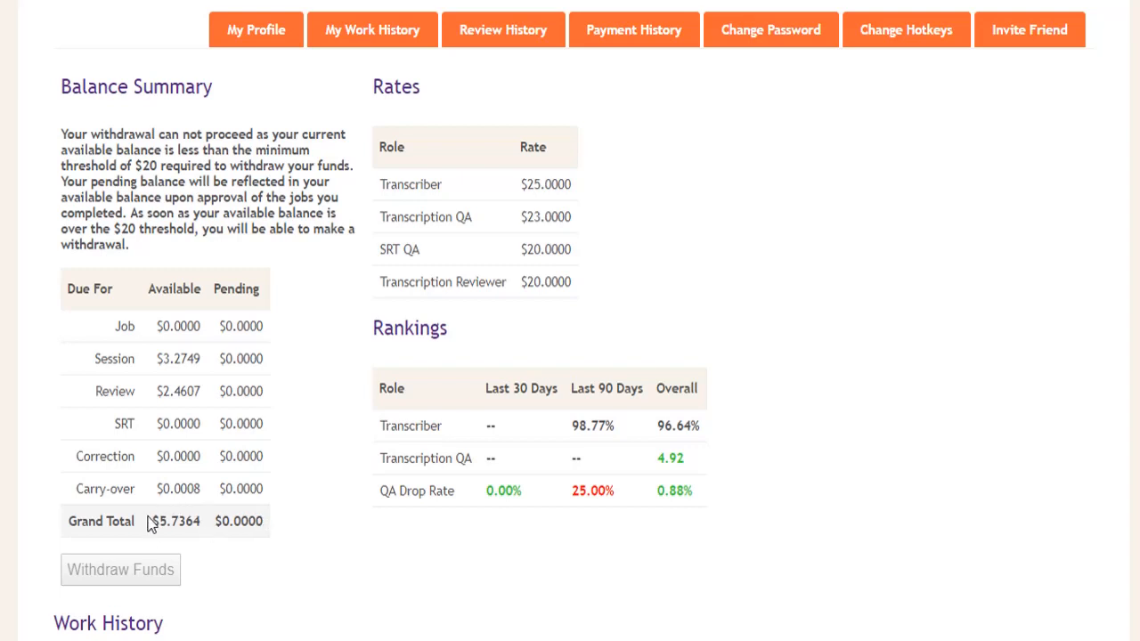
mouse_move(153, 518)
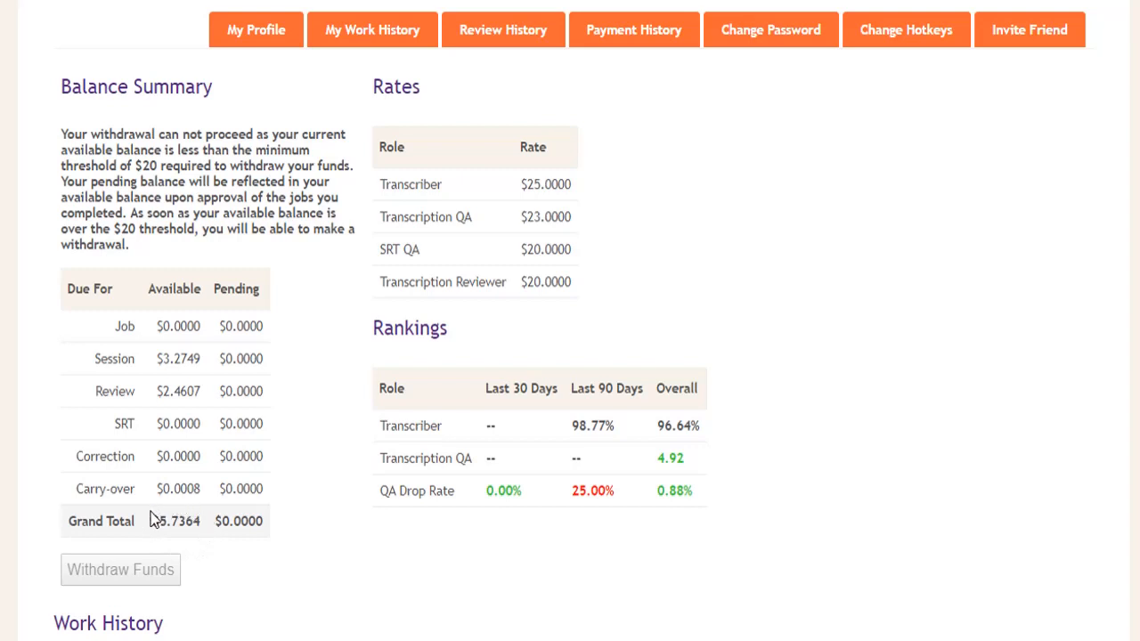
mouse_move(114, 581)
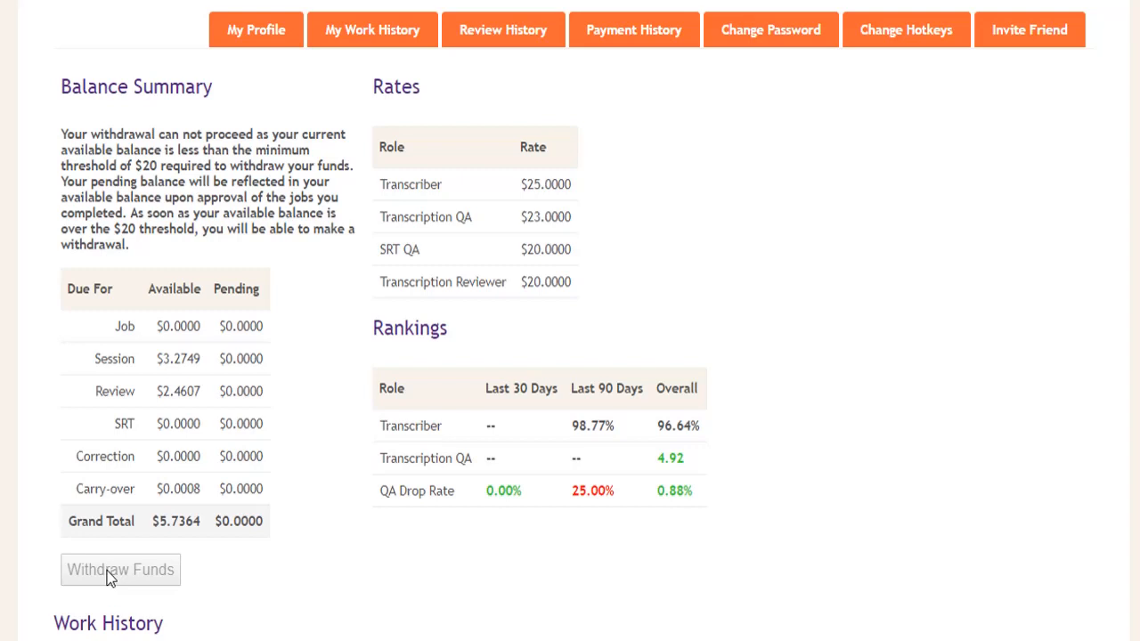
mouse_move(631, 210)
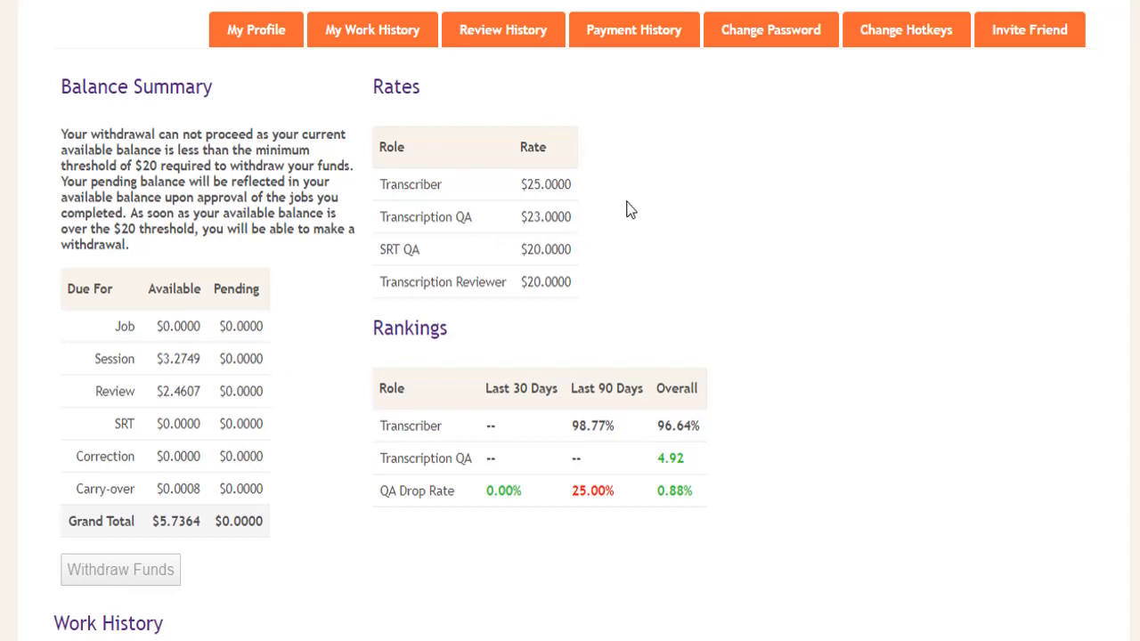
mouse_move(591, 178)
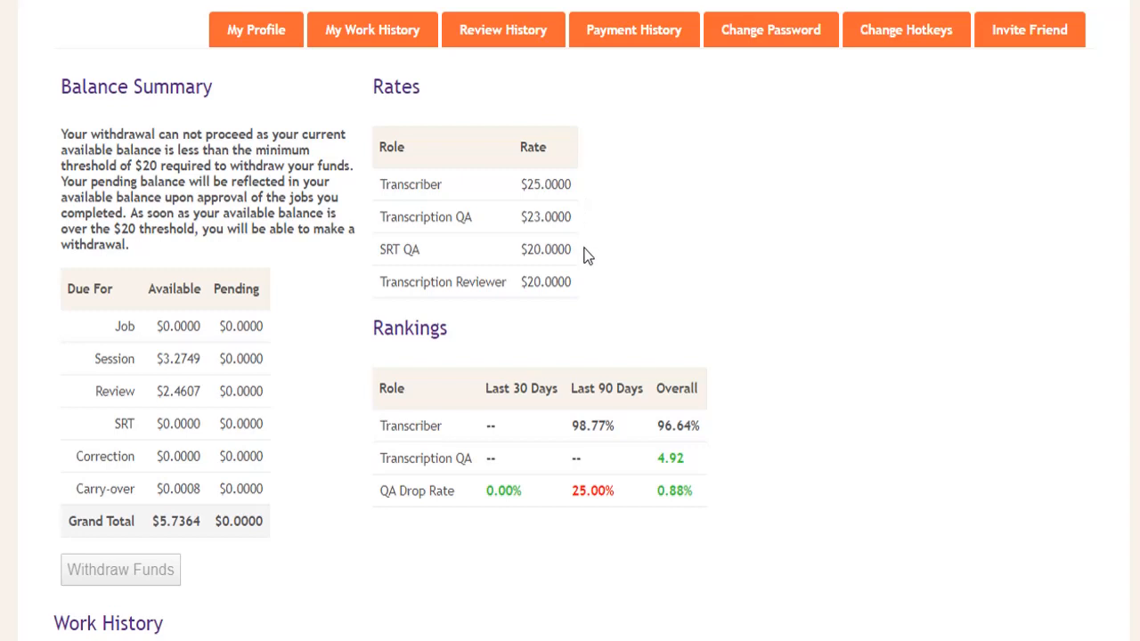
mouse_move(591, 292)
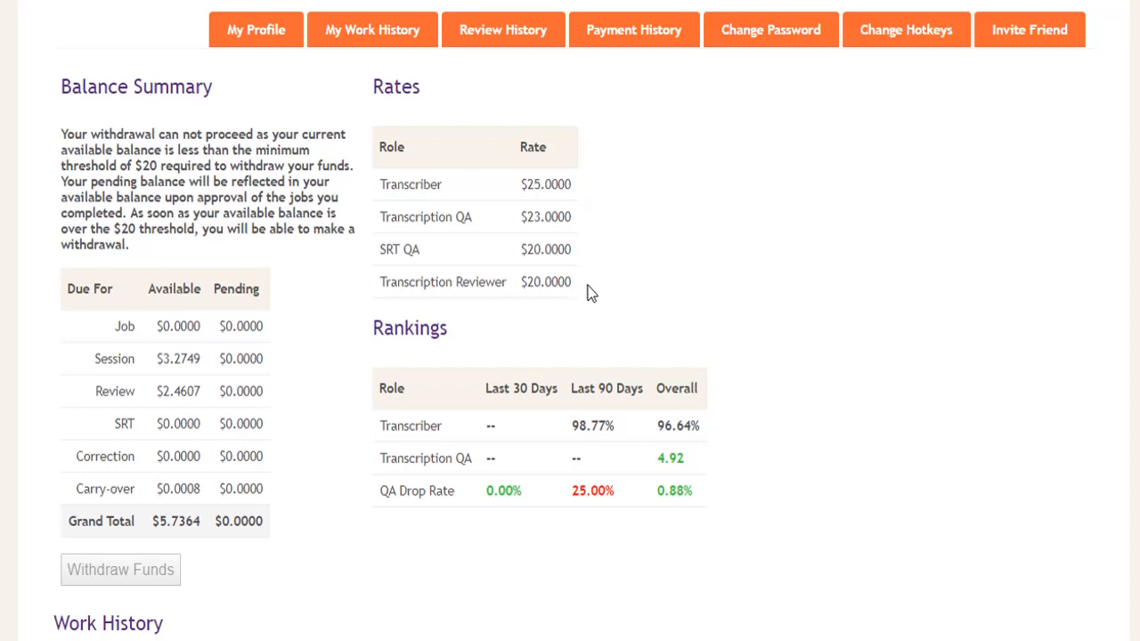
mouse_move(595, 183)
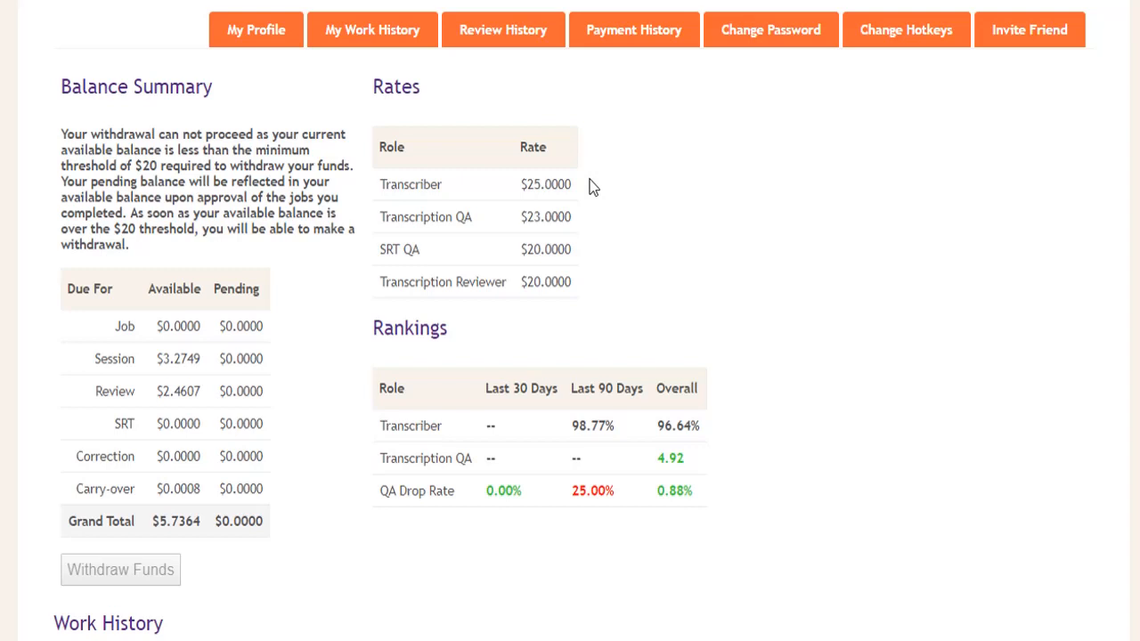
mouse_move(620, 178)
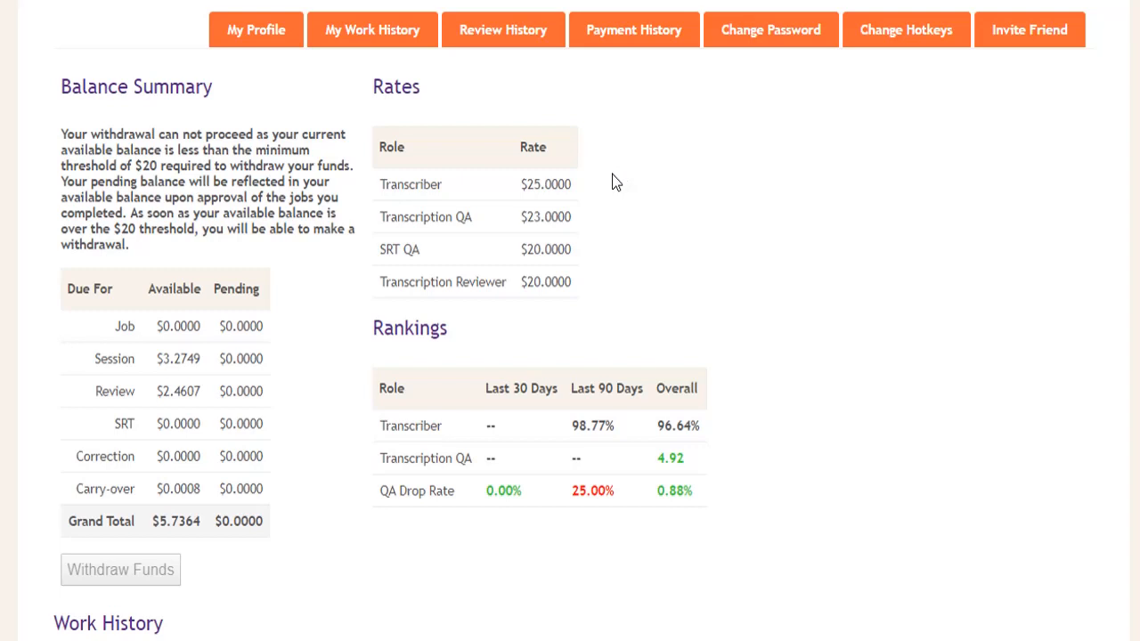
mouse_move(609, 192)
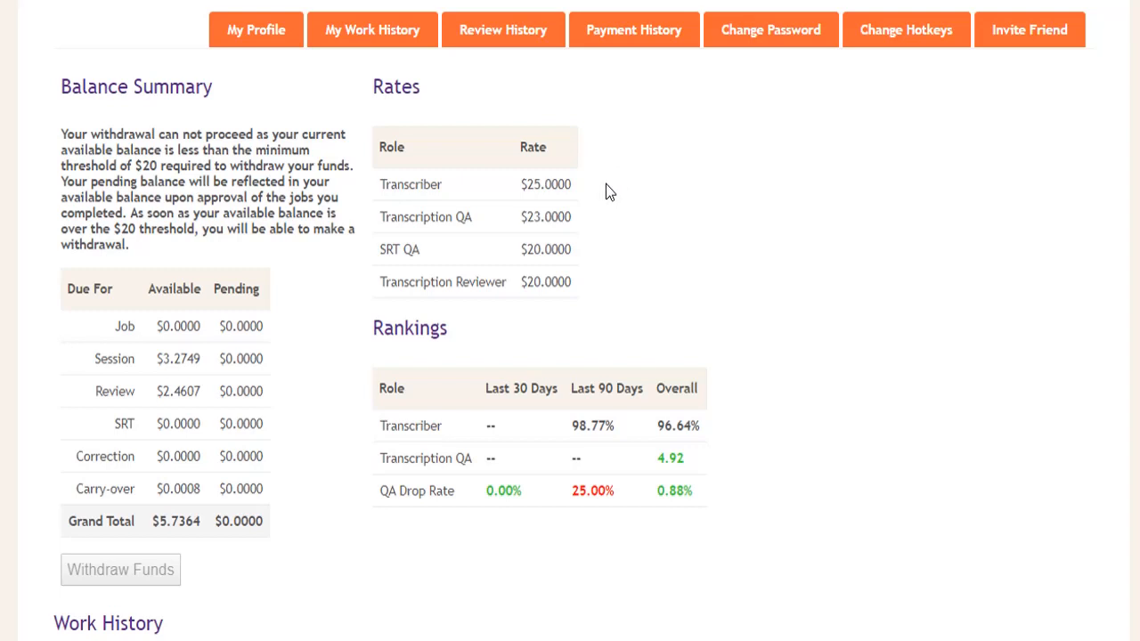
mouse_move(619, 220)
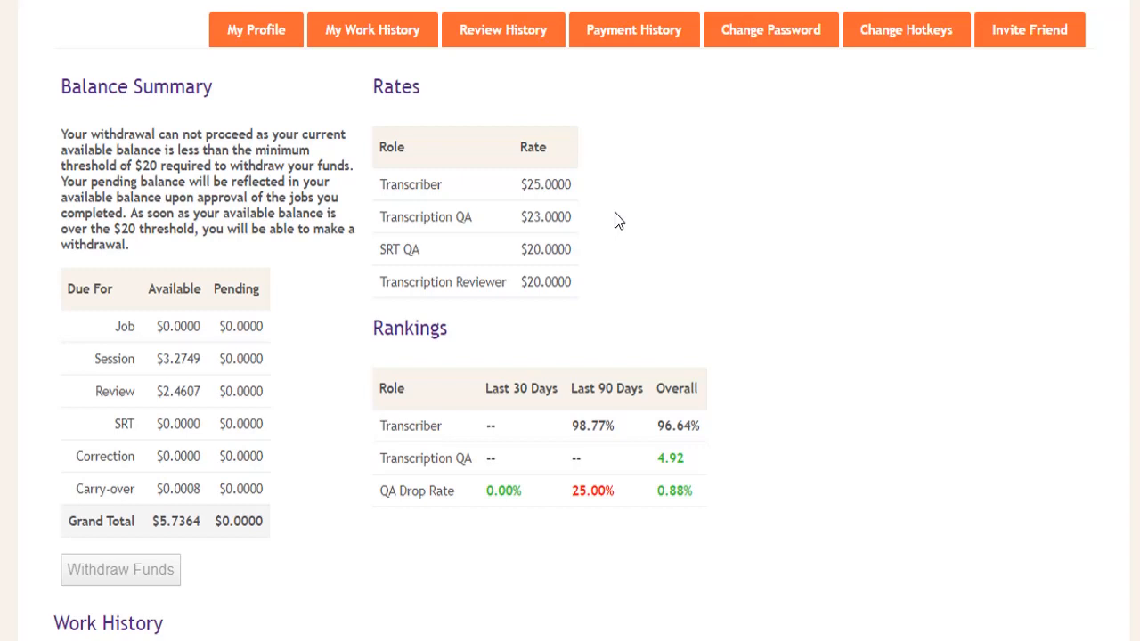
mouse_move(655, 246)
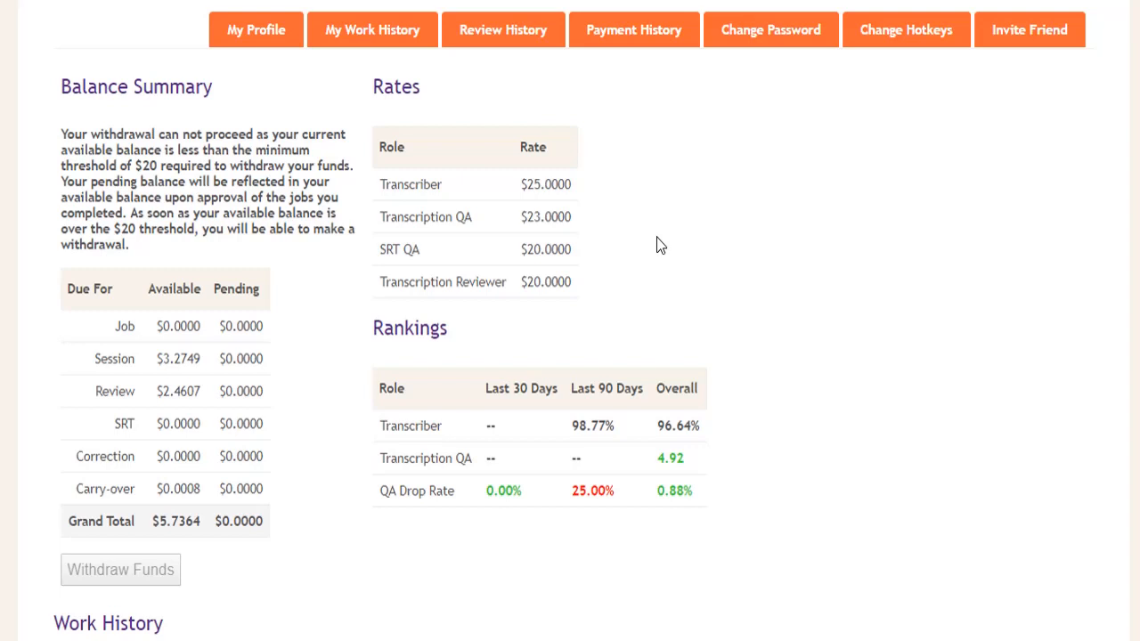
mouse_move(798, 270)
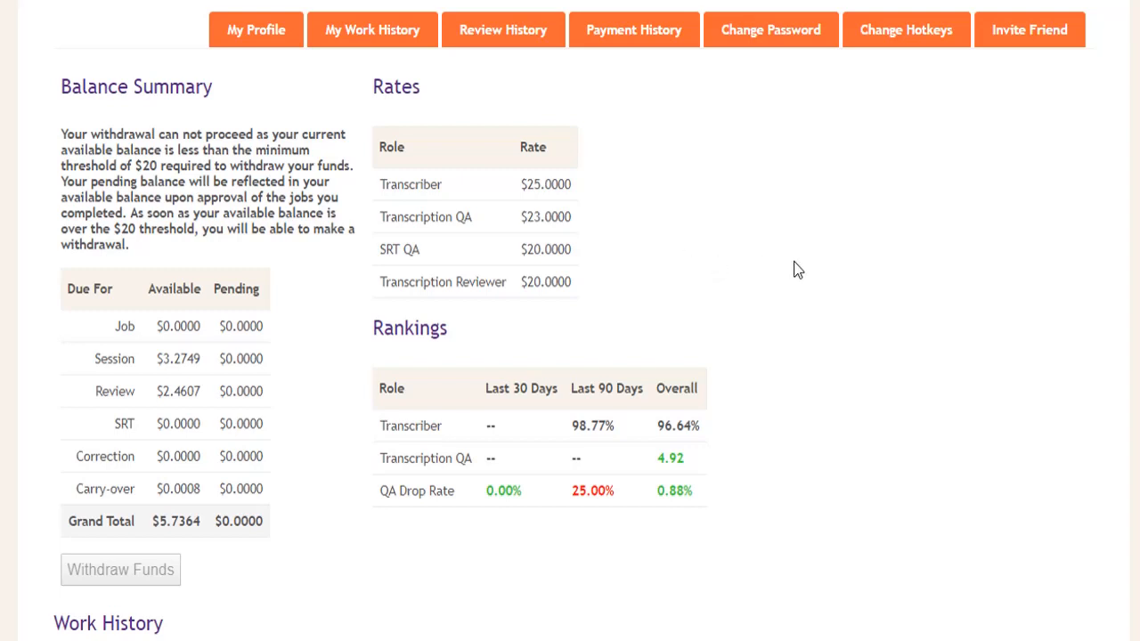
scroll(down, 3)
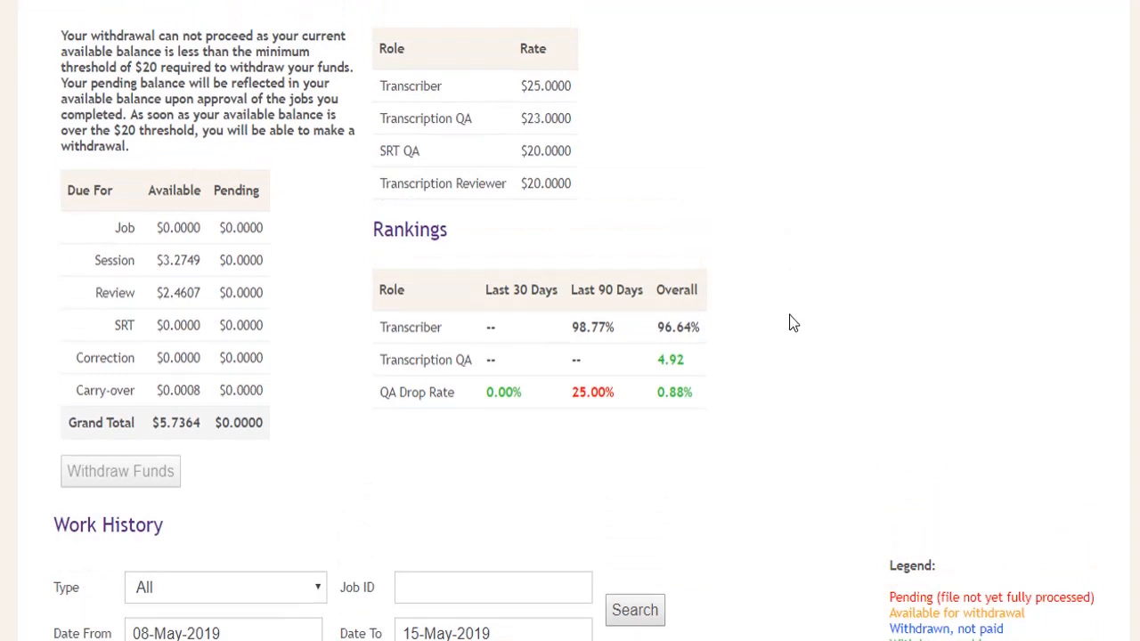
mouse_move(721, 328)
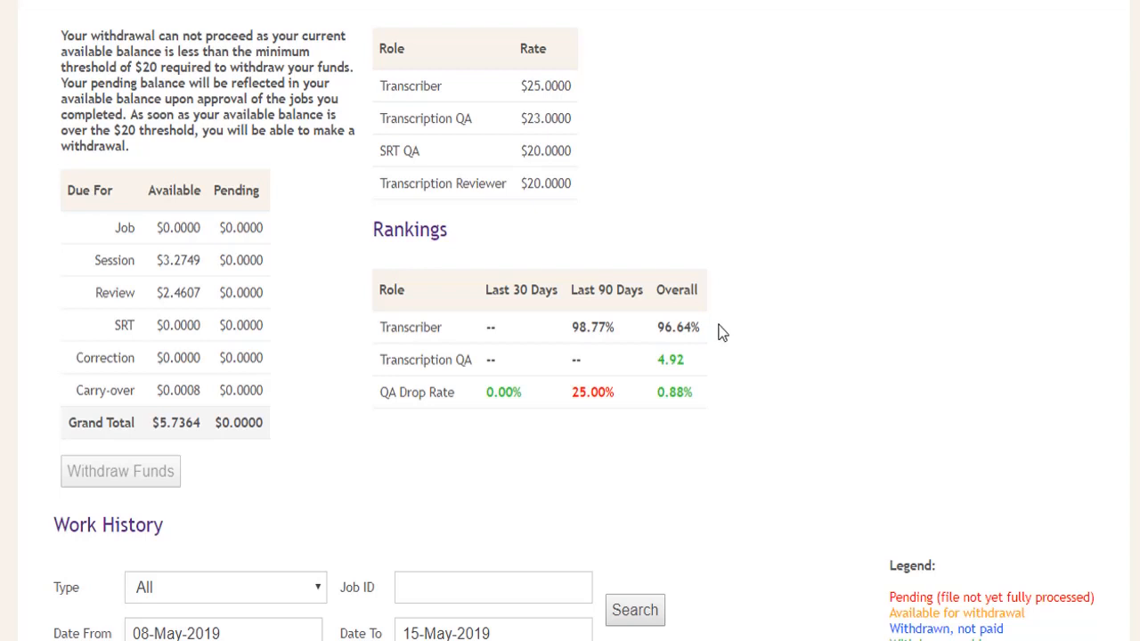
mouse_move(729, 324)
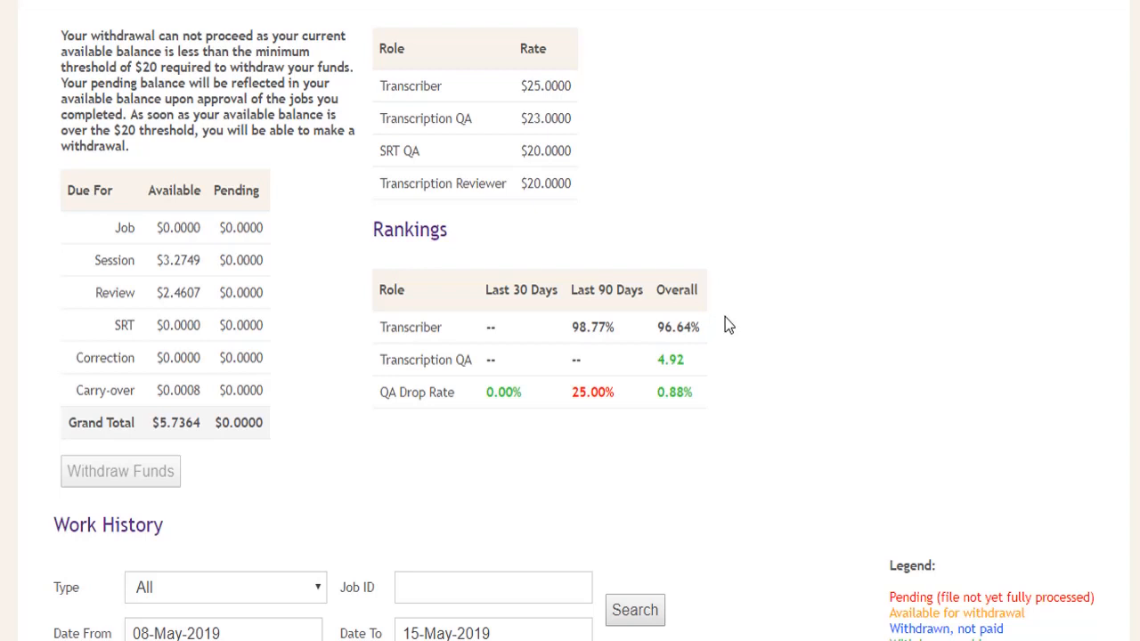
mouse_move(713, 373)
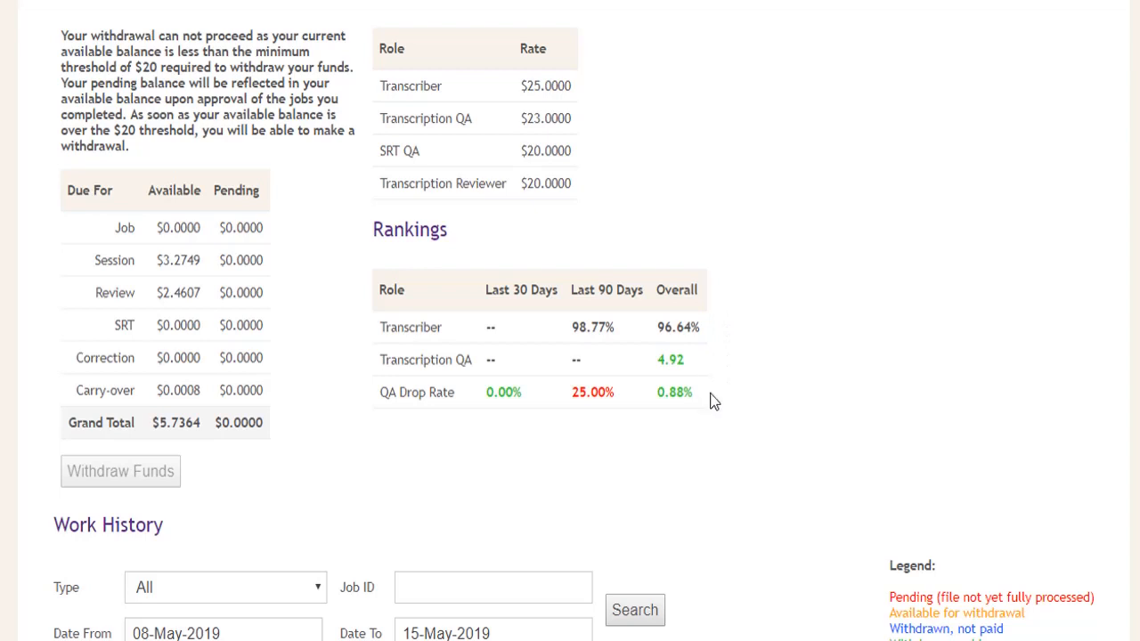
mouse_move(734, 406)
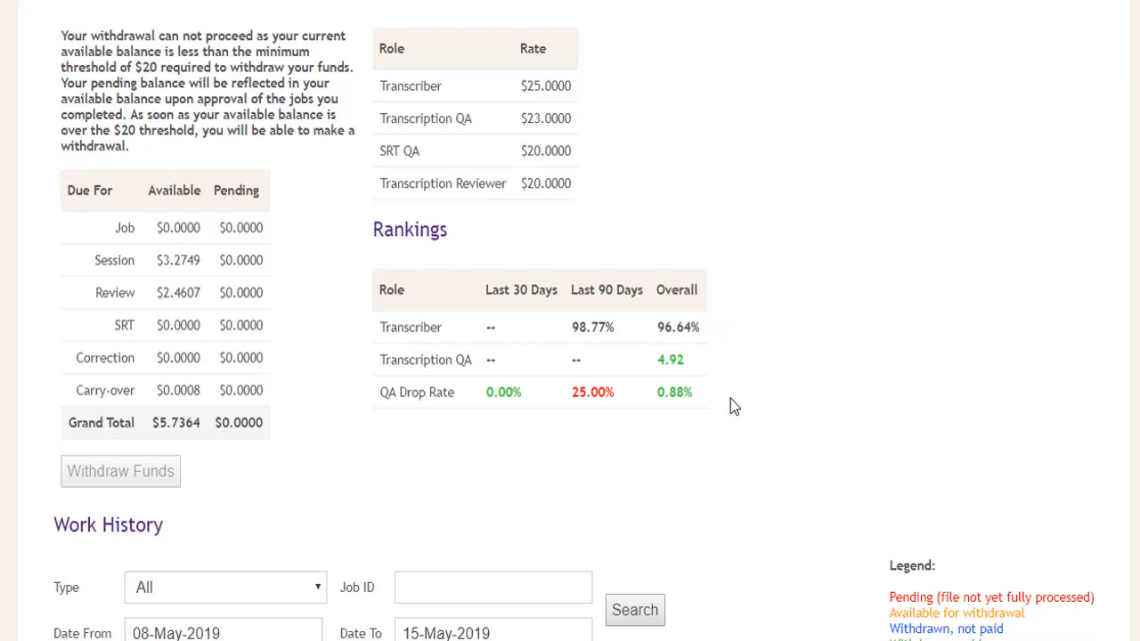
mouse_move(732, 385)
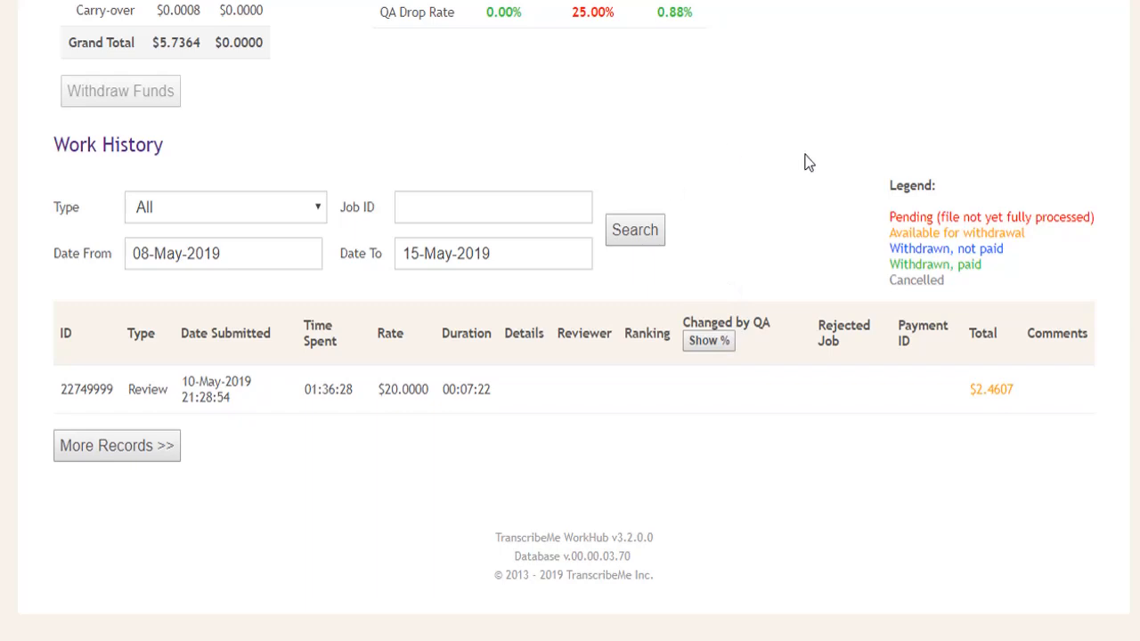
mouse_move(801, 164)
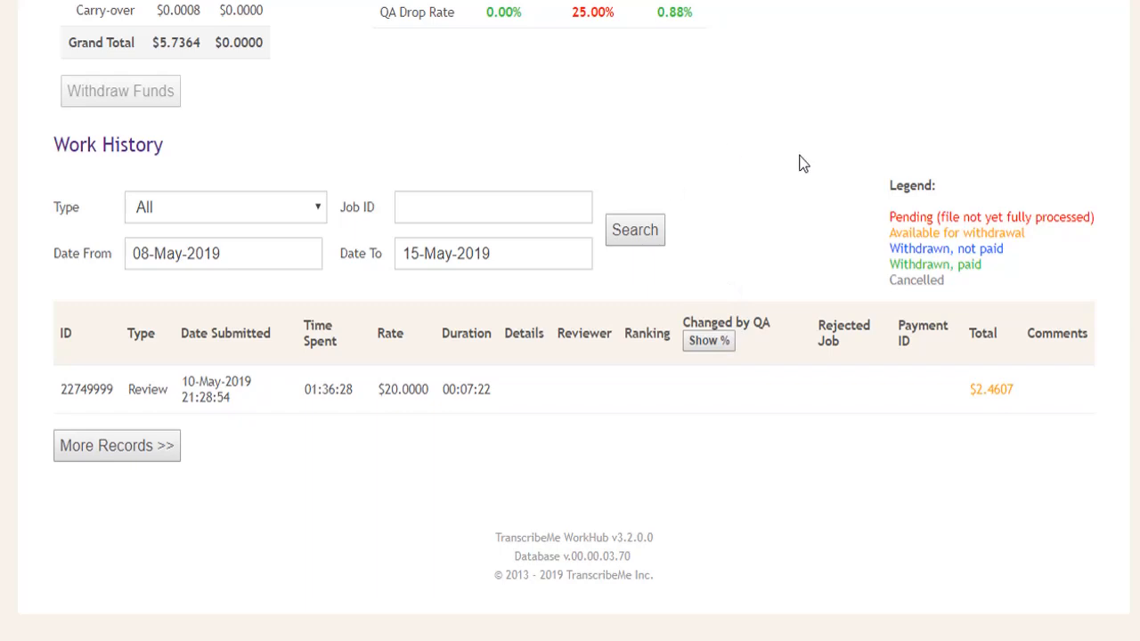
mouse_move(801, 146)
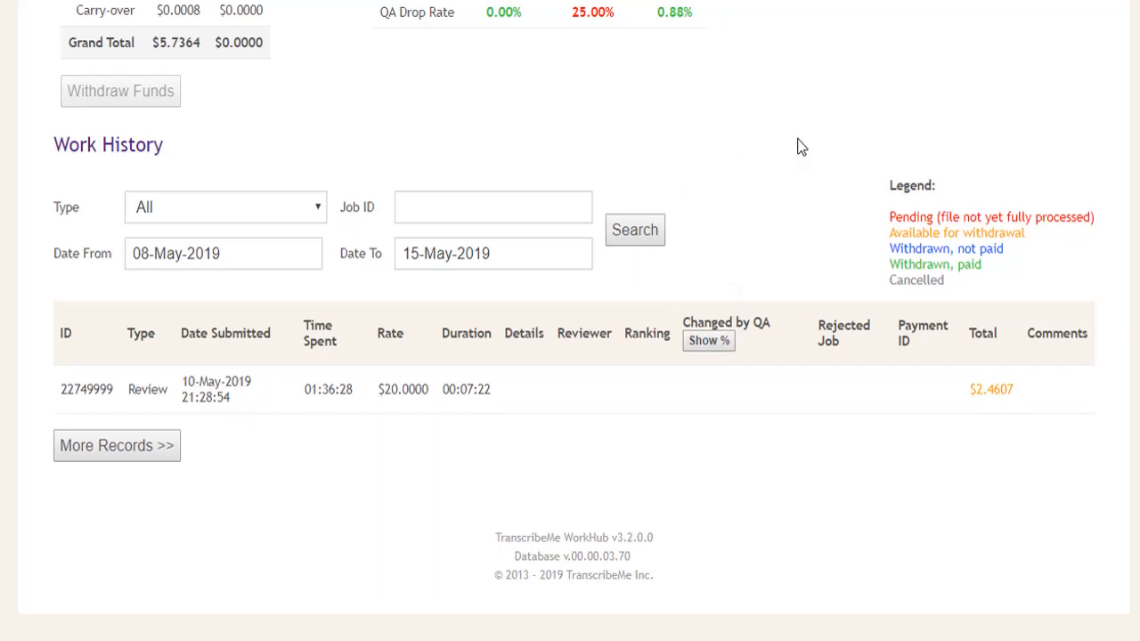
mouse_move(418, 134)
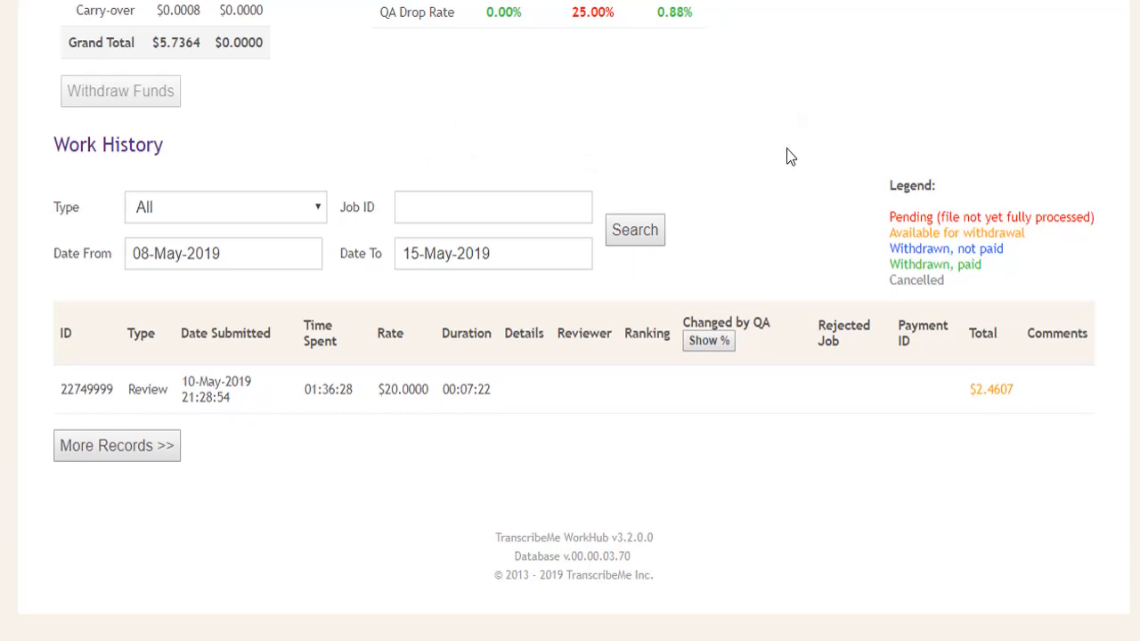
mouse_move(792, 192)
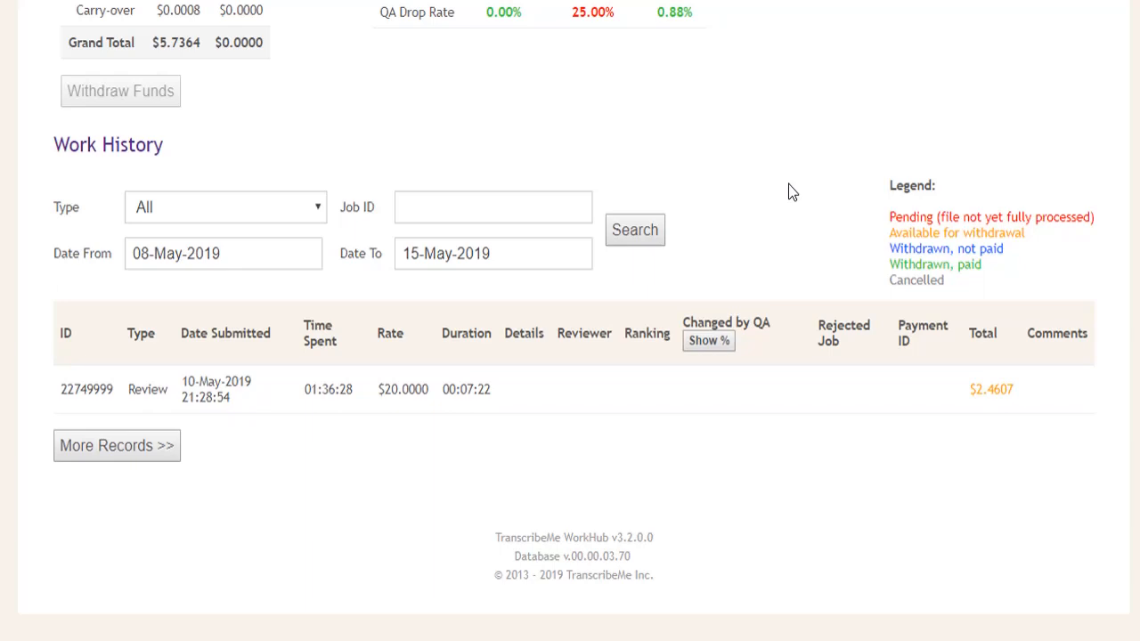
mouse_move(337, 177)
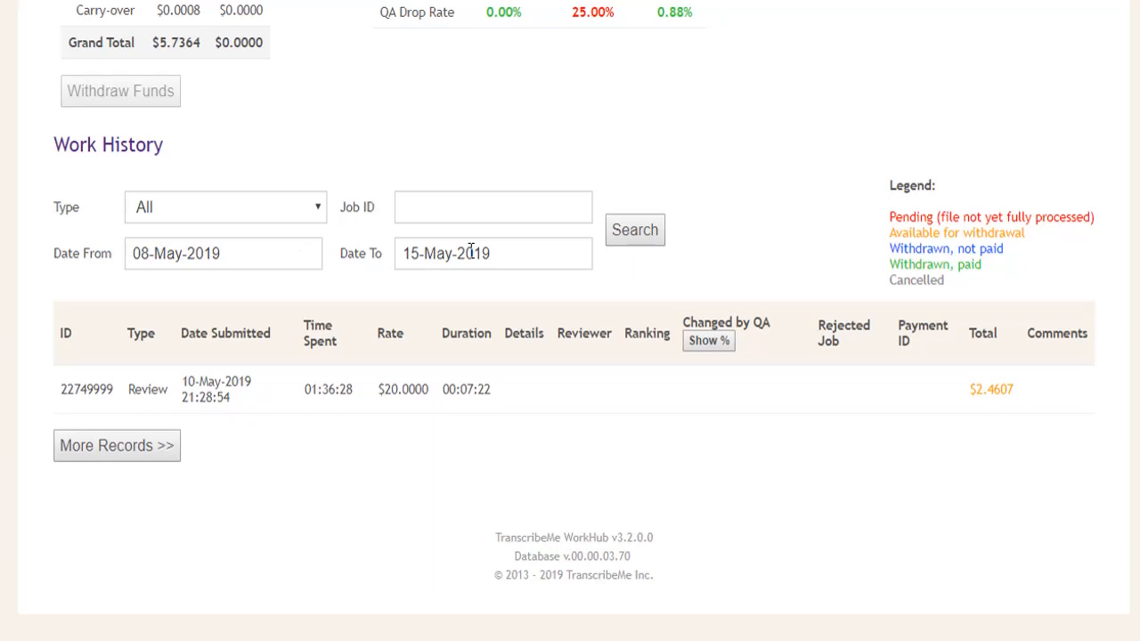
- Search work records from 16-Mar-2019 to 30-Mar-2019 using the date calendars
text(01-May-2019)
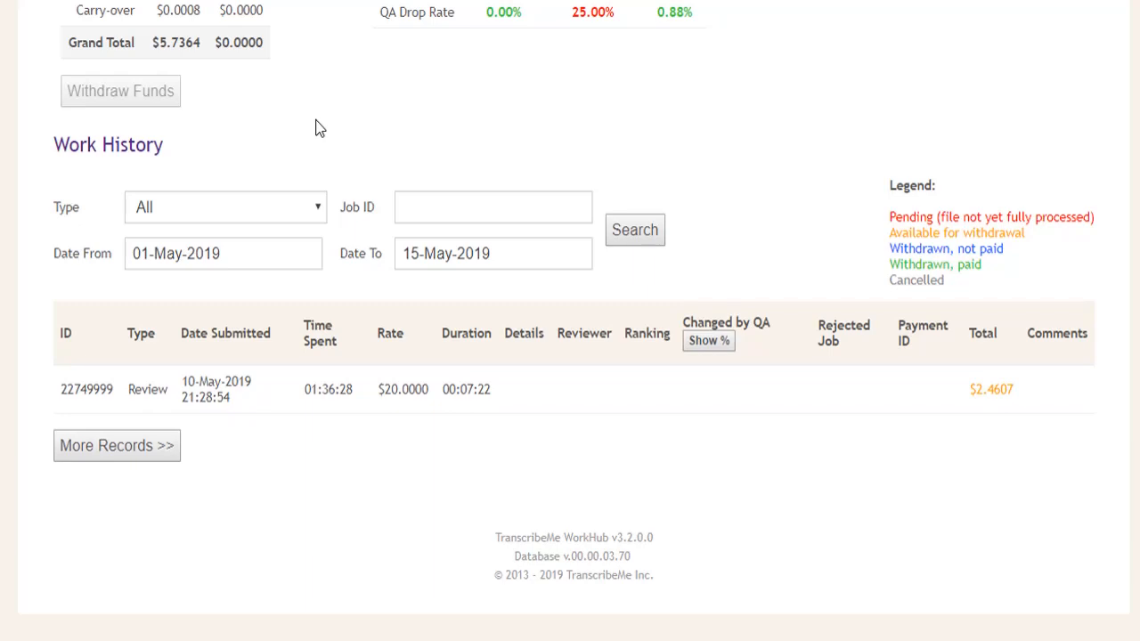
mouse_move(338, 106)
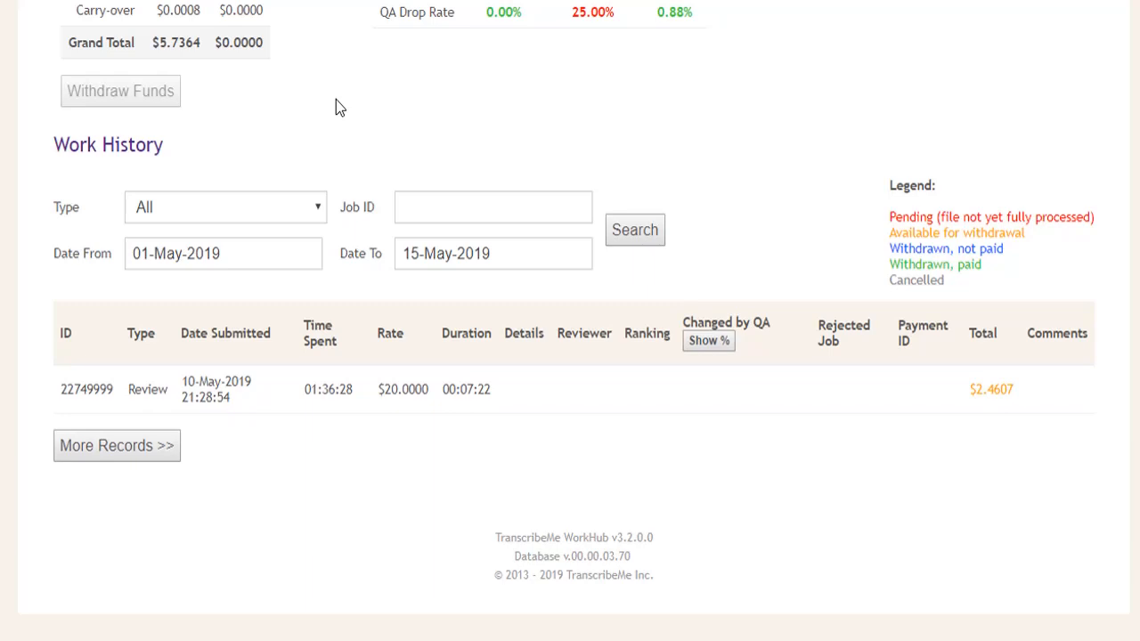
mouse_move(288, 142)
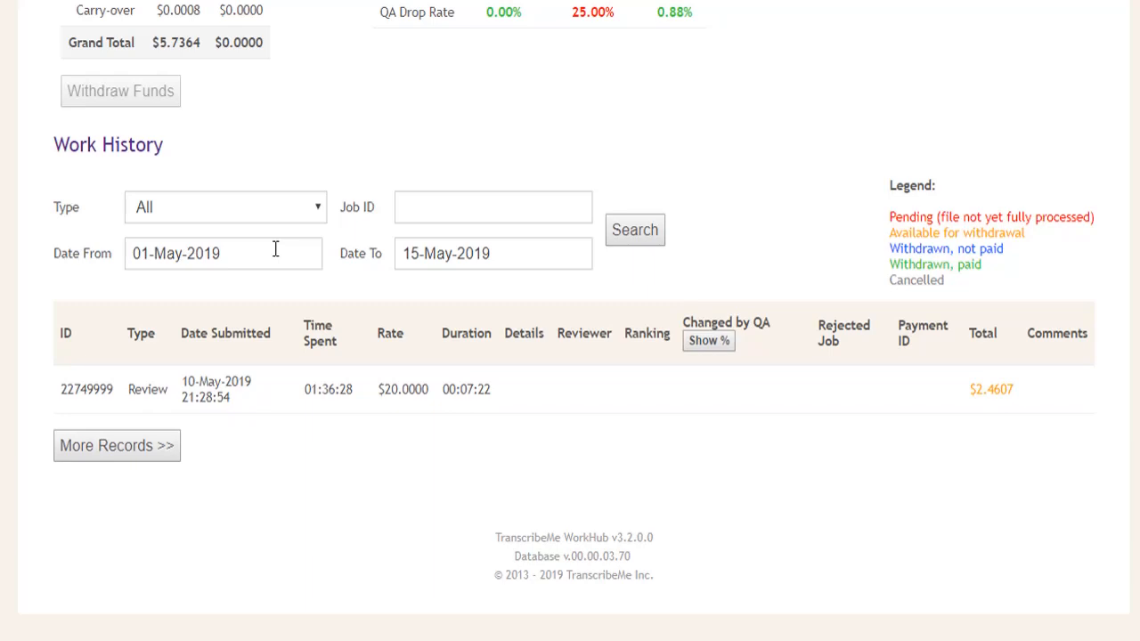
click(222, 253)
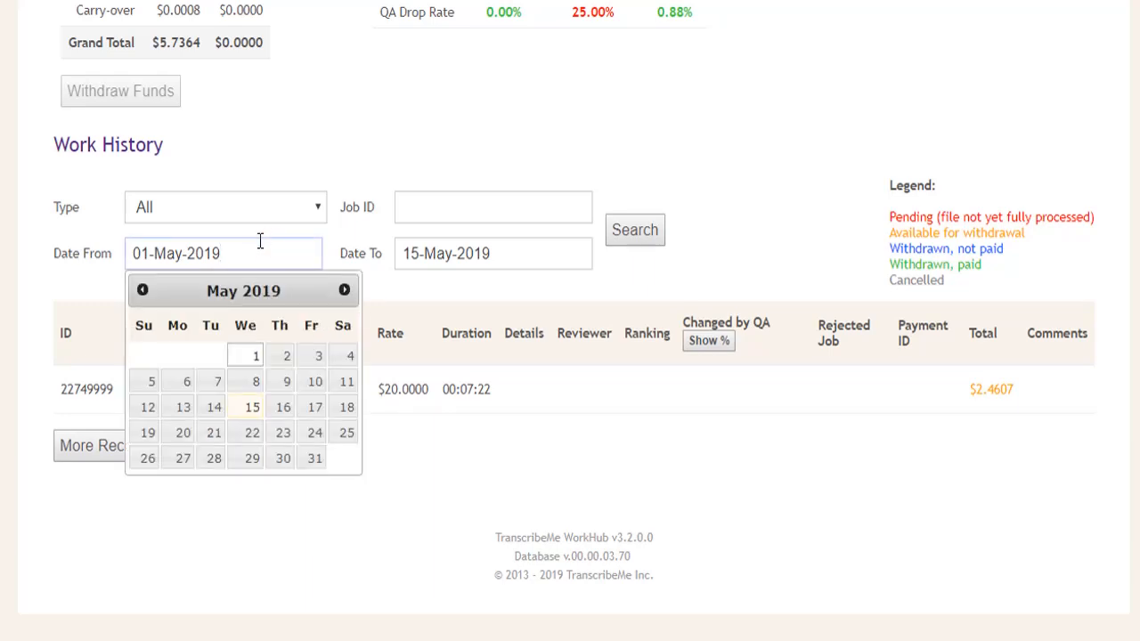
click(142, 290)
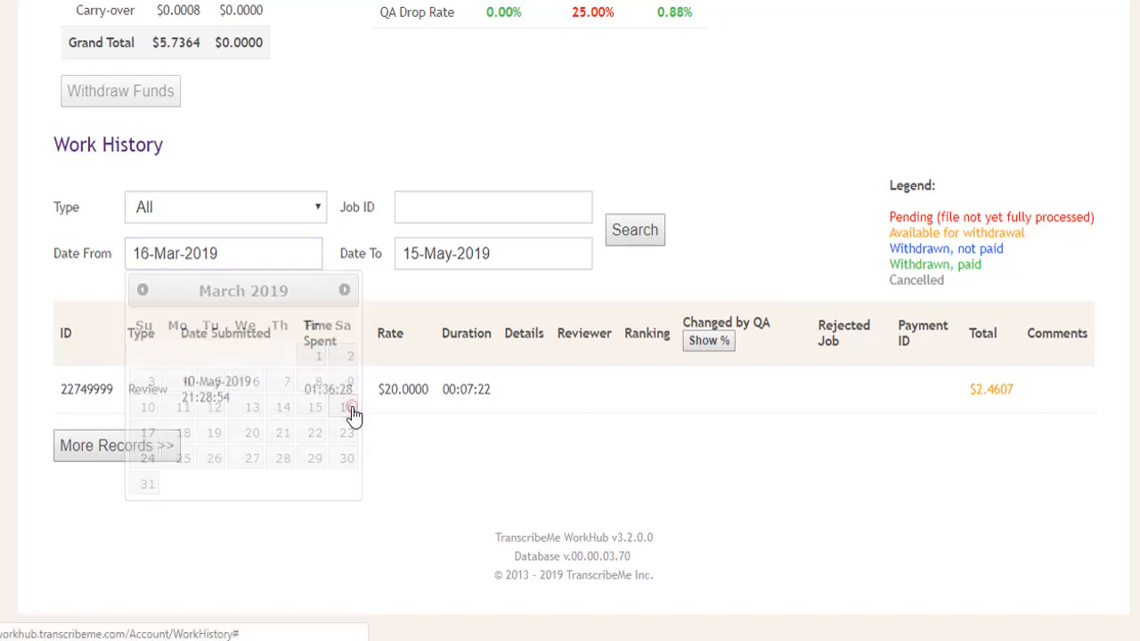
click(492, 252)
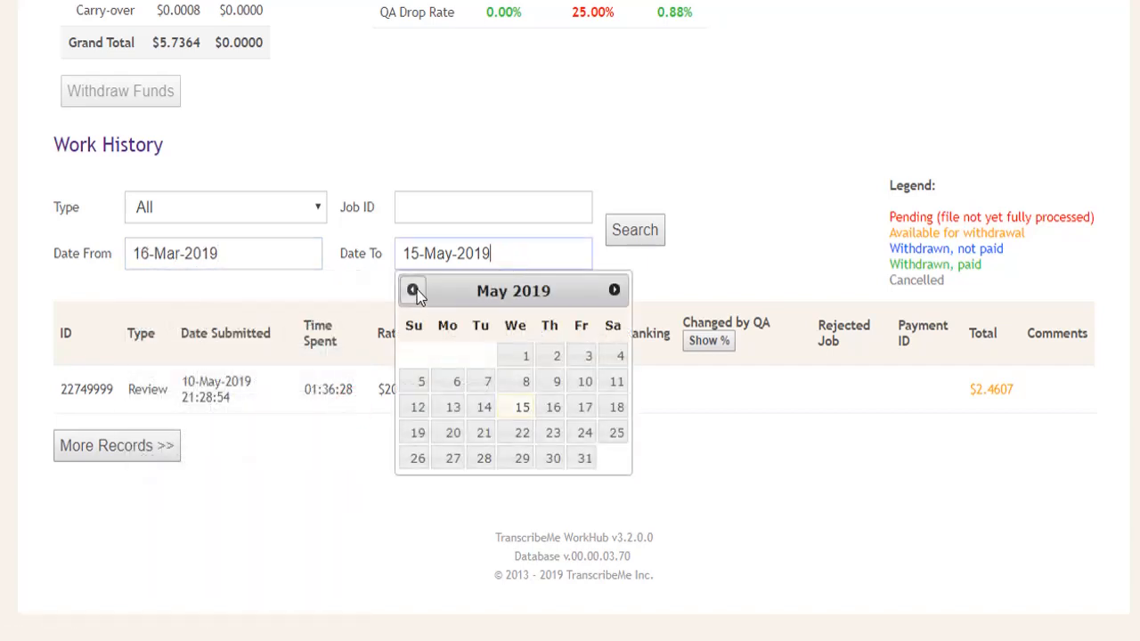
click(414, 288)
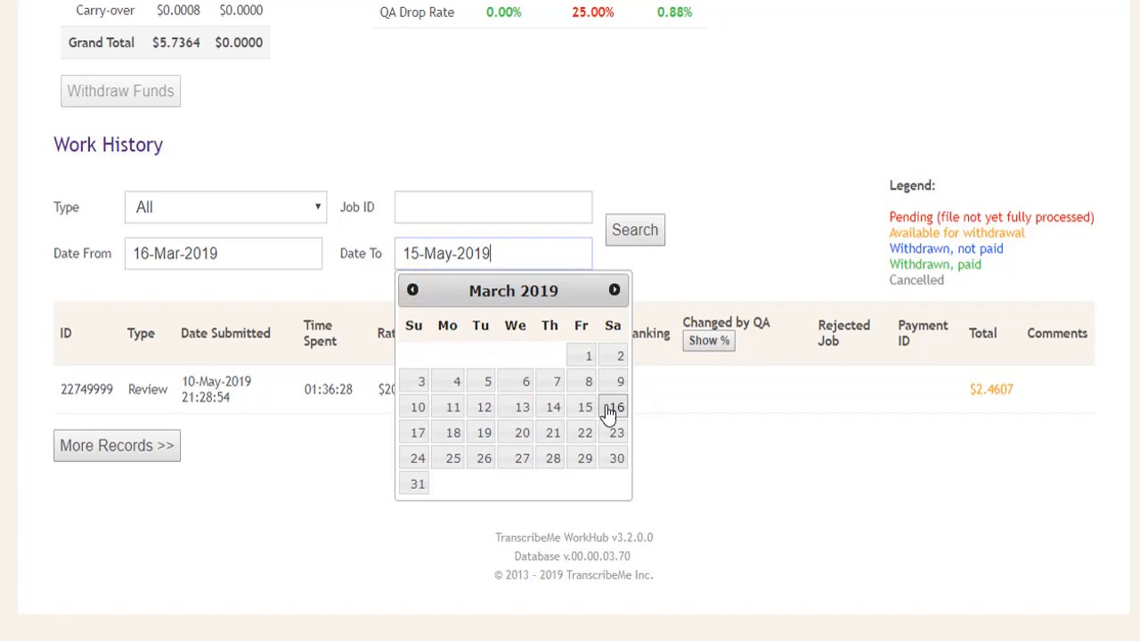
click(616, 458)
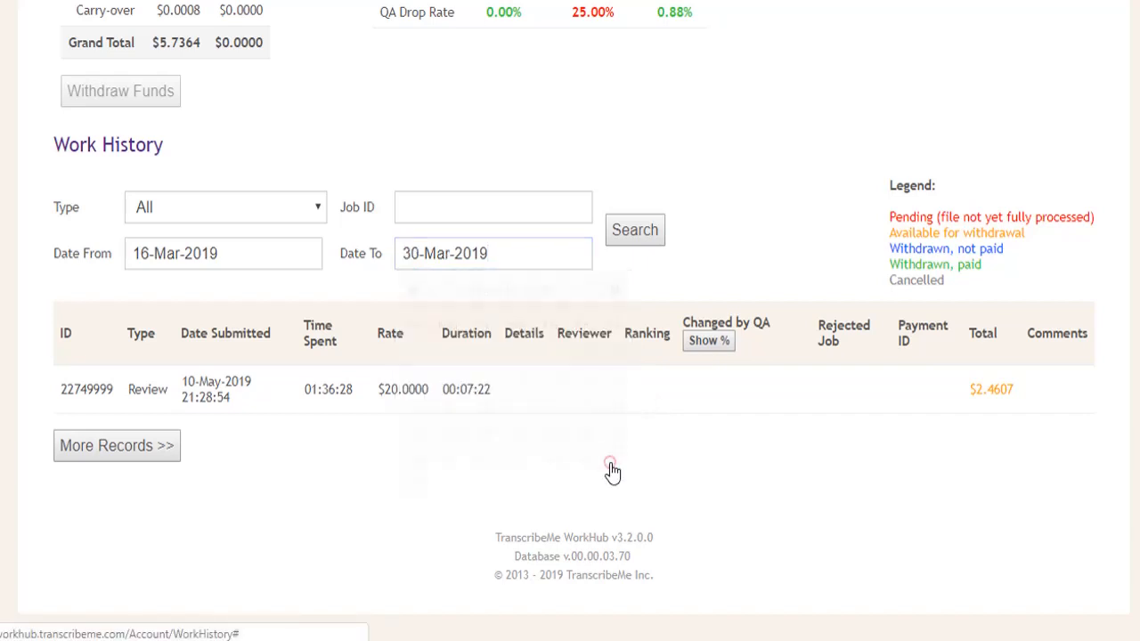
click(634, 230)
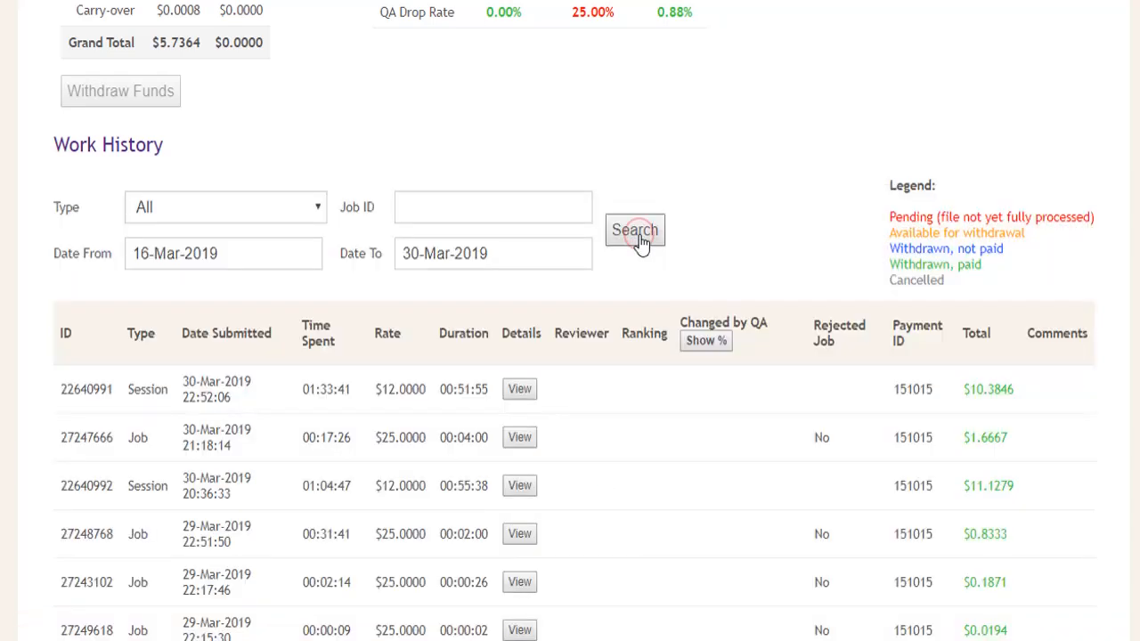
- Try extending the end date to 31 March, then revert to 30 March to stay within the 14-day limit and search again
click(492, 253)
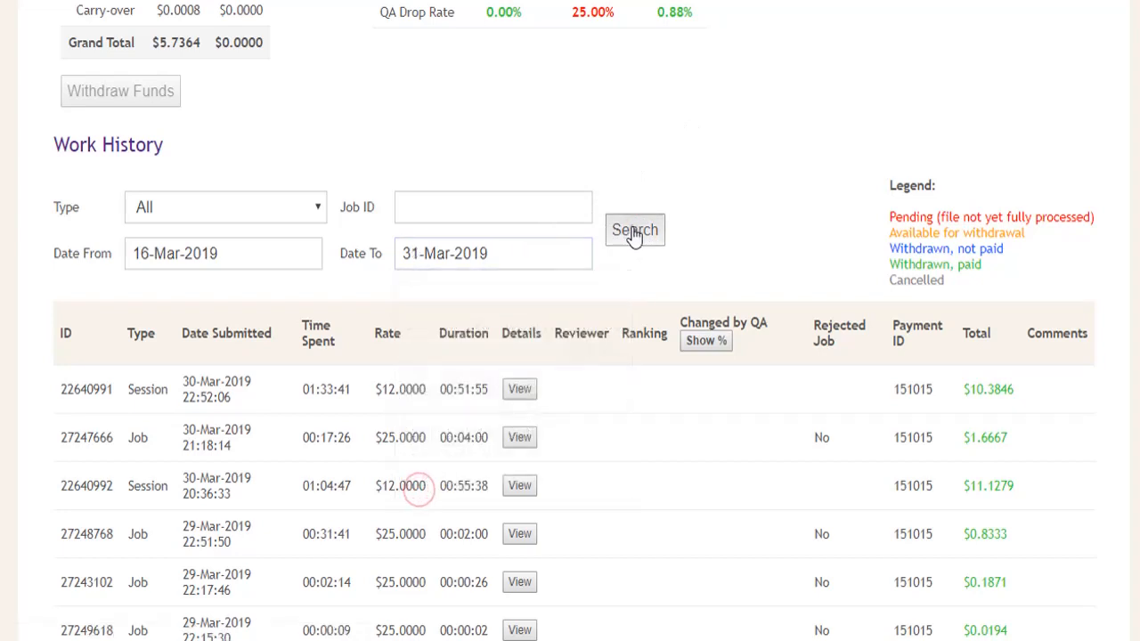
click(634, 229)
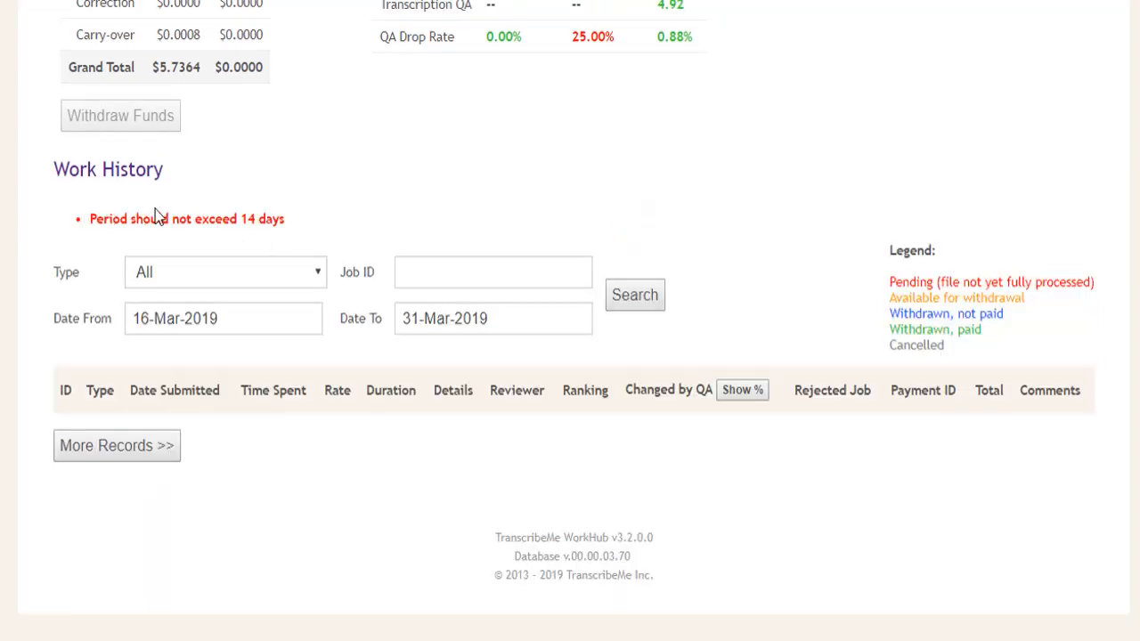
click(492, 317)
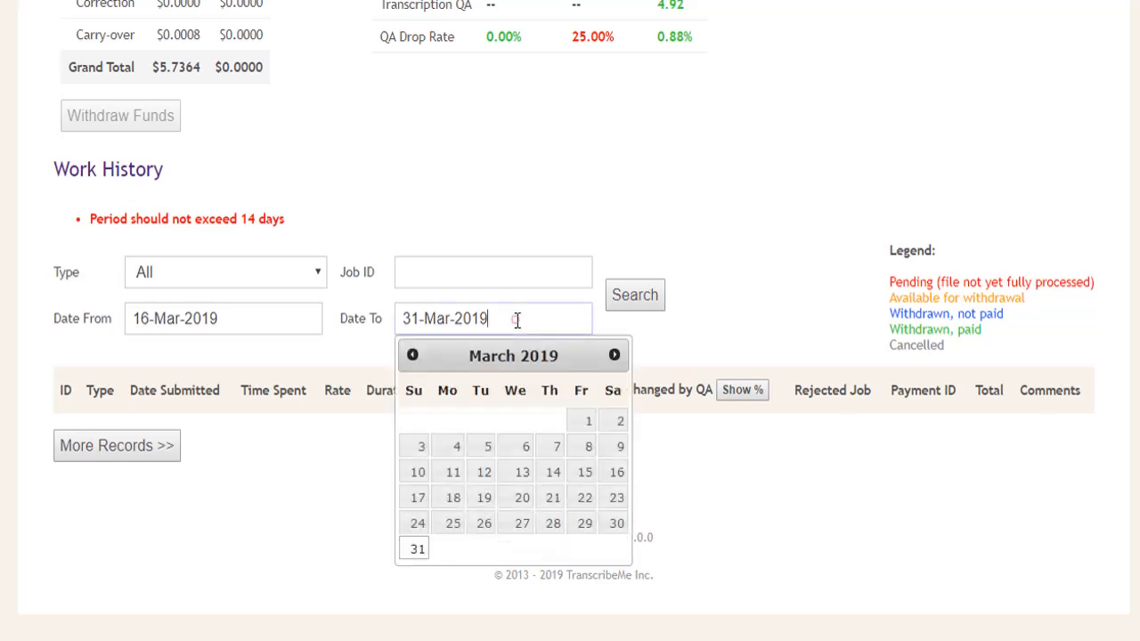
click(616, 524)
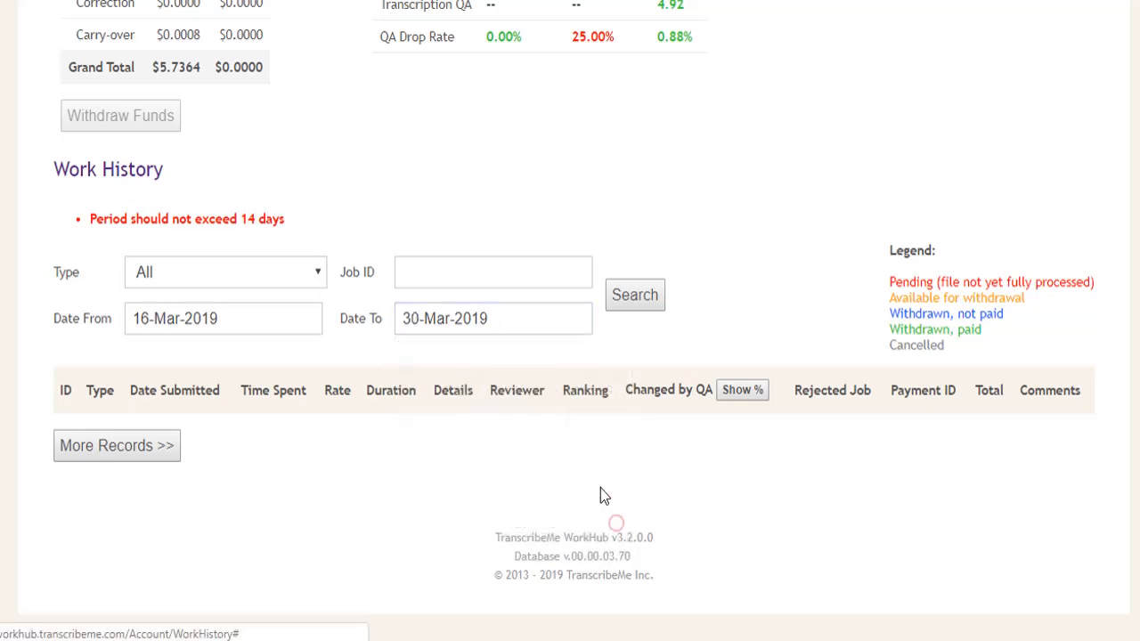
click(634, 296)
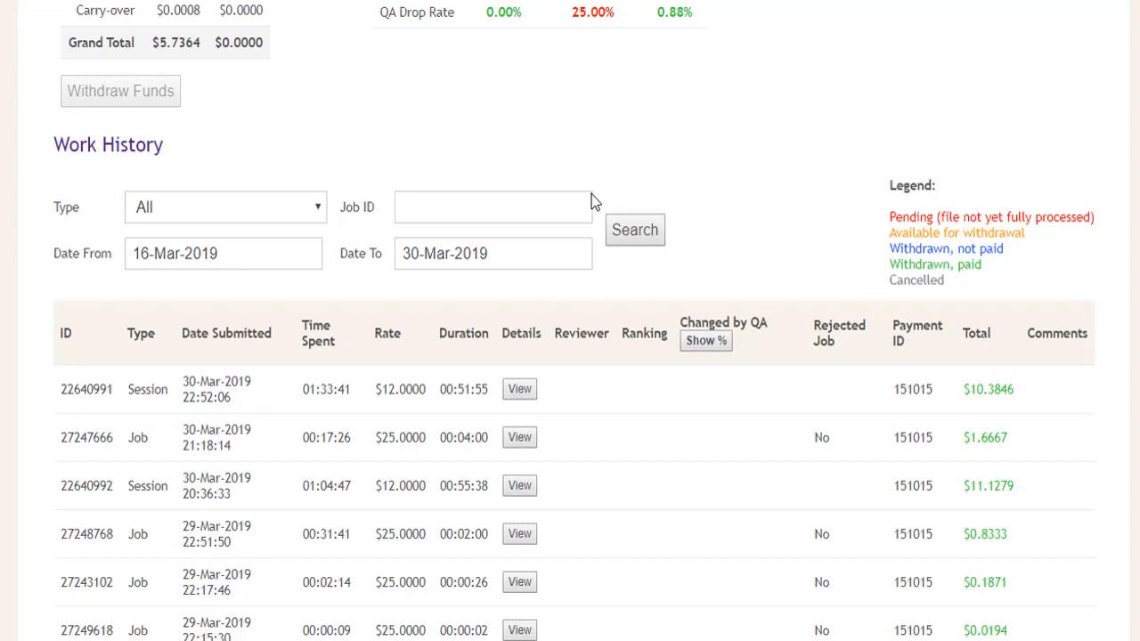
scroll(down, 3)
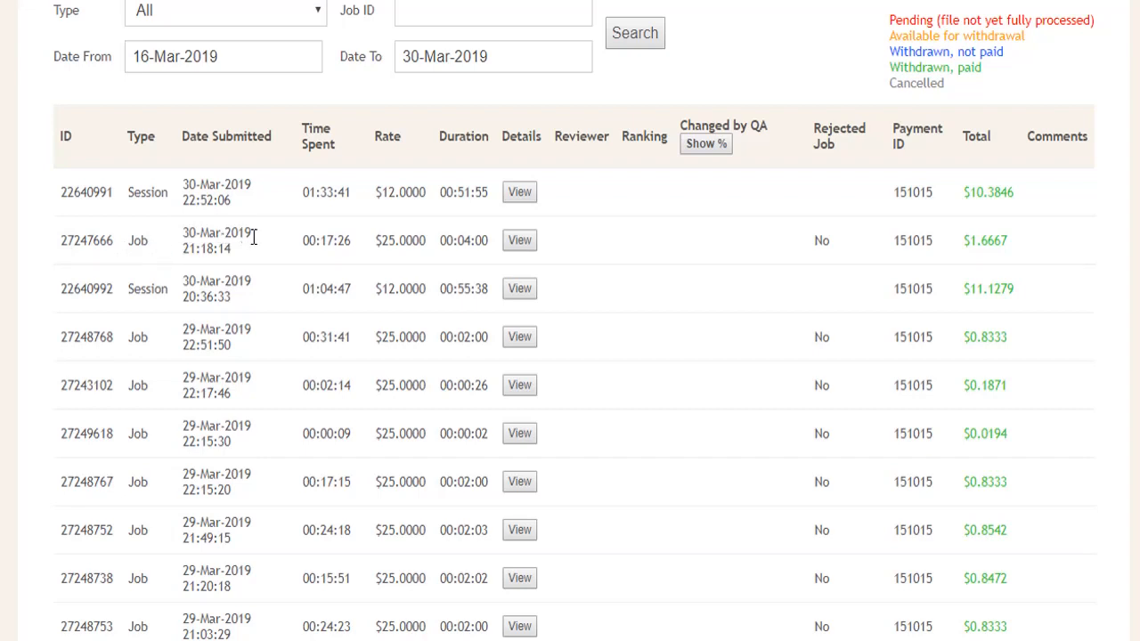
mouse_move(306, 239)
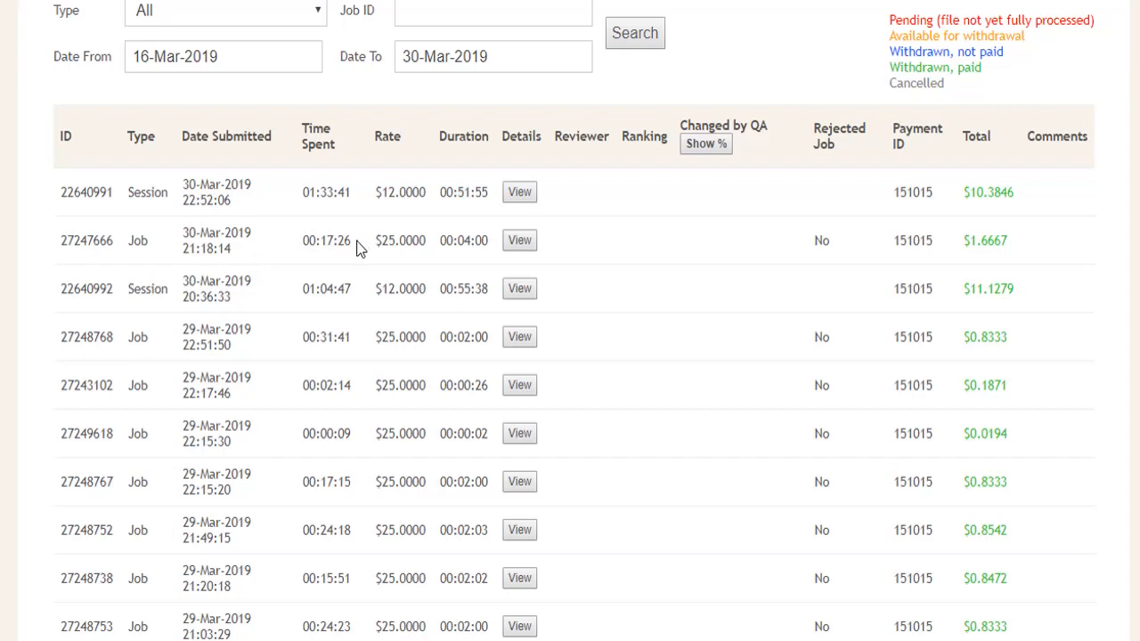
mouse_move(353, 240)
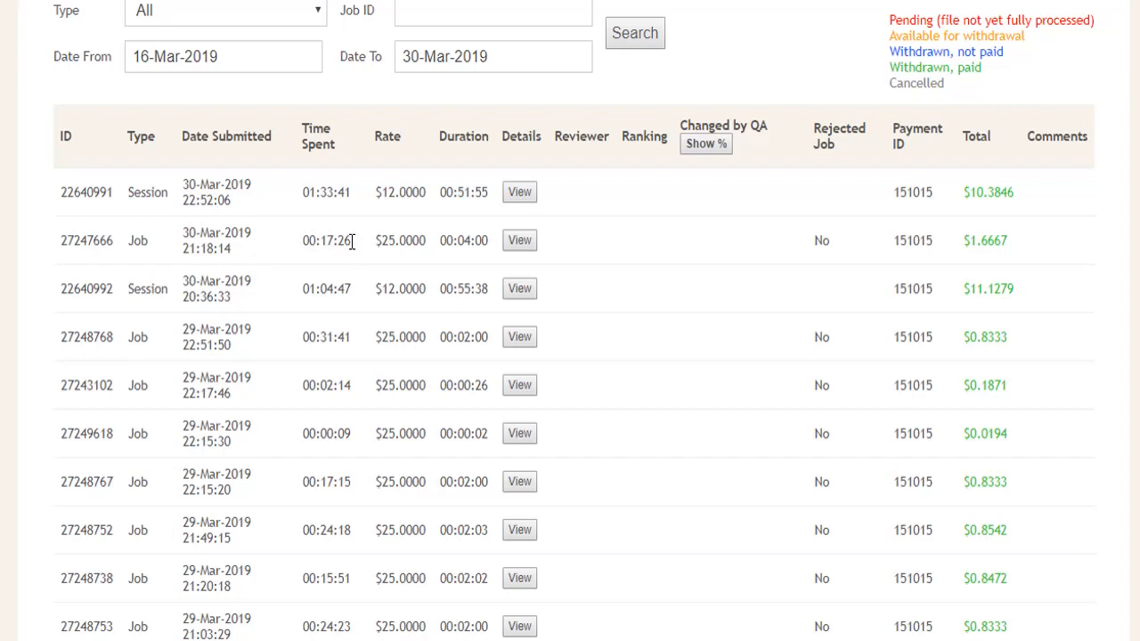
mouse_move(355, 248)
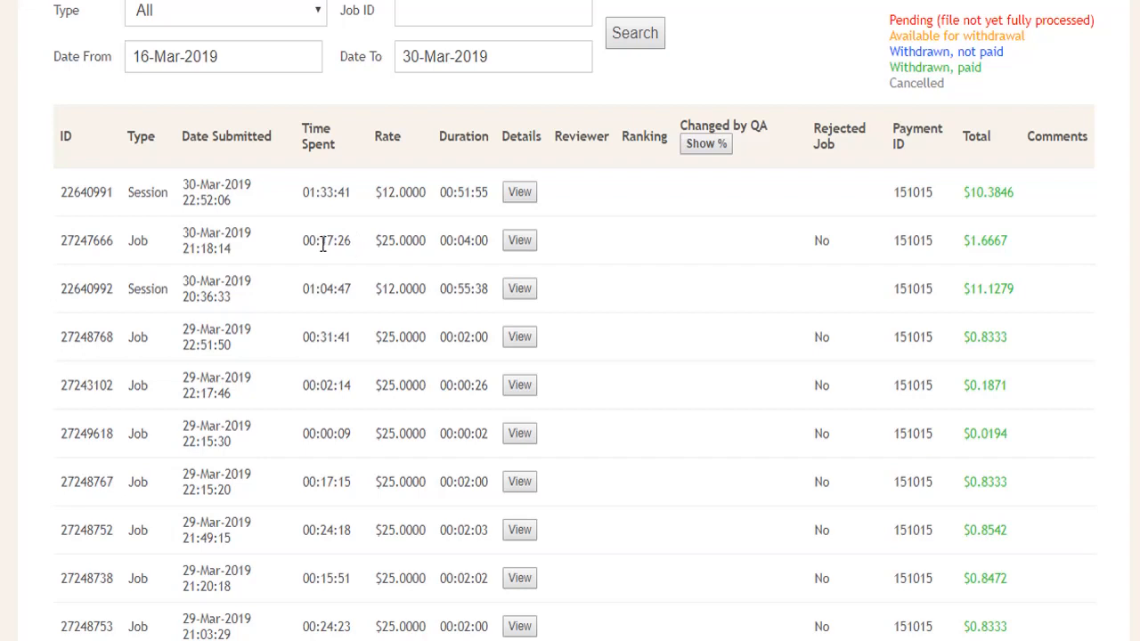
mouse_move(335, 241)
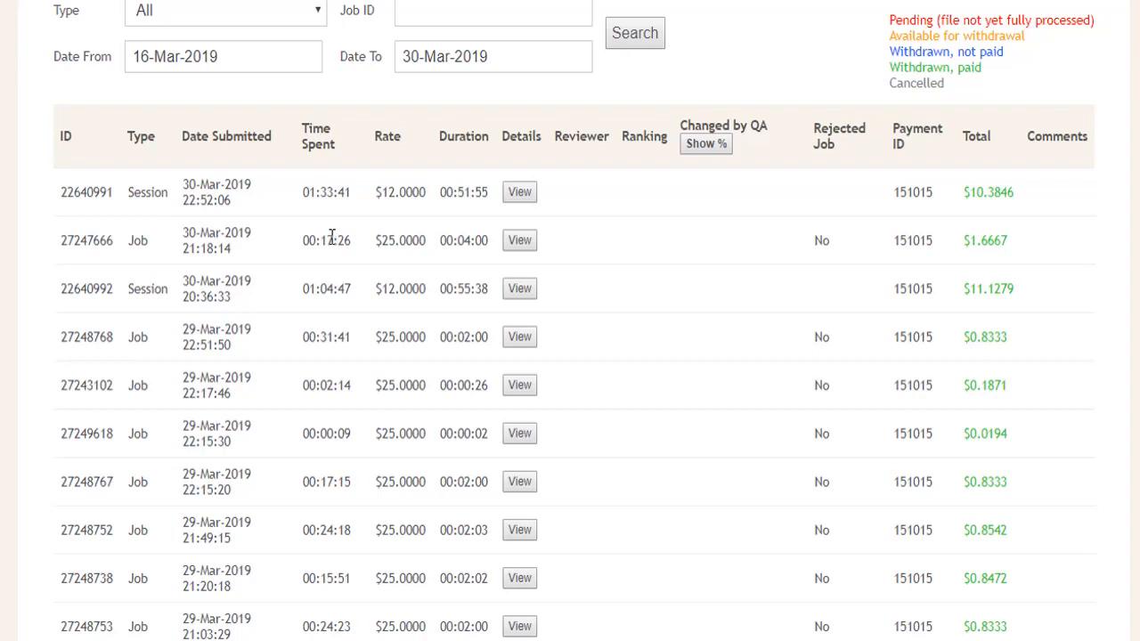
mouse_move(341, 240)
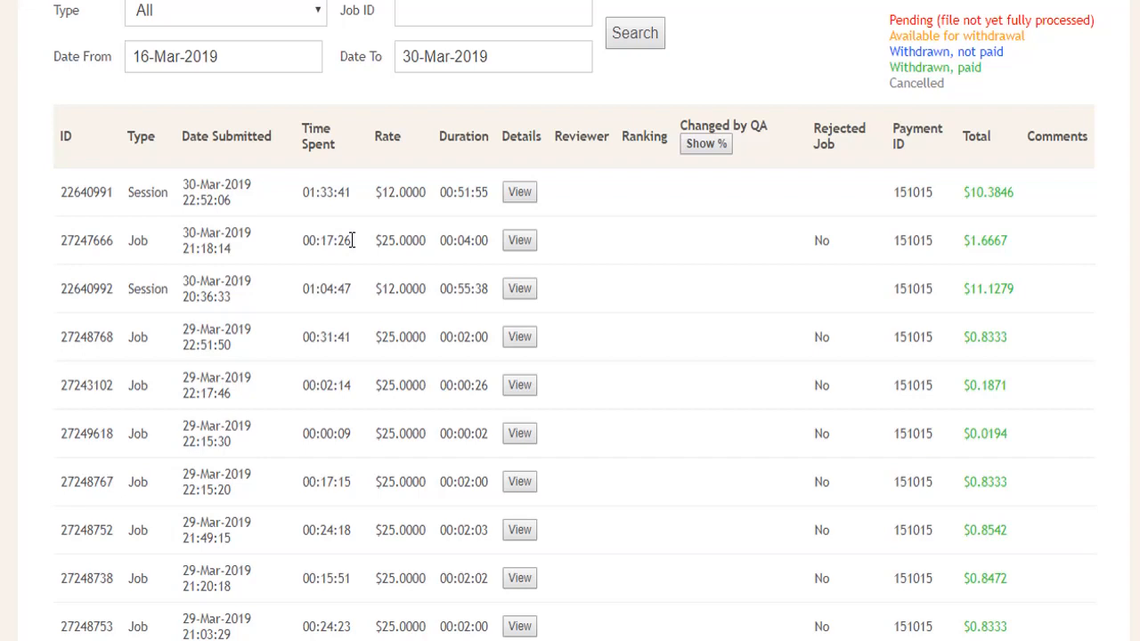
mouse_move(389, 239)
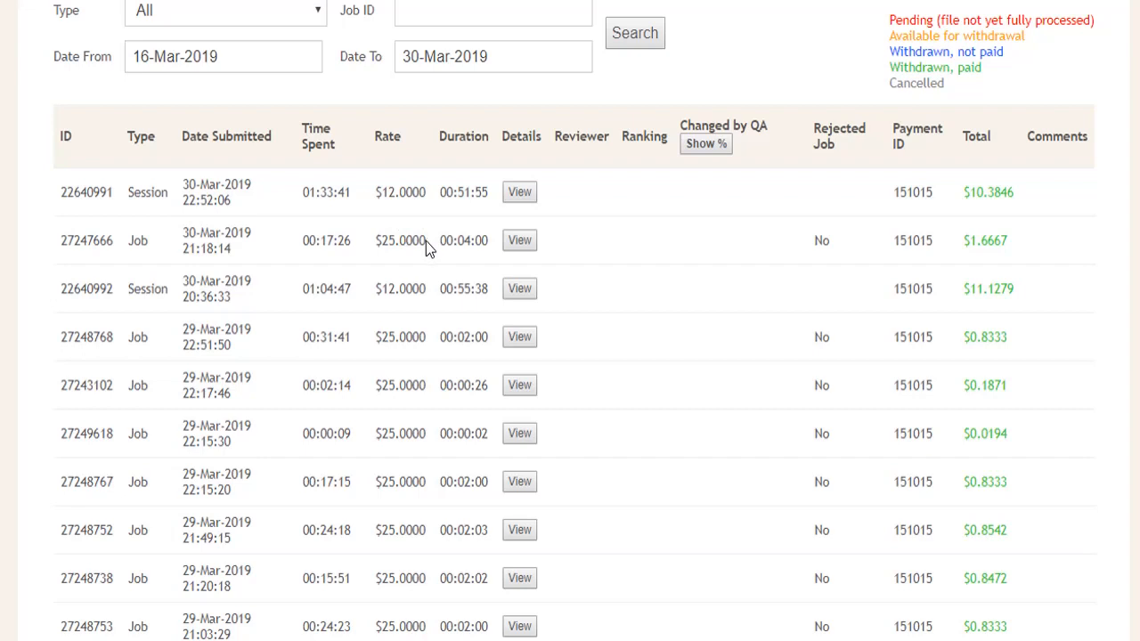
mouse_move(420, 241)
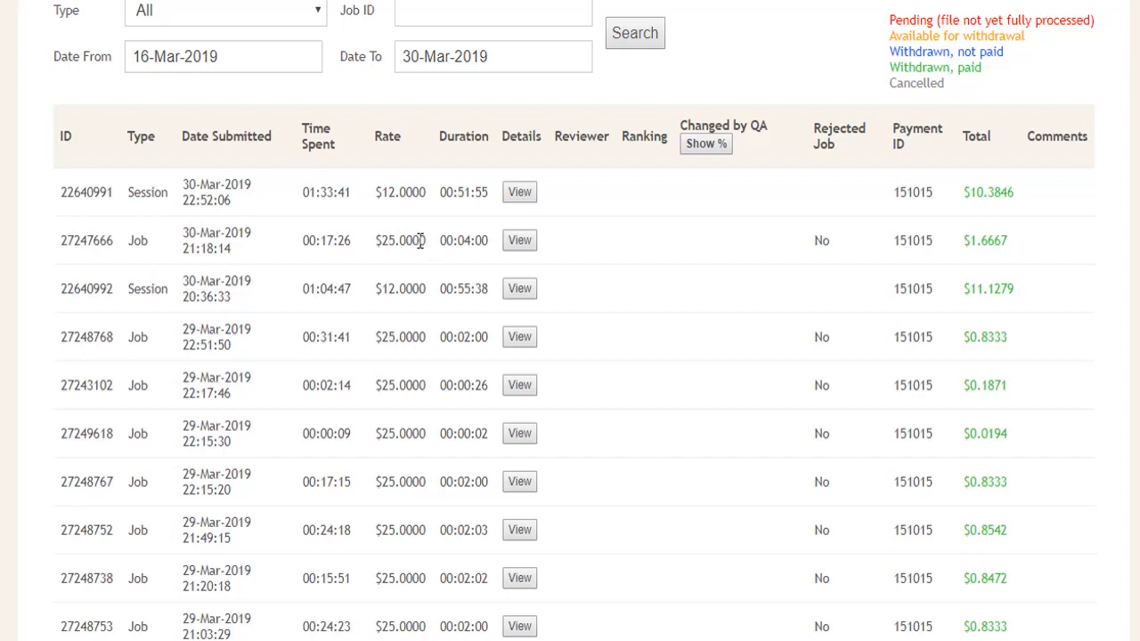
mouse_move(481, 241)
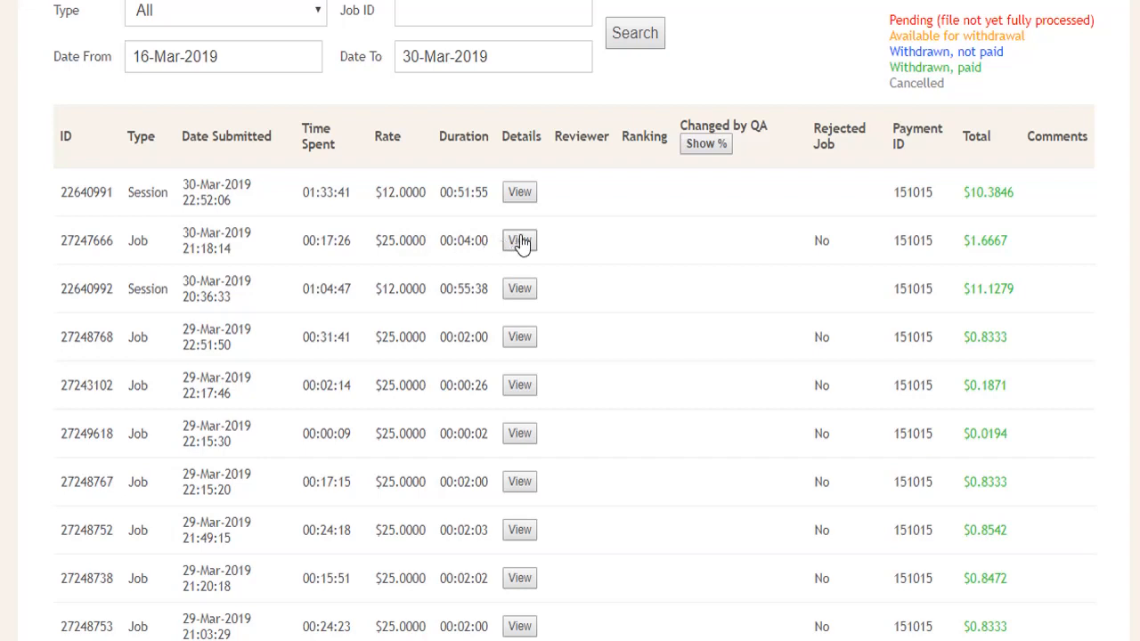
mouse_move(889, 242)
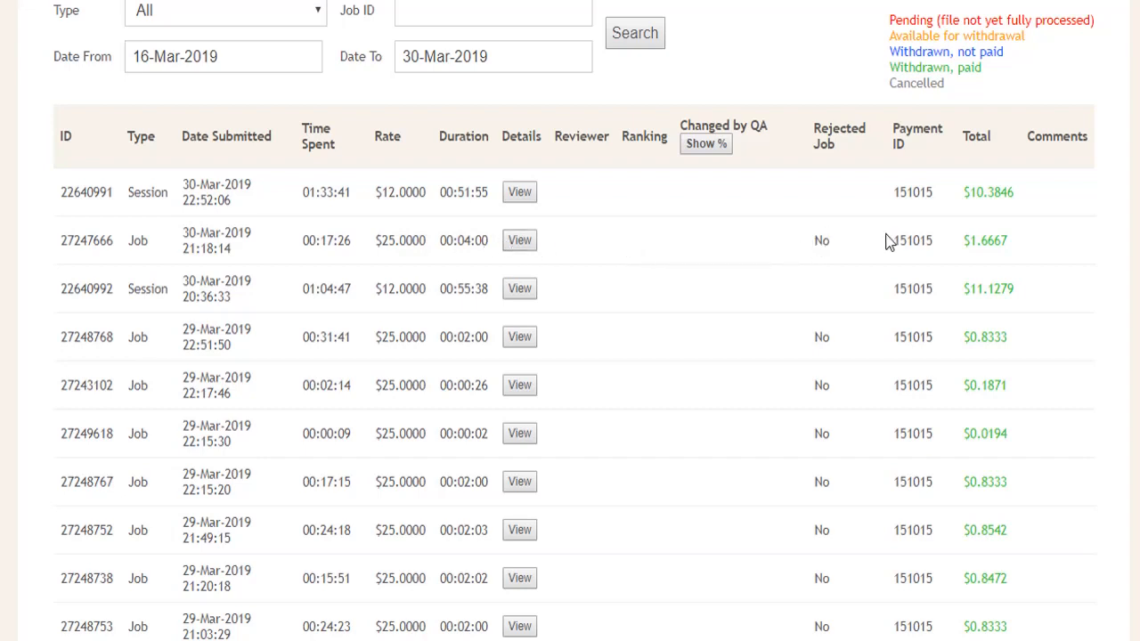
mouse_move(1019, 247)
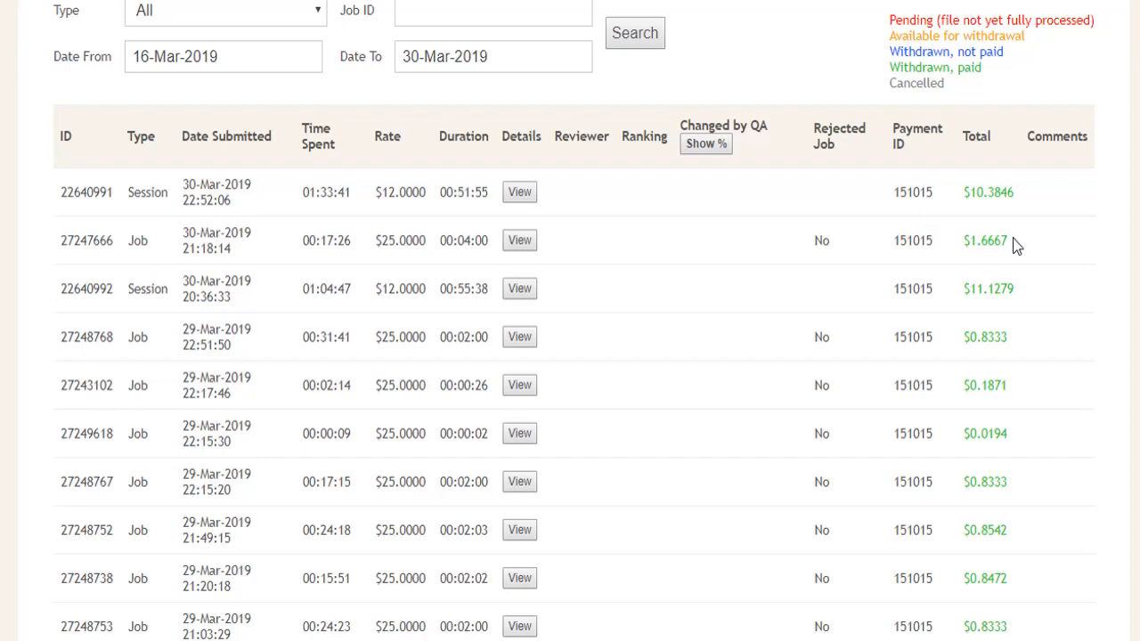
mouse_move(1068, 164)
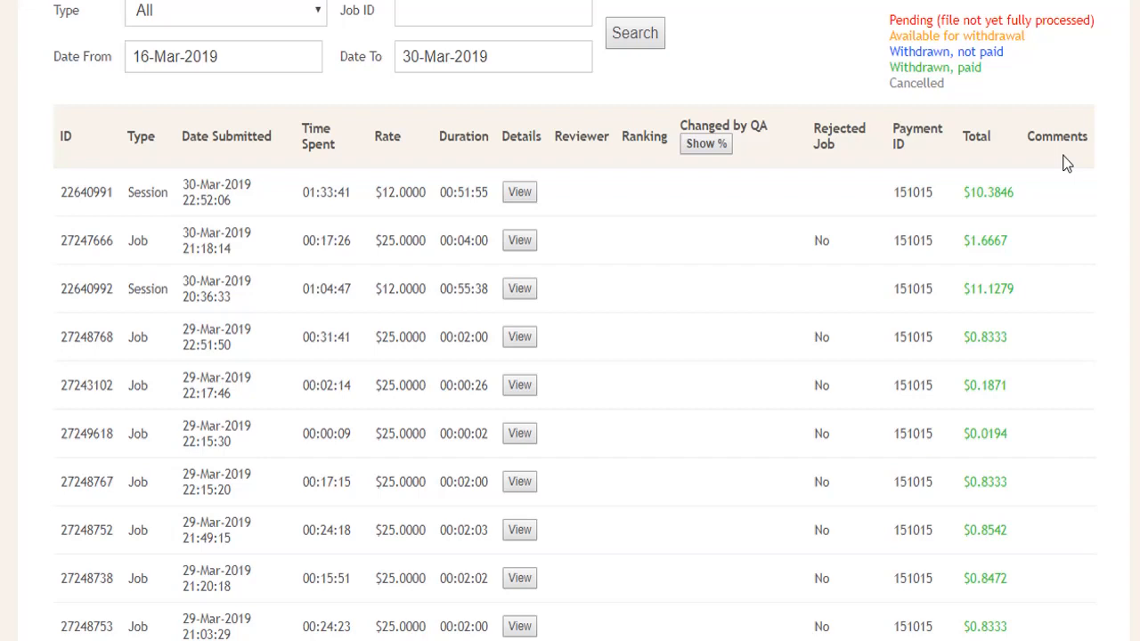
mouse_move(1099, 27)
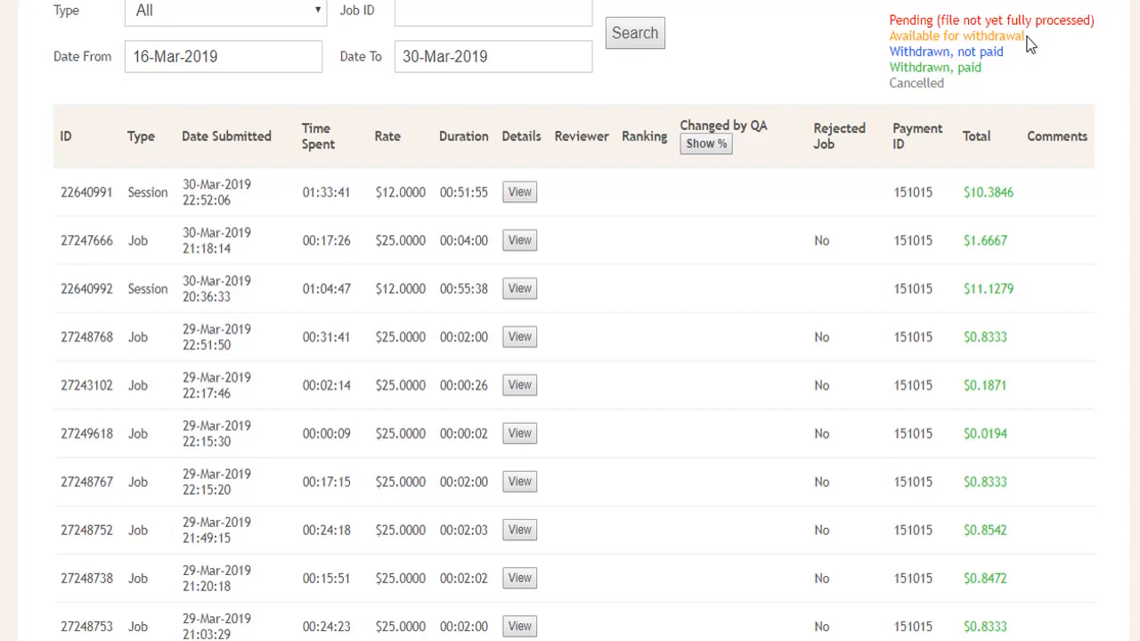
mouse_move(1017, 67)
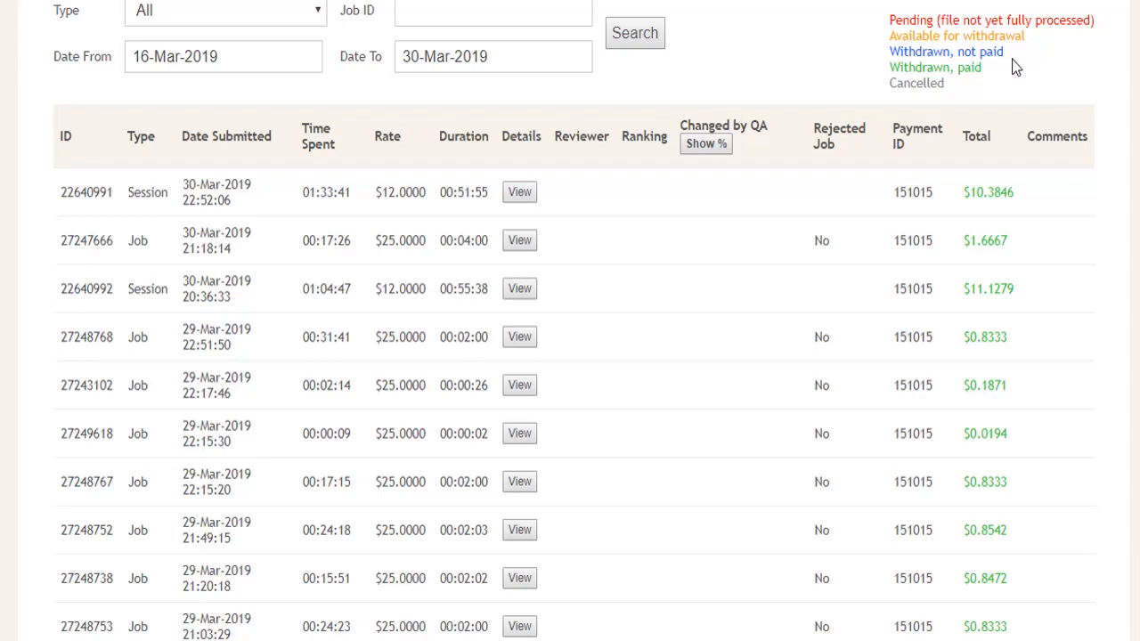
mouse_move(1008, 182)
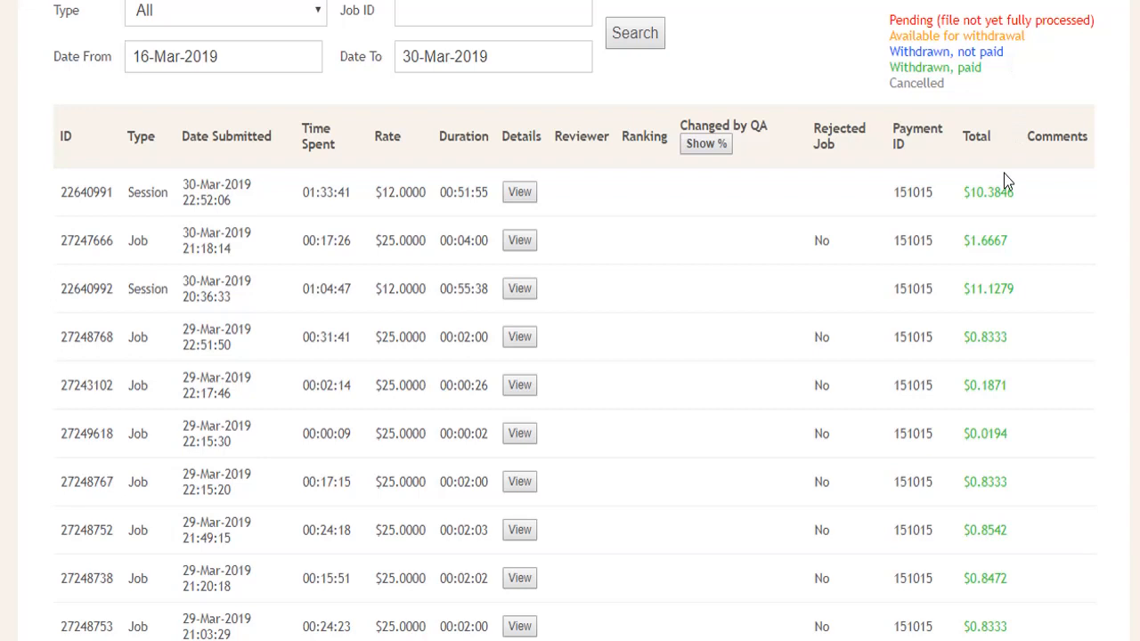
mouse_move(1026, 215)
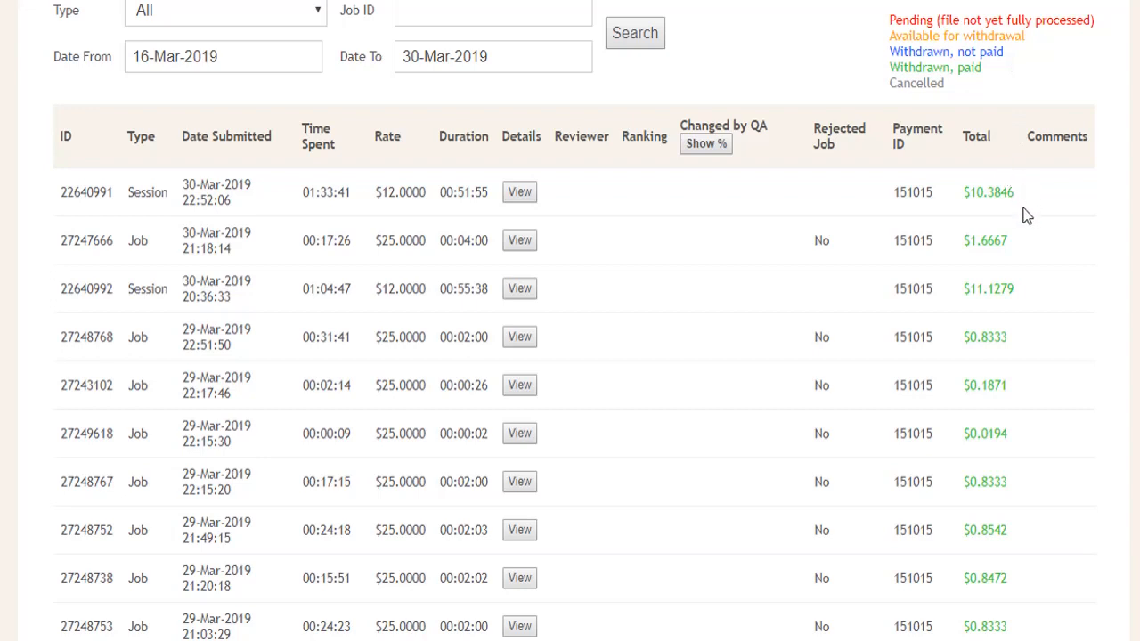
mouse_move(1012, 89)
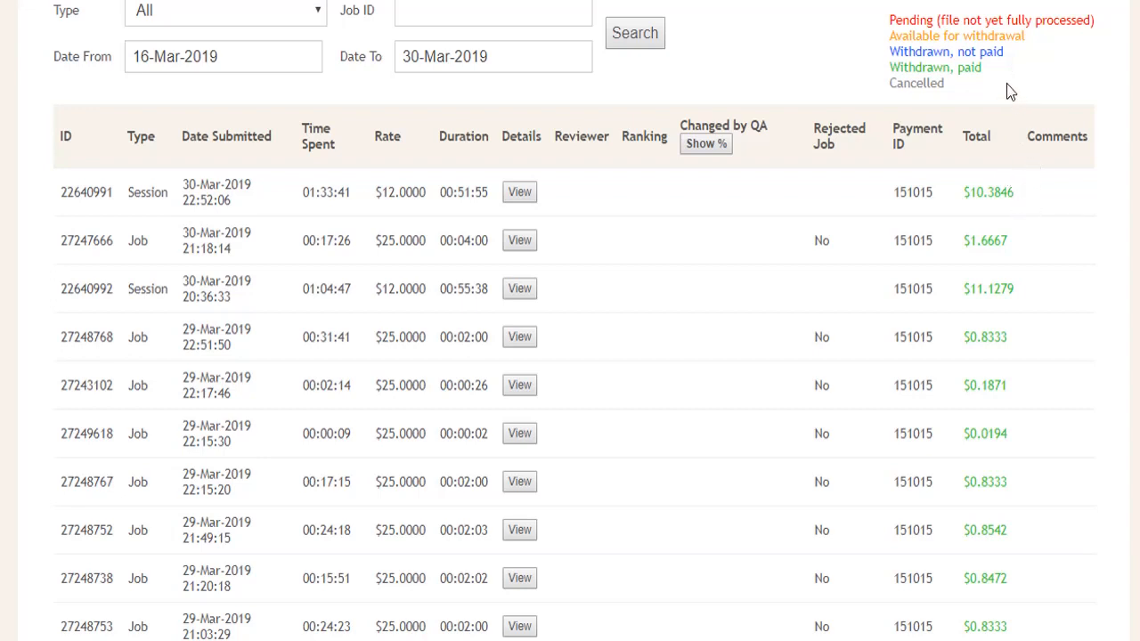
mouse_move(994, 75)
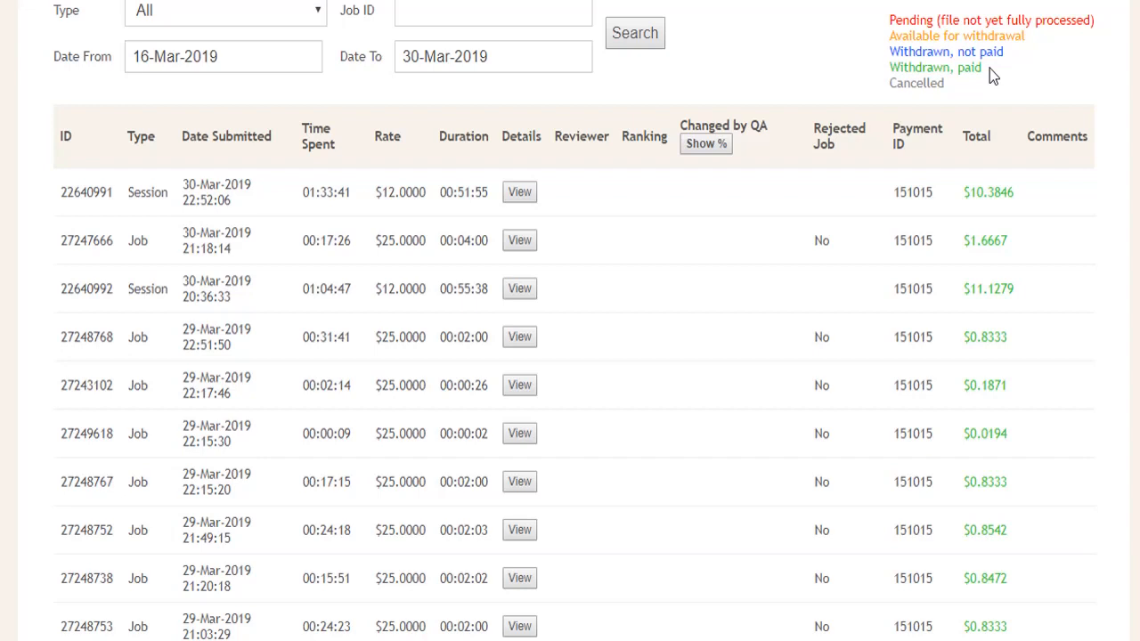
mouse_move(954, 93)
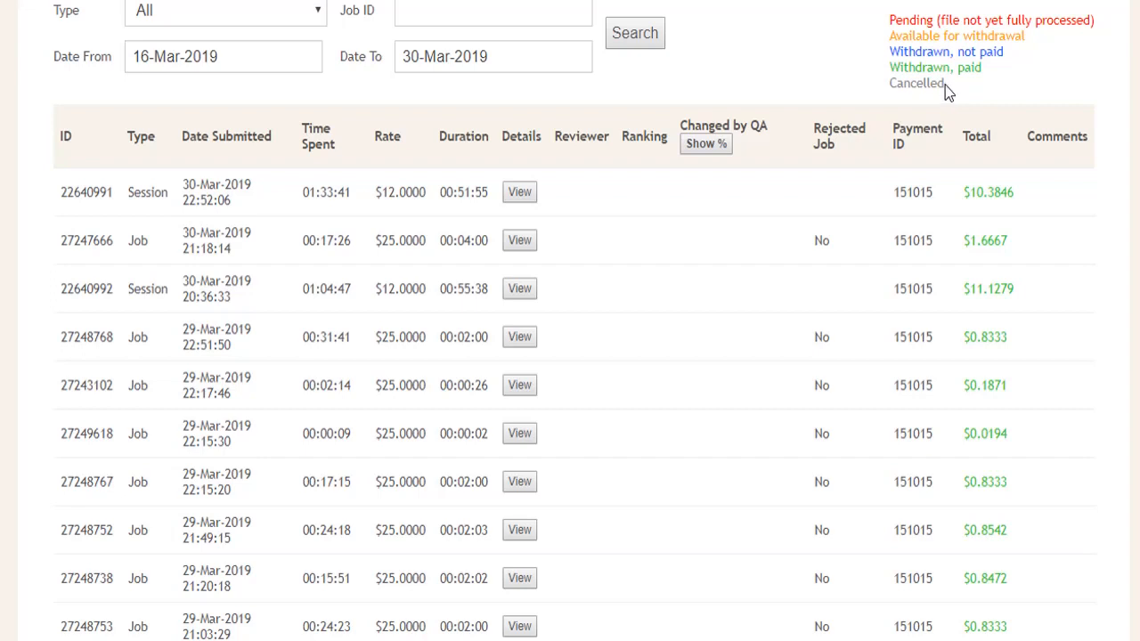
mouse_move(784, 265)
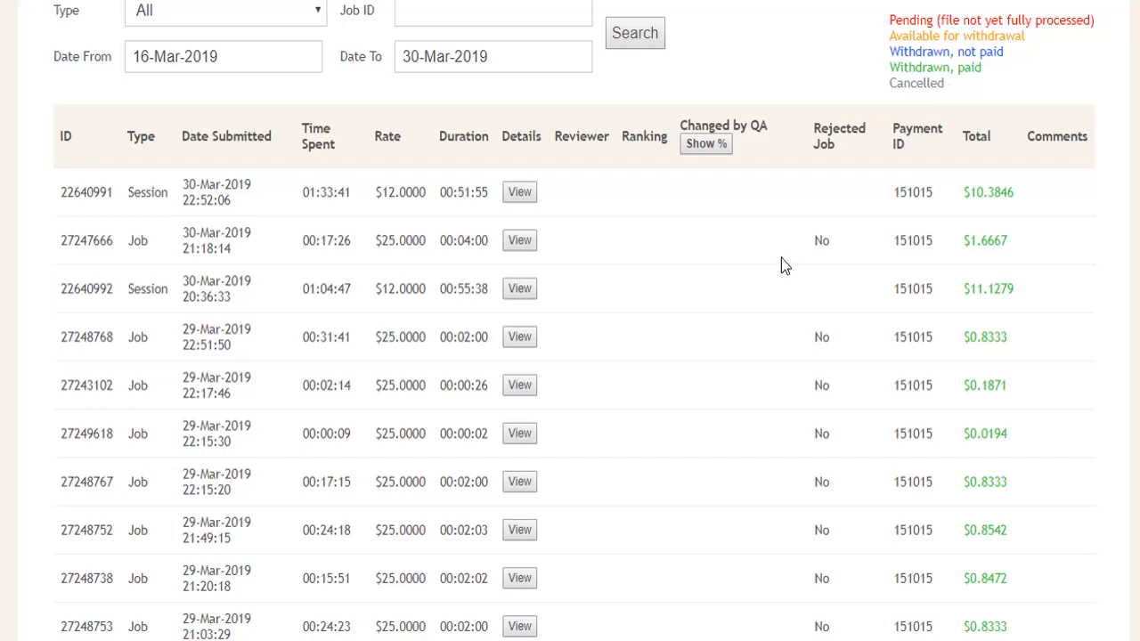
mouse_move(830, 189)
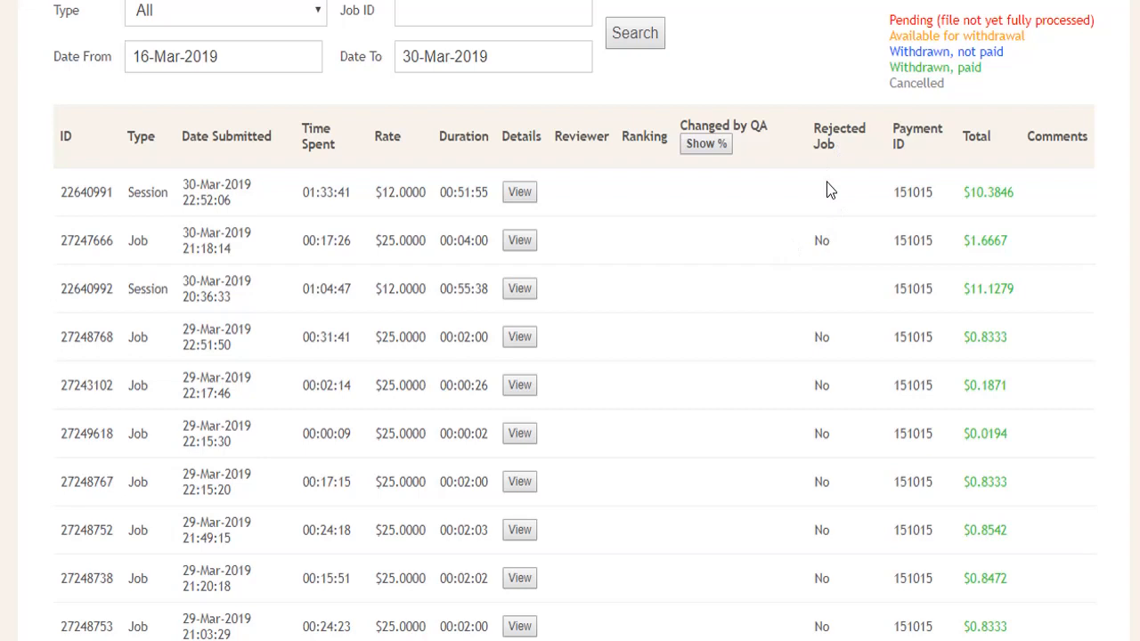
mouse_move(833, 436)
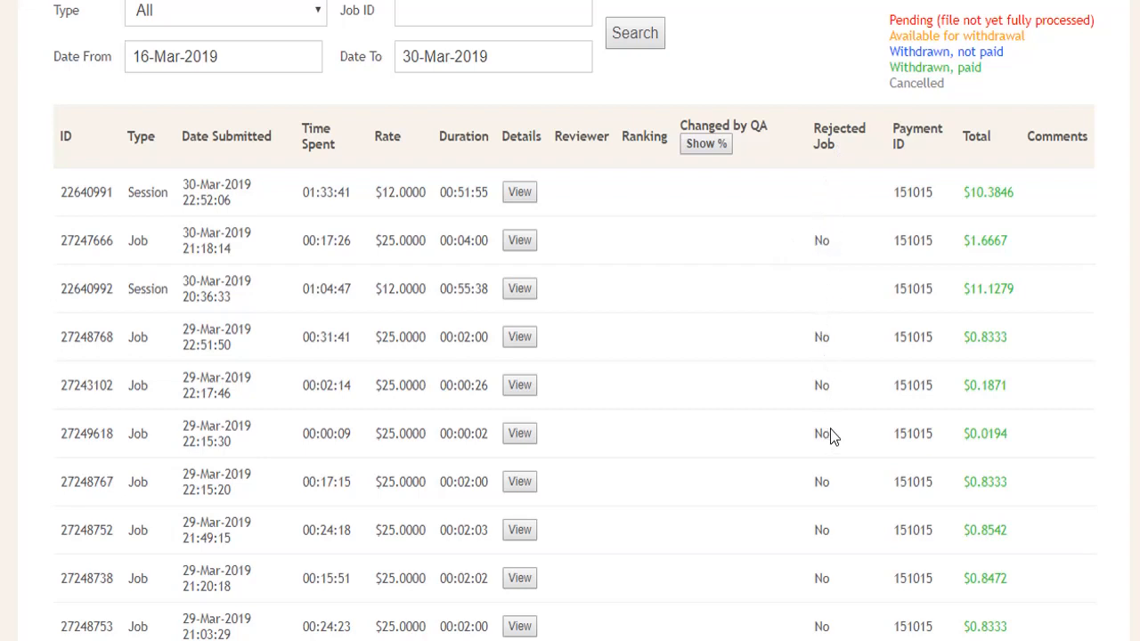
mouse_move(1006, 530)
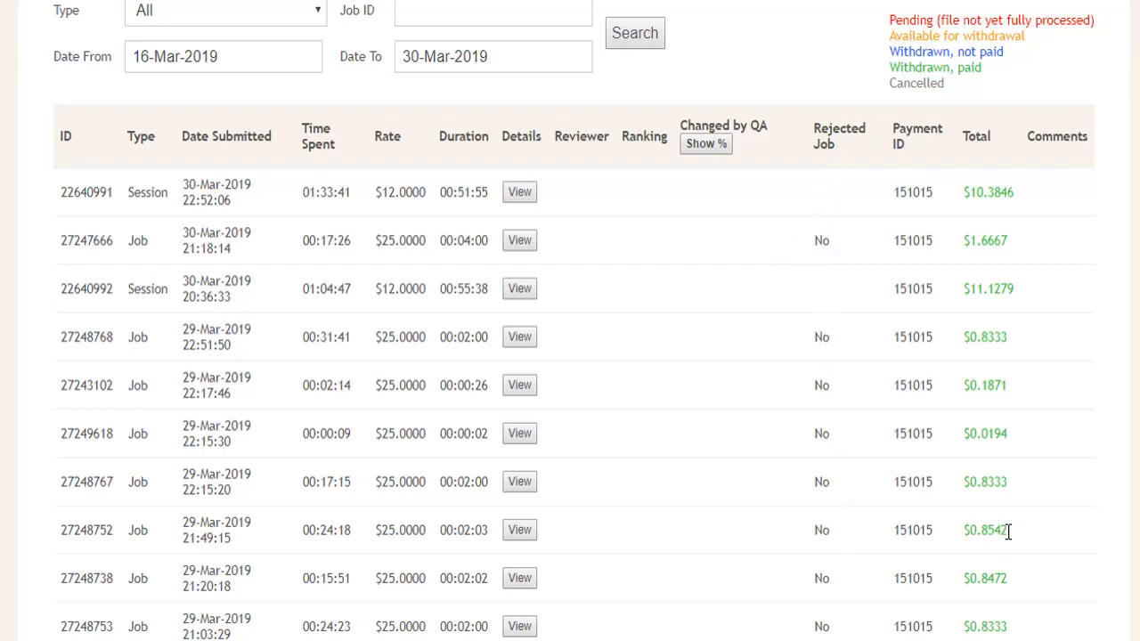
mouse_move(1016, 542)
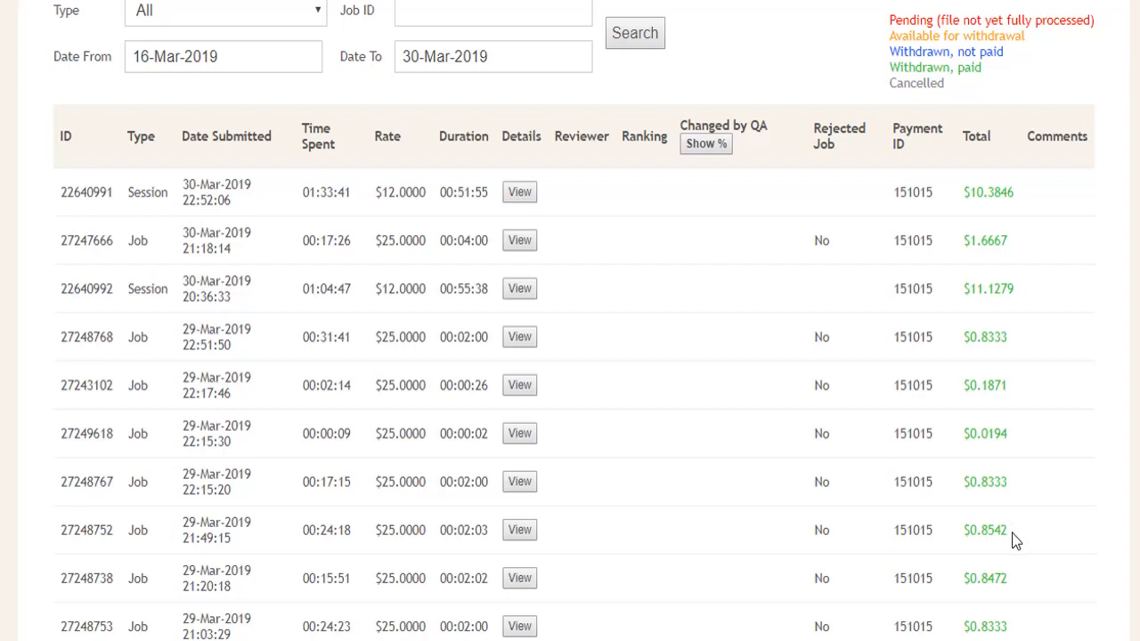
mouse_move(618, 162)
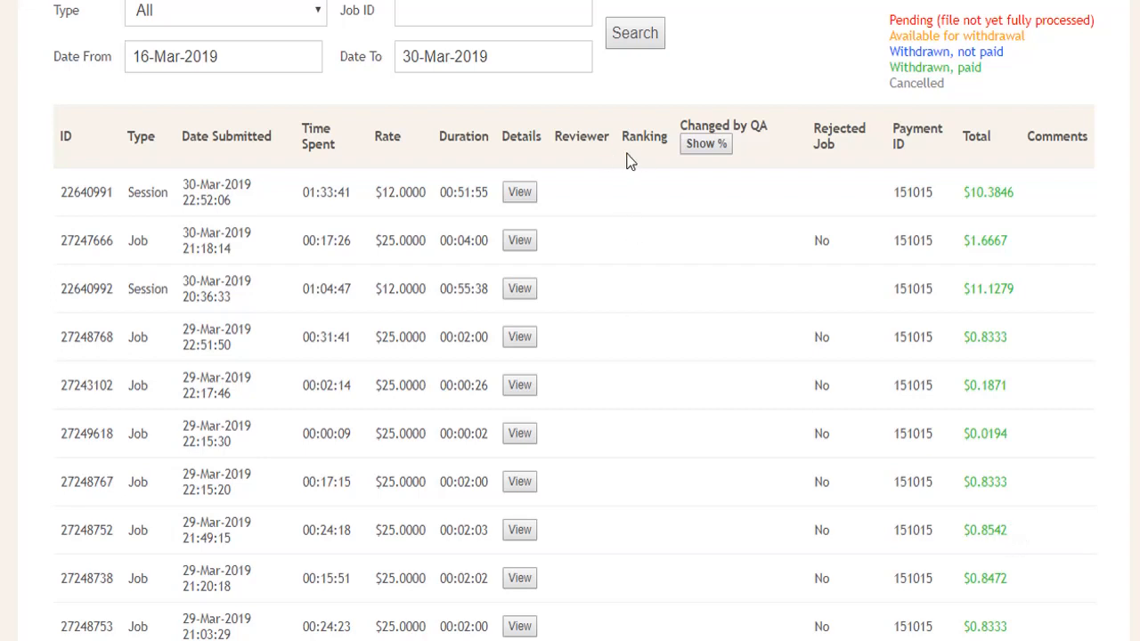
mouse_move(659, 161)
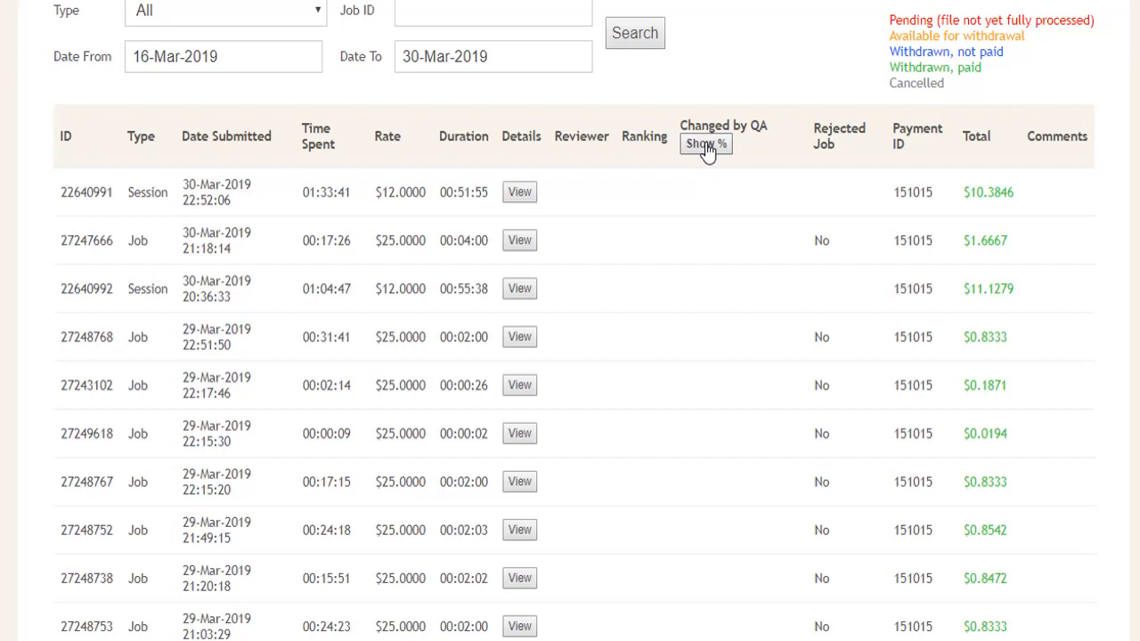
- Show the Changed by QA percentages for each job (e.g. 0.08%, 3.80%) and review the table down to More Records
click(705, 144)
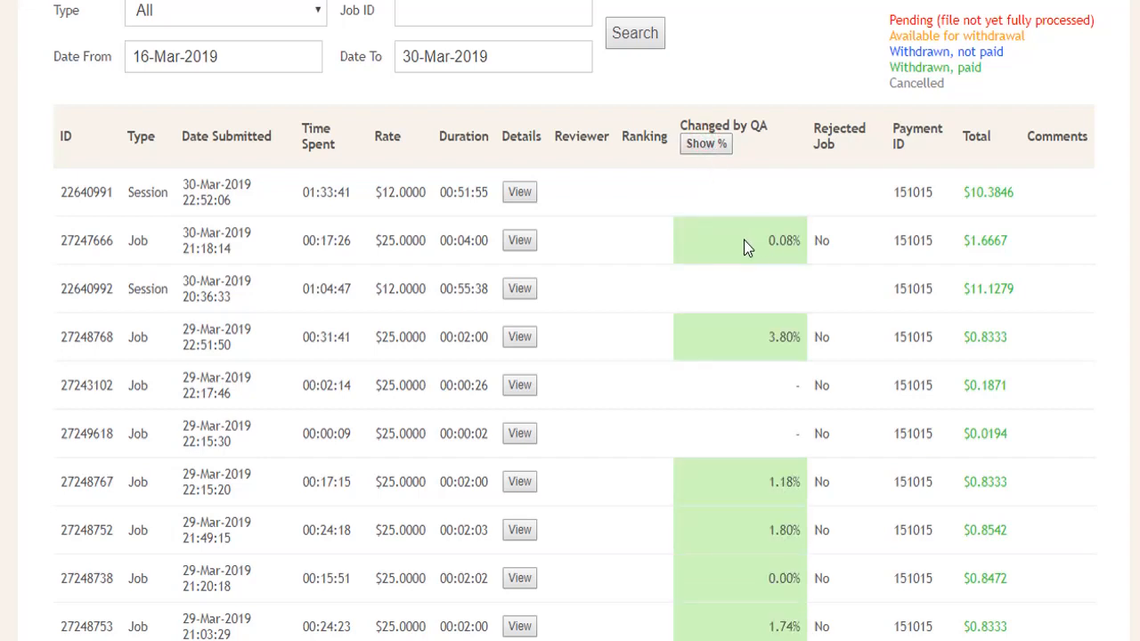
mouse_move(746, 358)
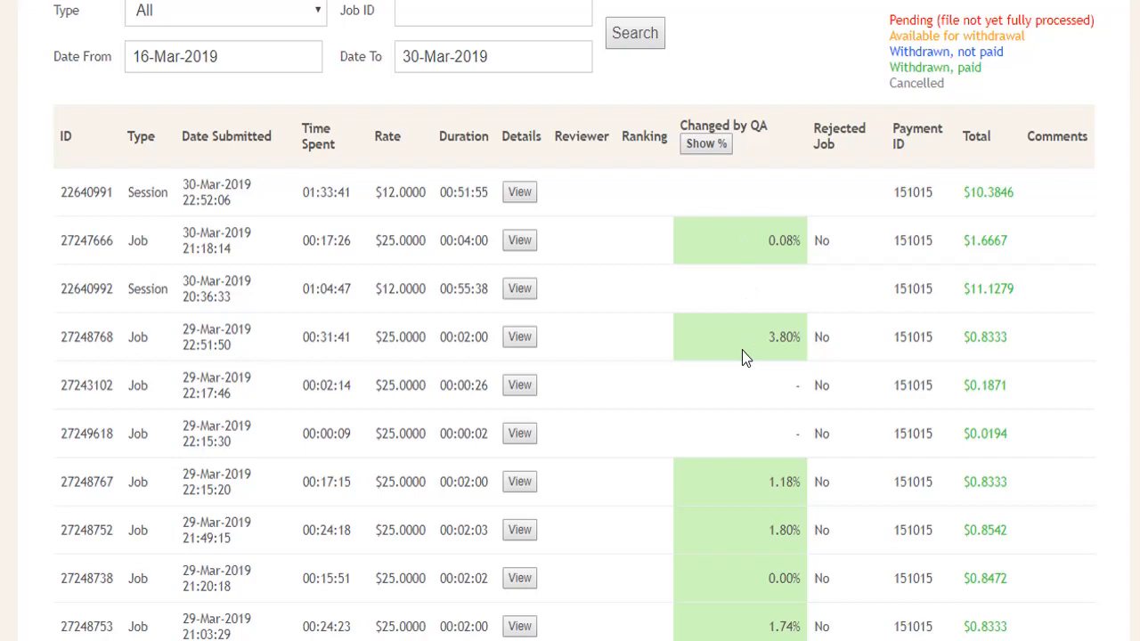
mouse_move(755, 506)
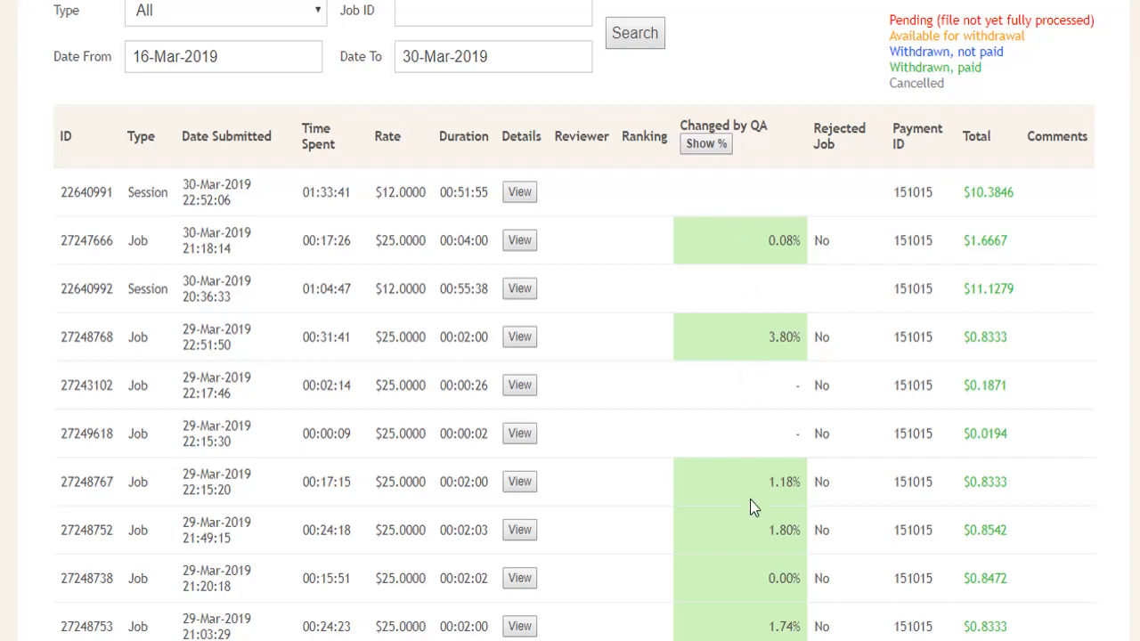
mouse_move(712, 334)
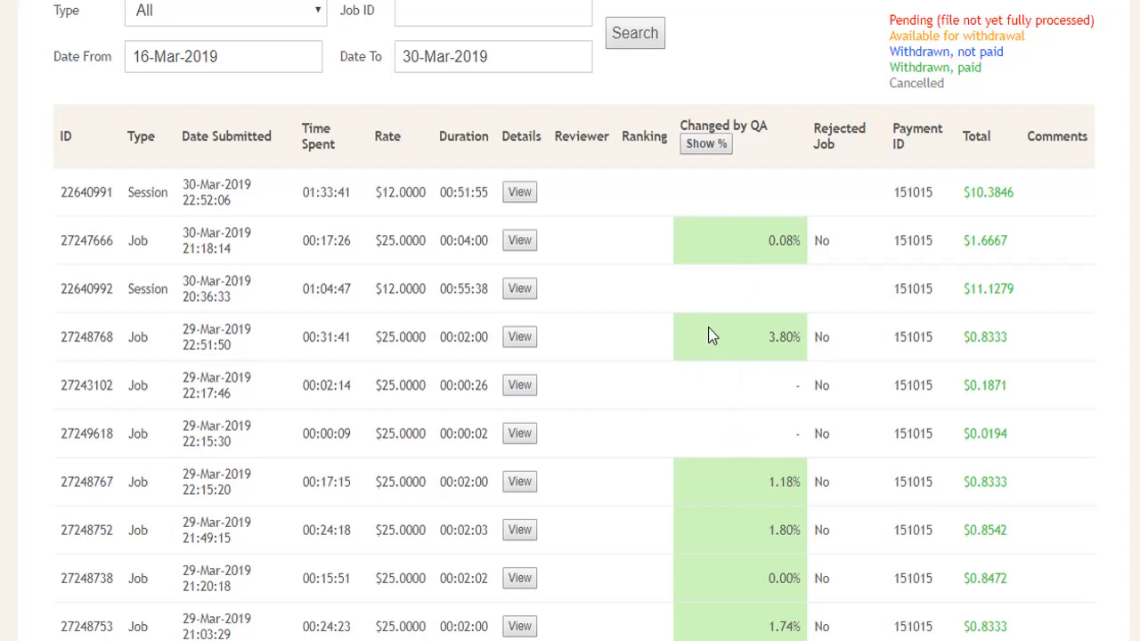
mouse_move(743, 321)
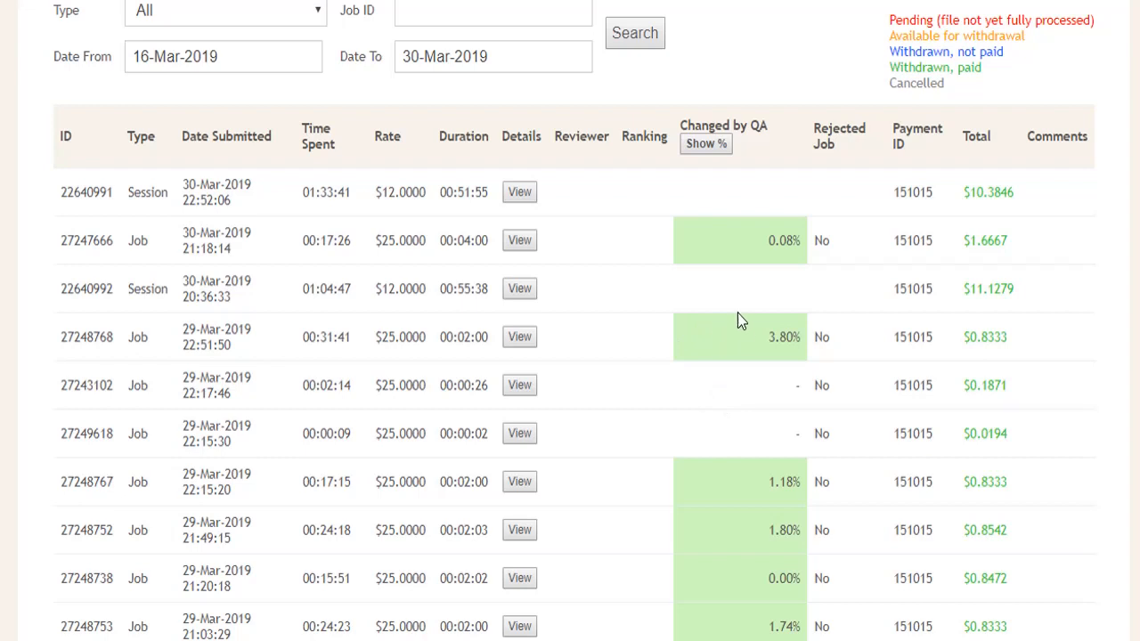
scroll(down, 3)
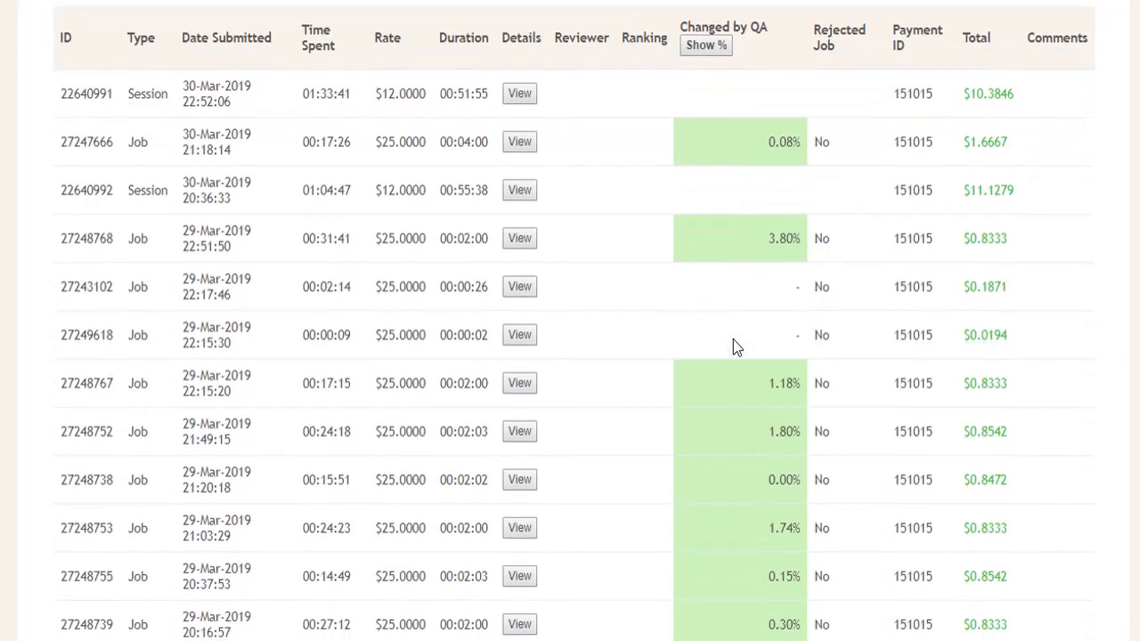
scroll(down, 3)
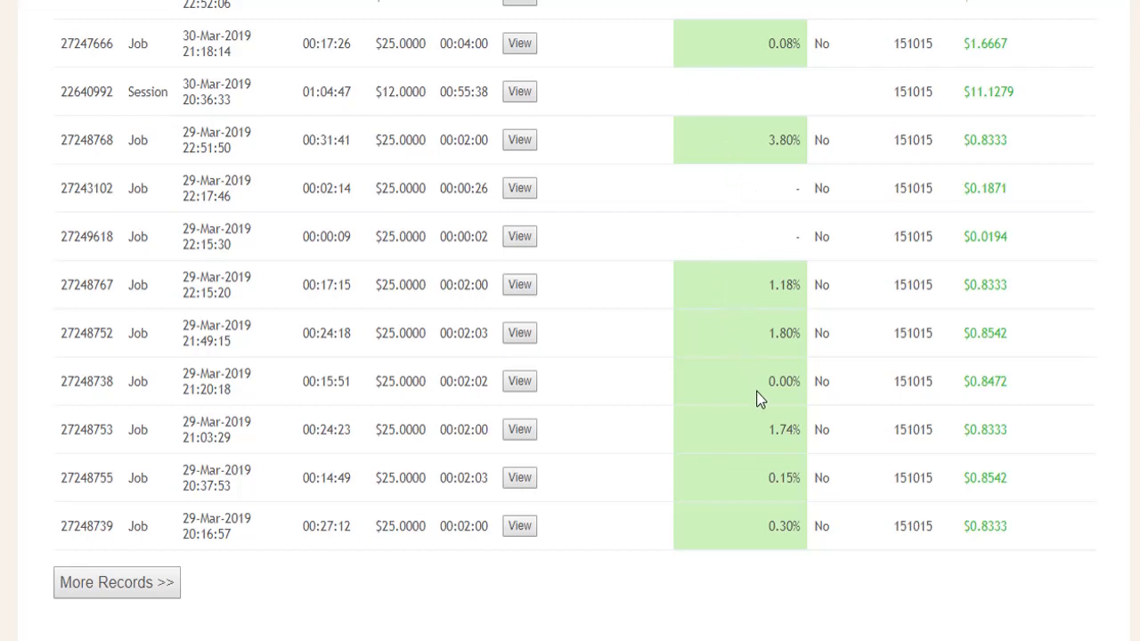
mouse_move(520, 285)
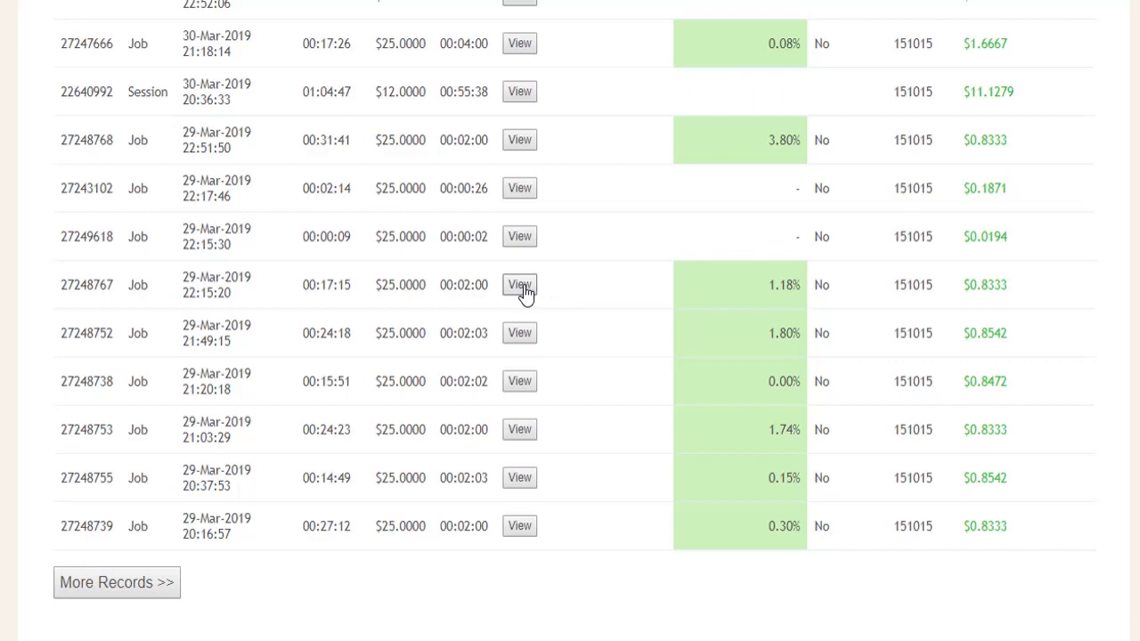
click(520, 285)
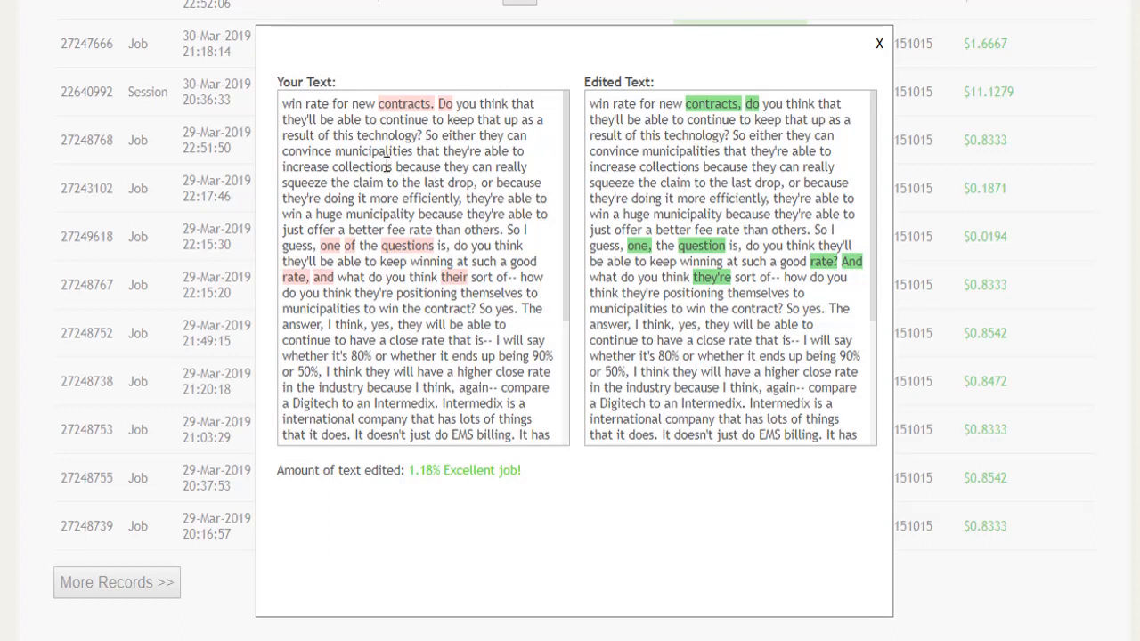
mouse_move(766, 153)
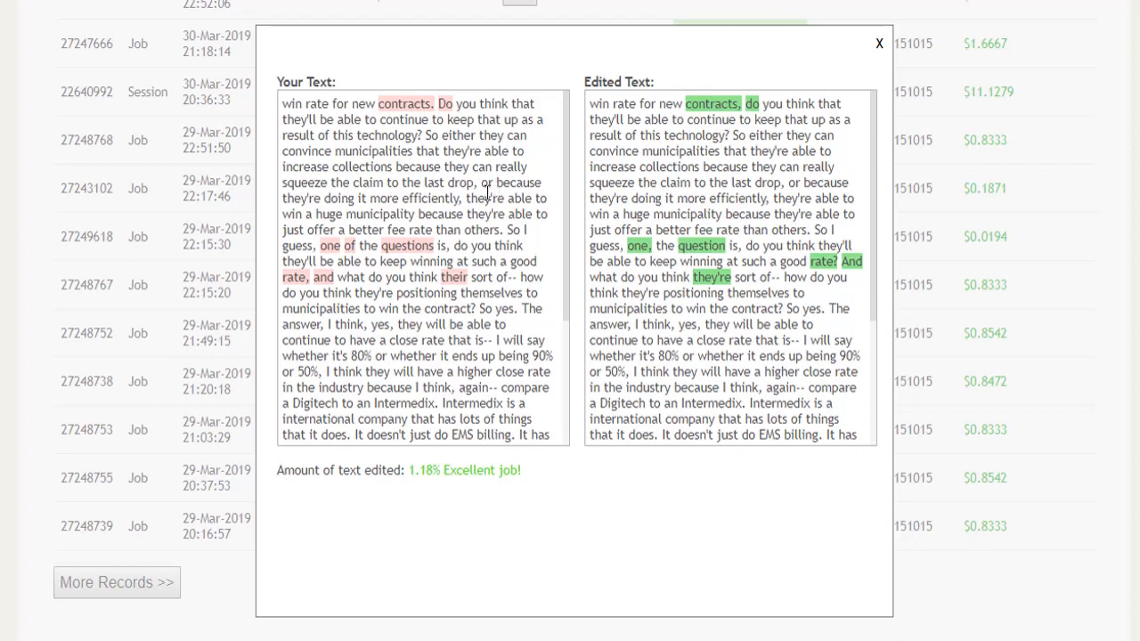
mouse_move(294, 105)
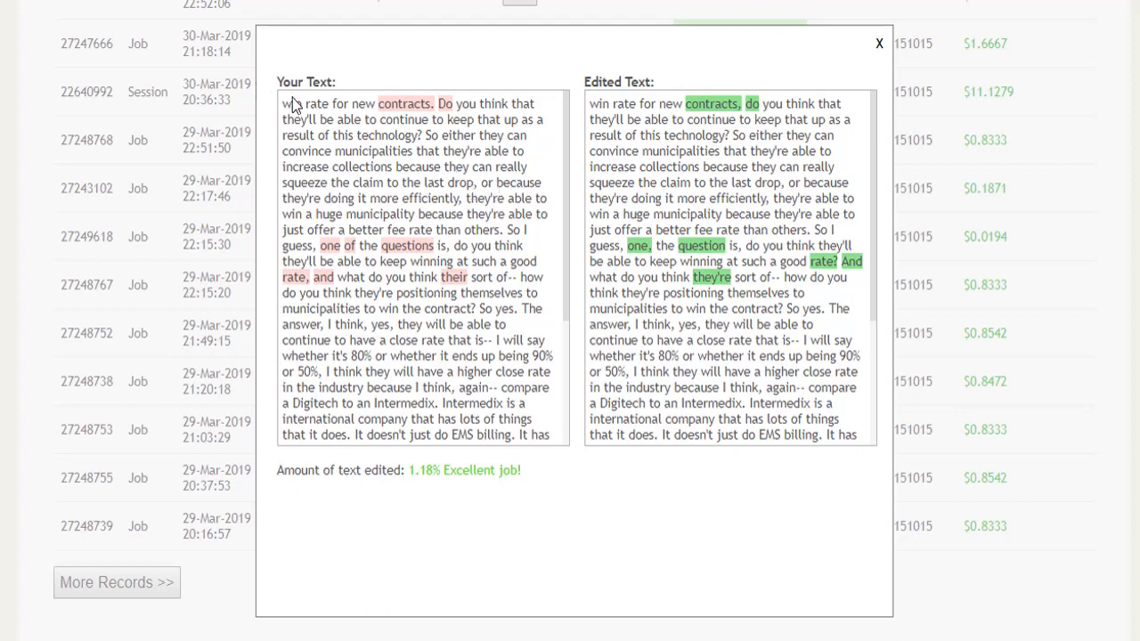
scroll(down, 3)
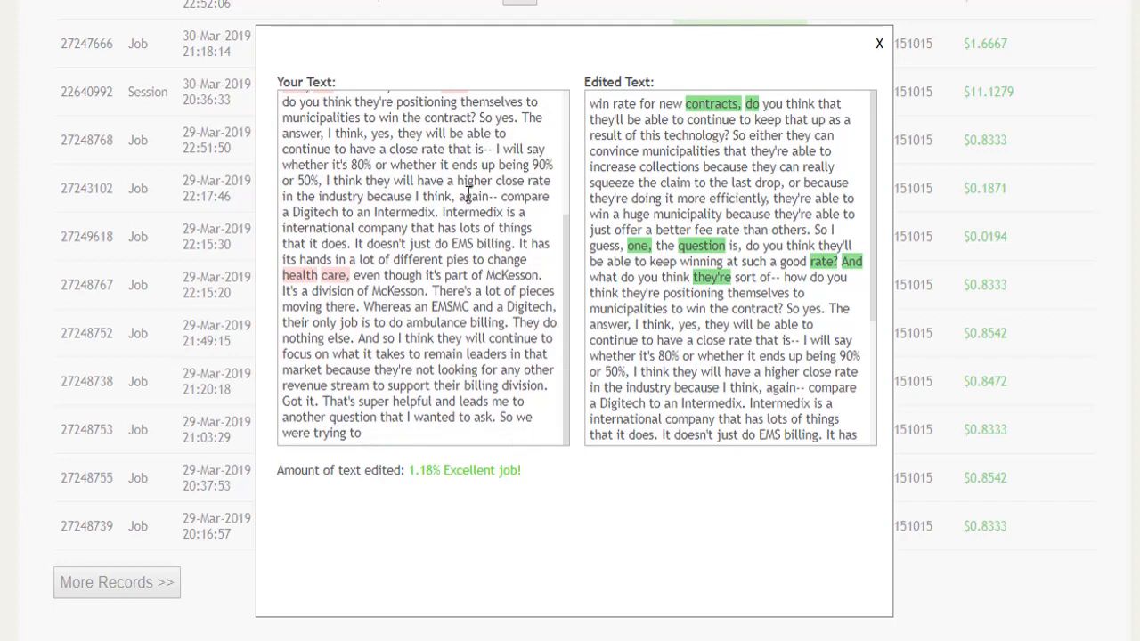
mouse_move(378, 443)
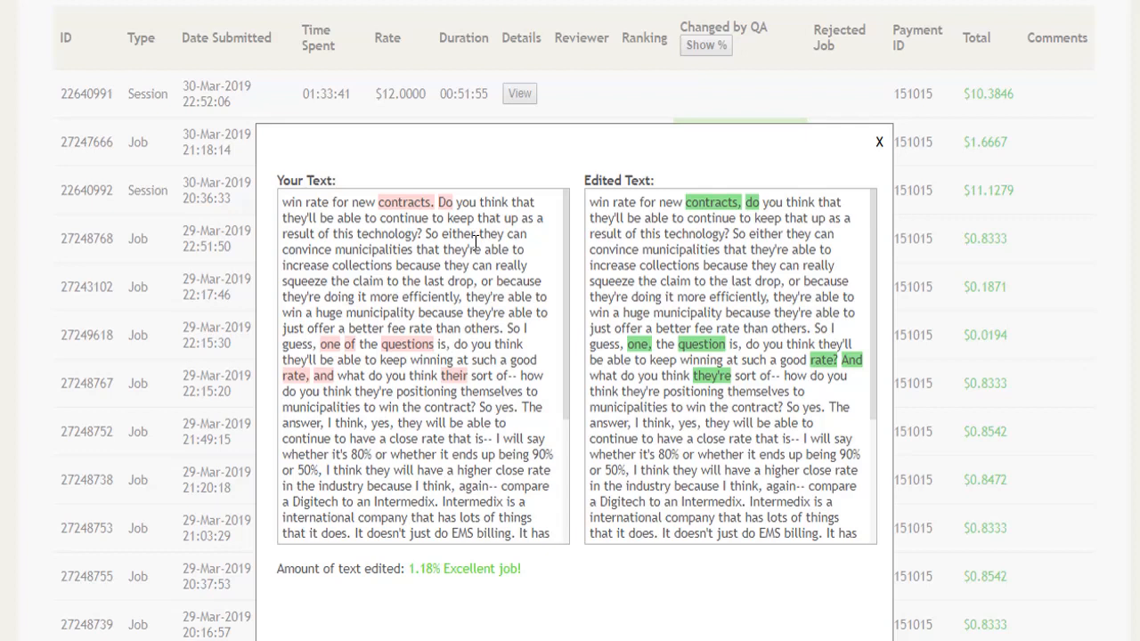
mouse_move(401, 249)
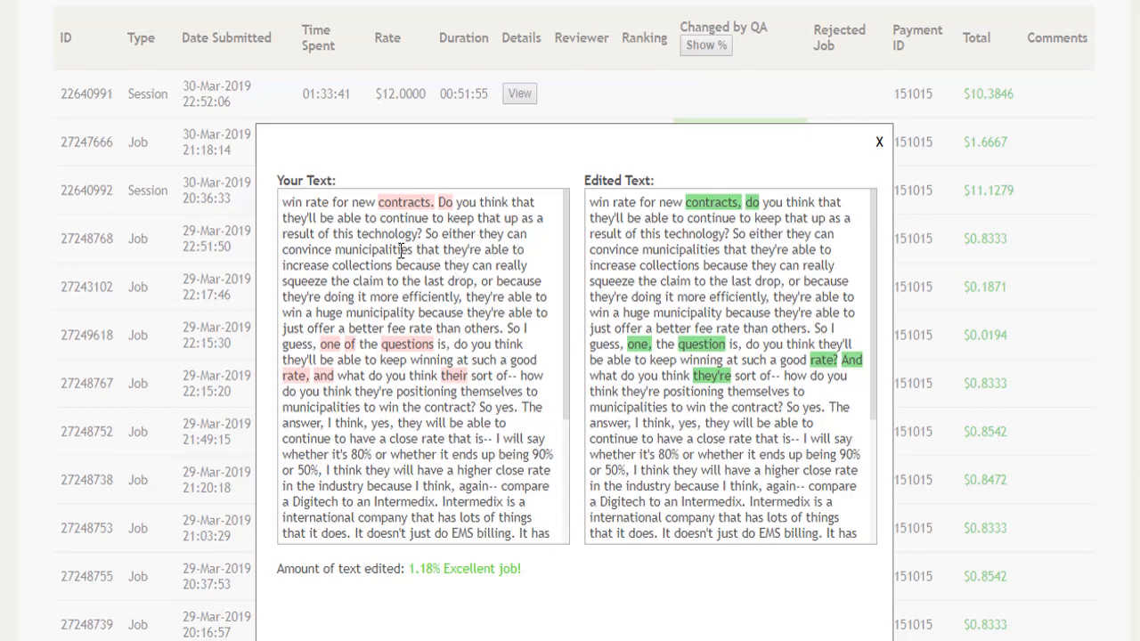
scroll(down, 3)
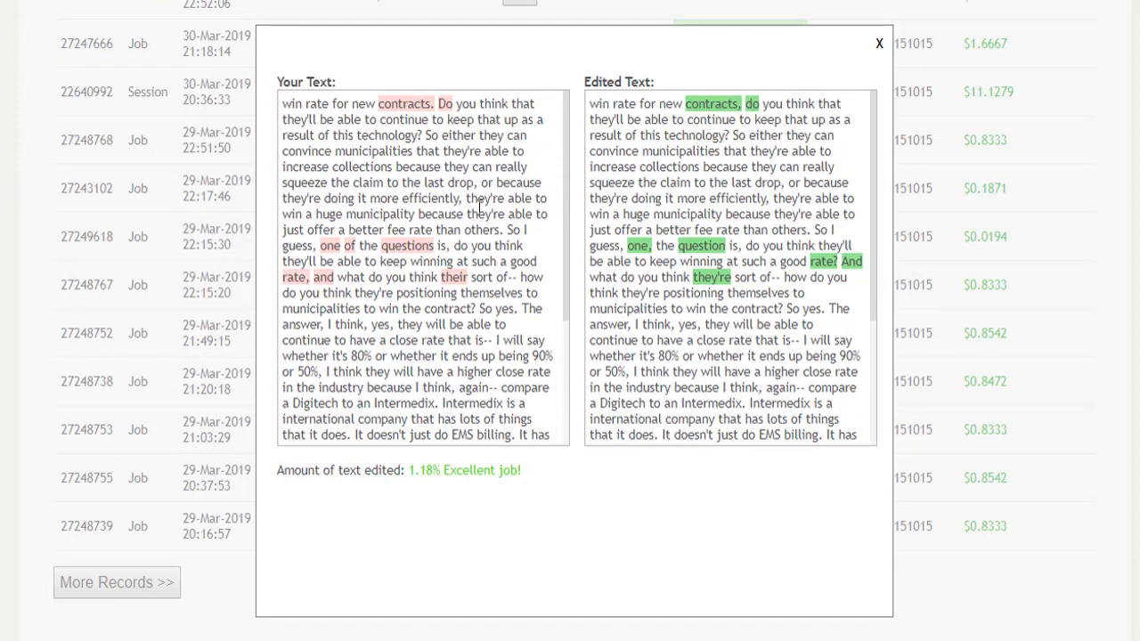
mouse_move(702, 246)
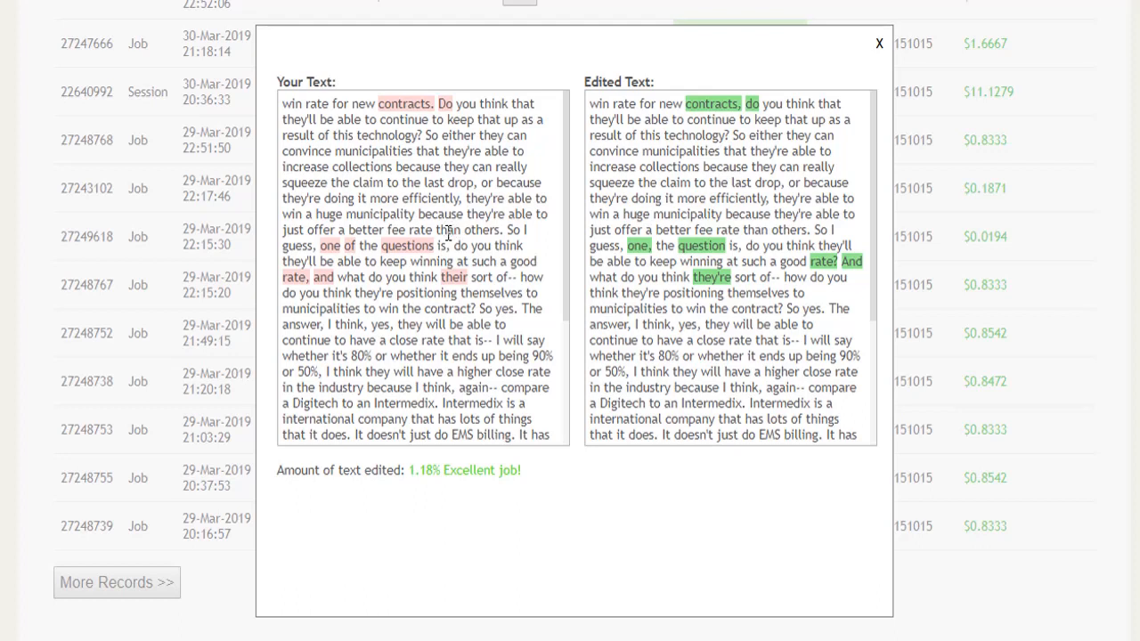
mouse_move(474, 219)
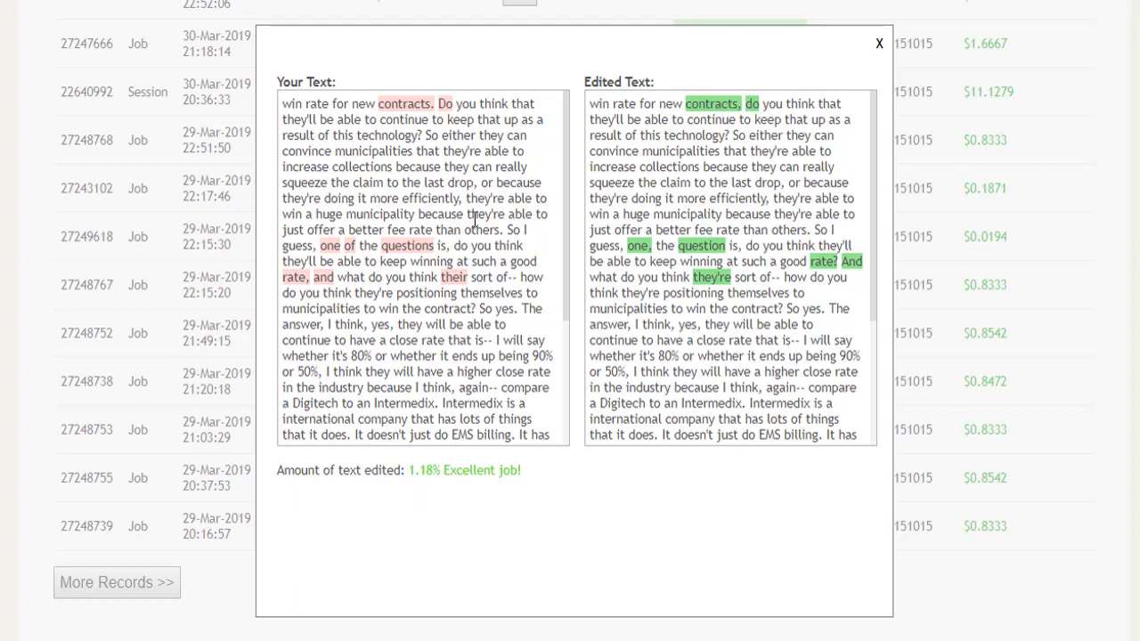
mouse_move(356, 520)
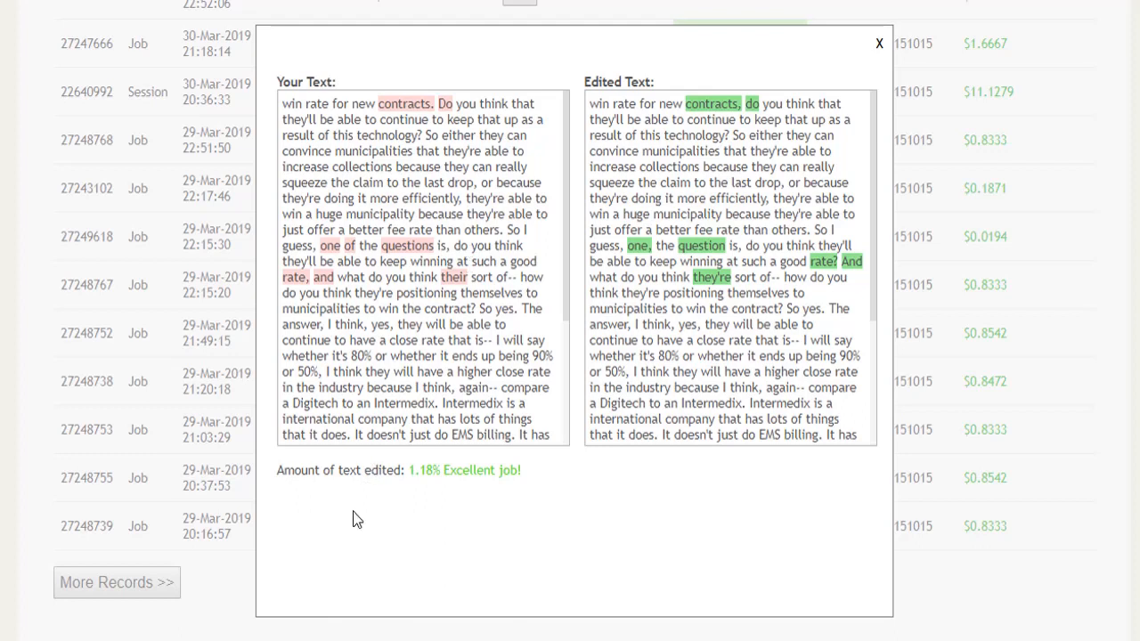
mouse_move(427, 488)
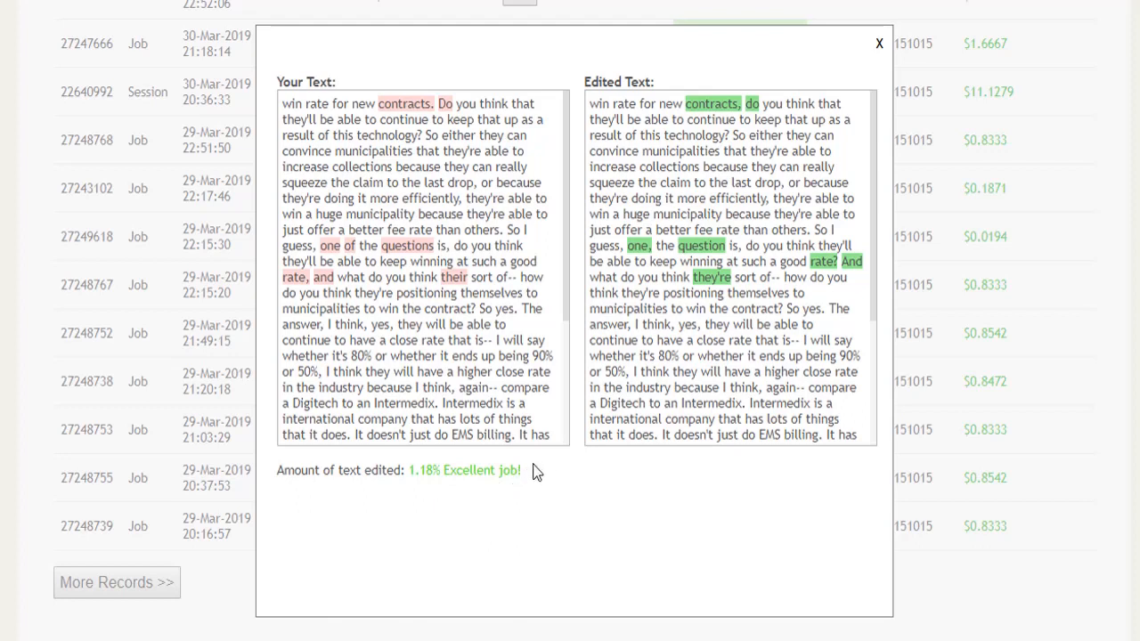
mouse_move(529, 486)
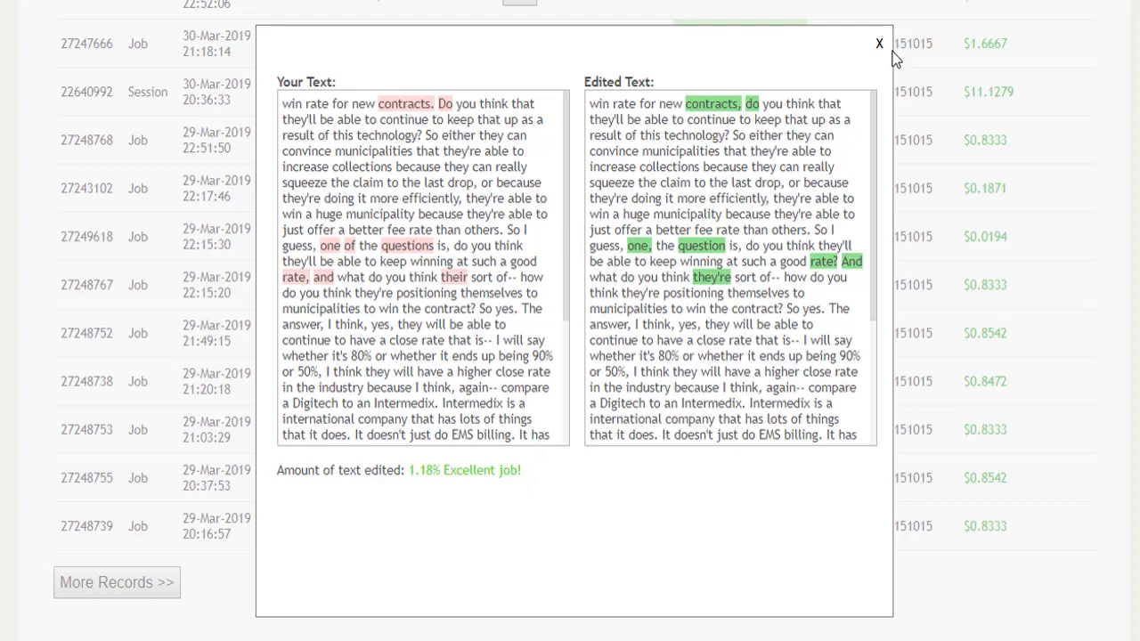
- Close the edit comparison popup and load more work history records
click(880, 43)
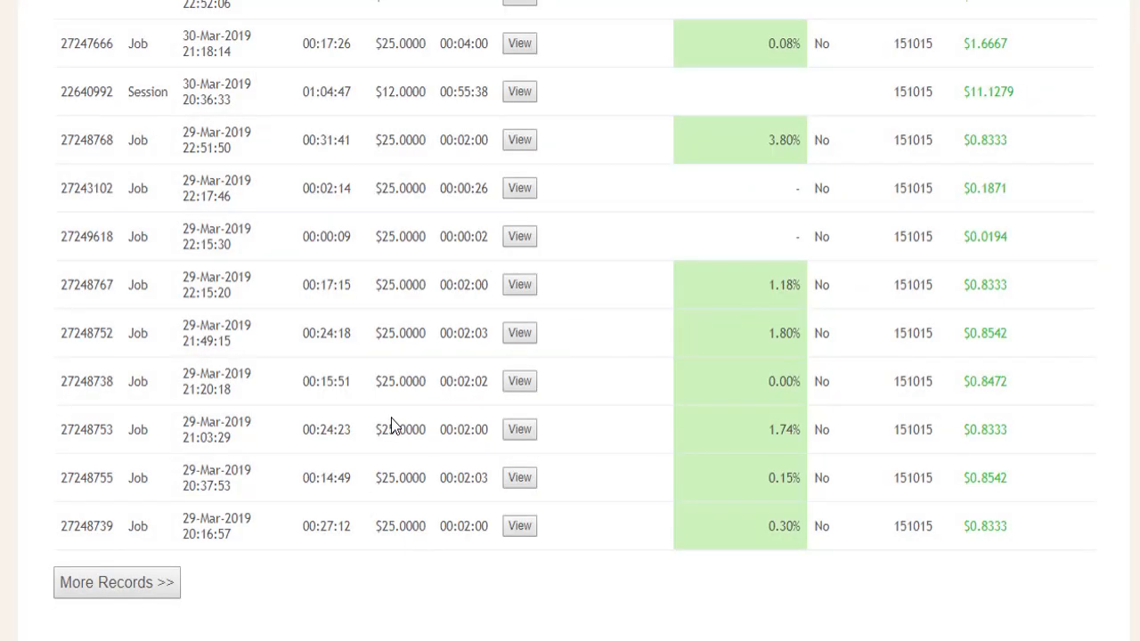
scroll(down, 3)
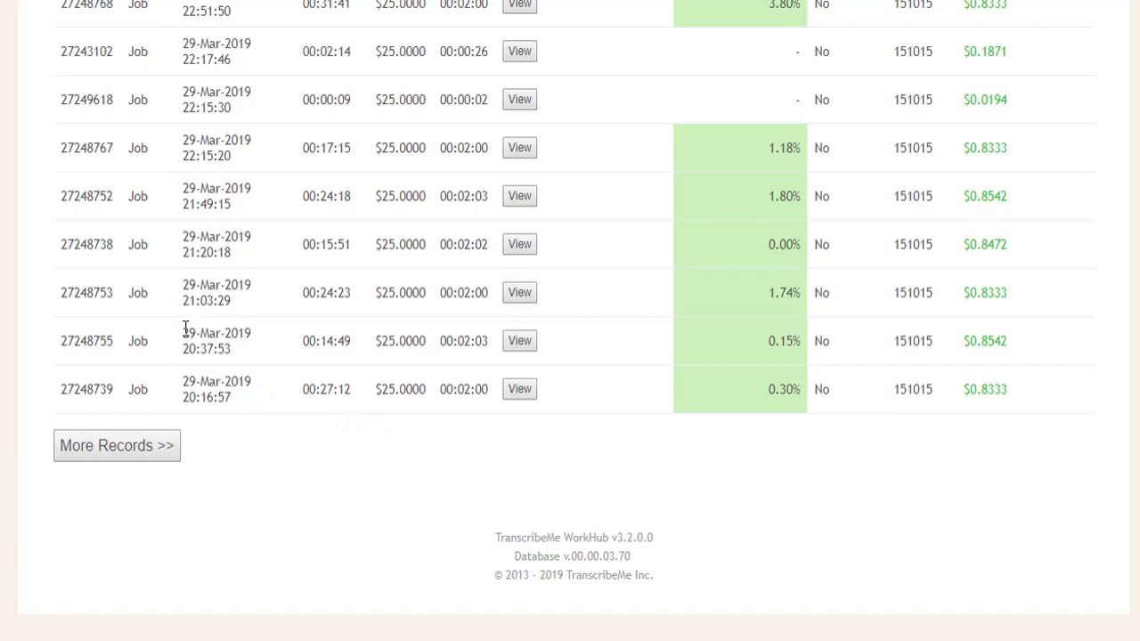
mouse_move(122, 462)
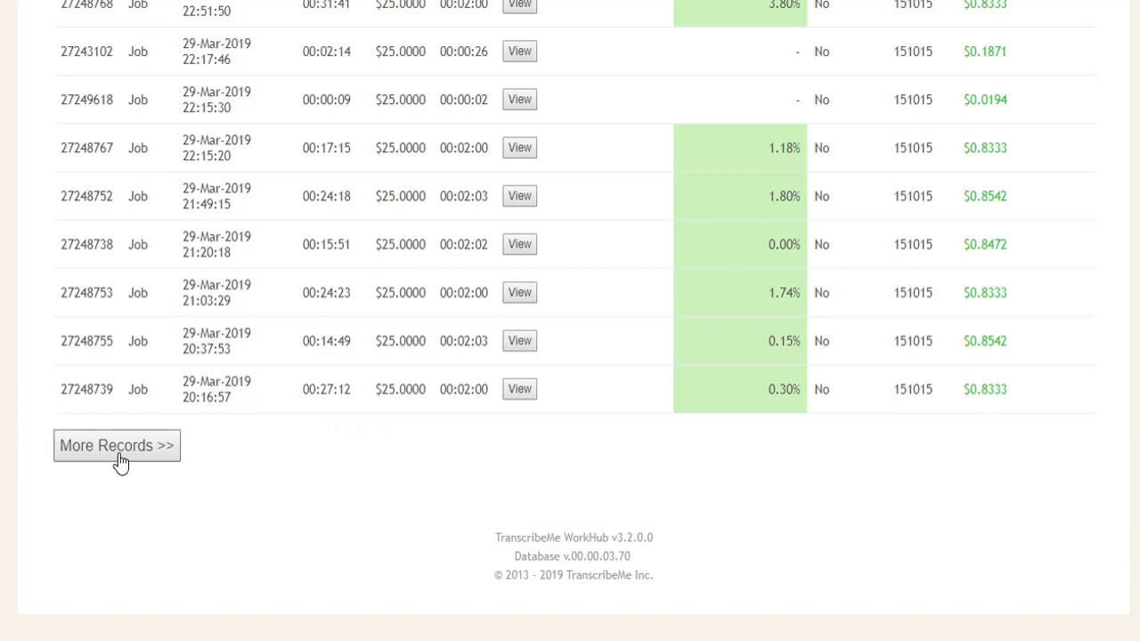
click(116, 445)
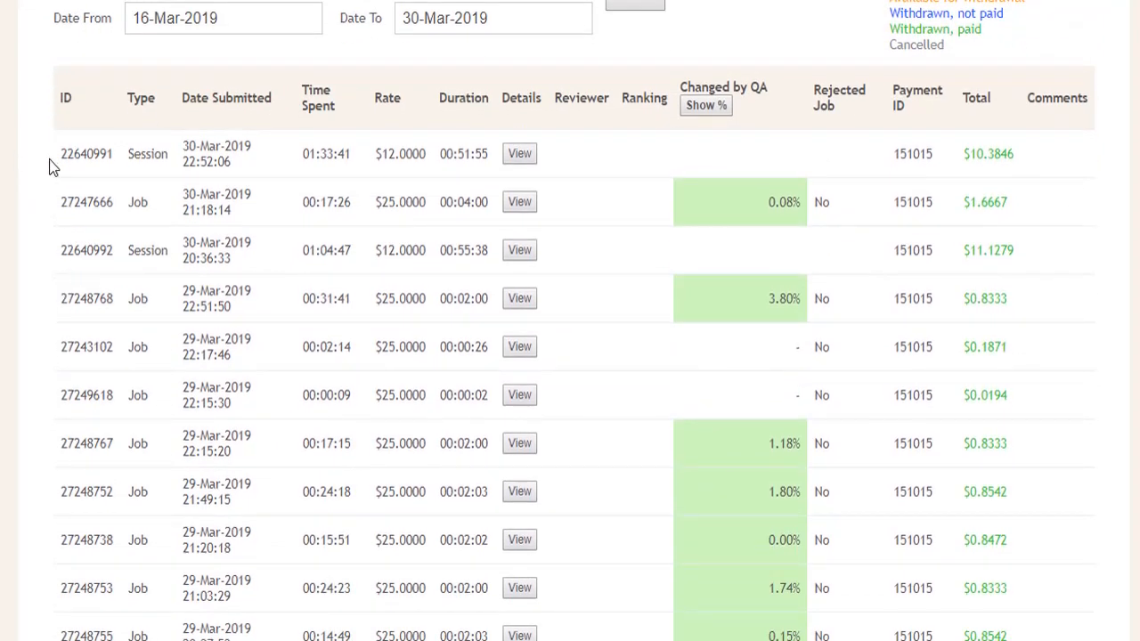
- Select the work history rows and copy them via the right-click menu
double_click(86, 154)
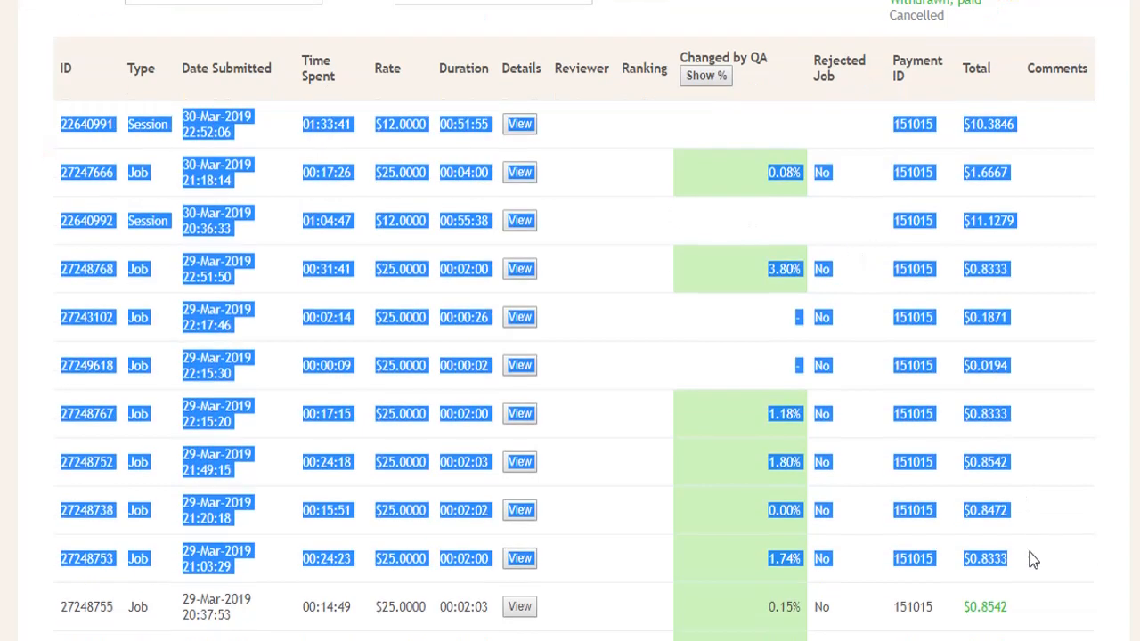
right_click(217, 197)
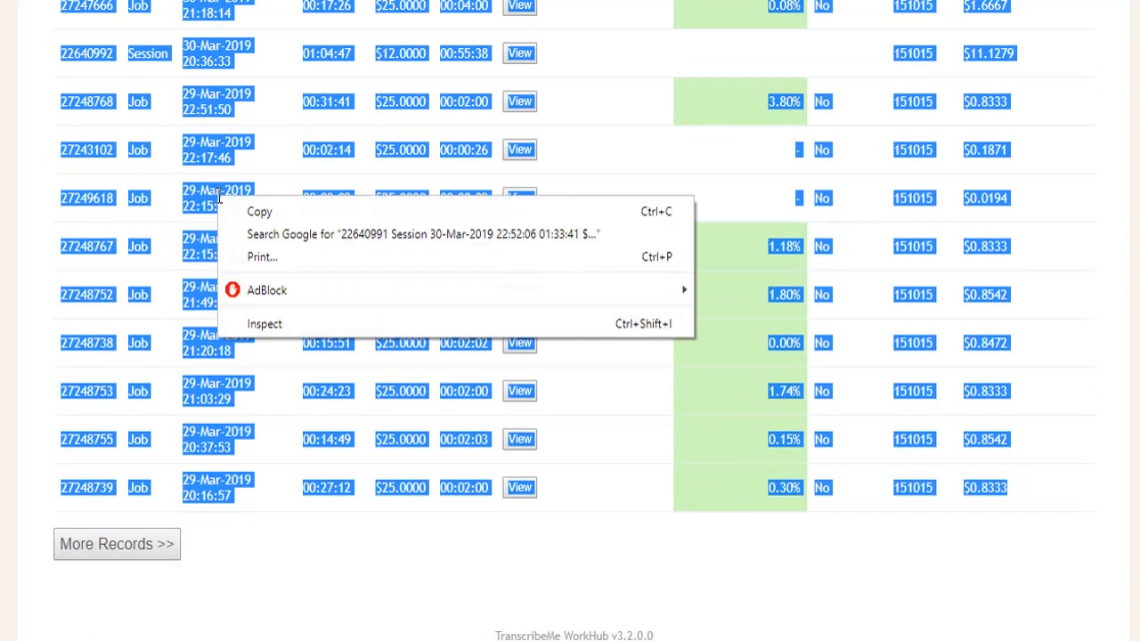
click(431, 225)
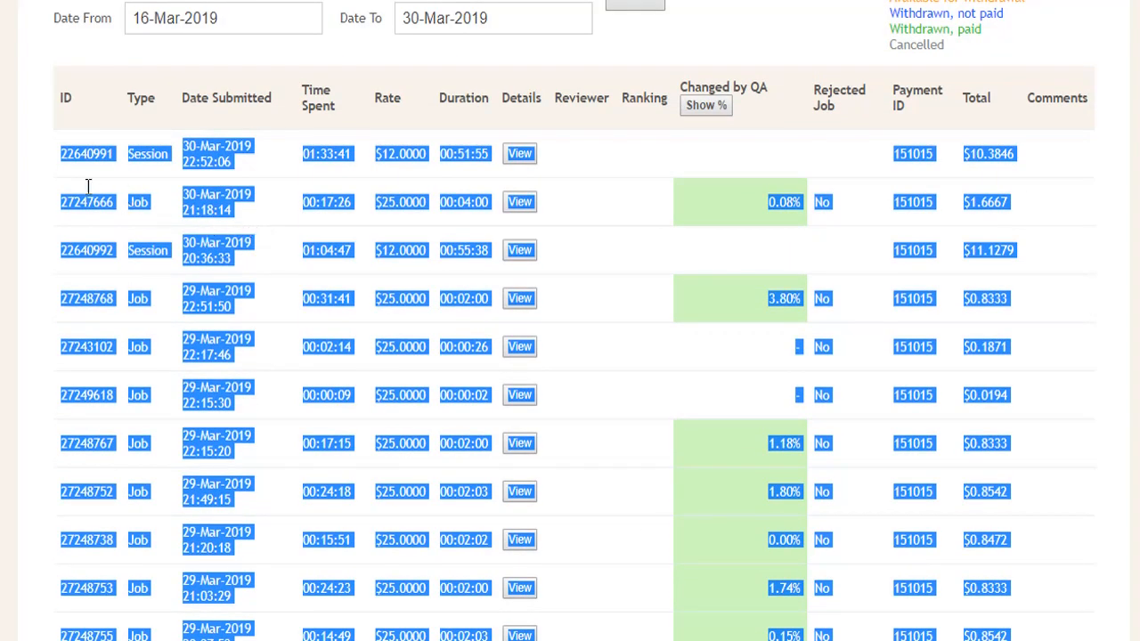
mouse_move(561, 221)
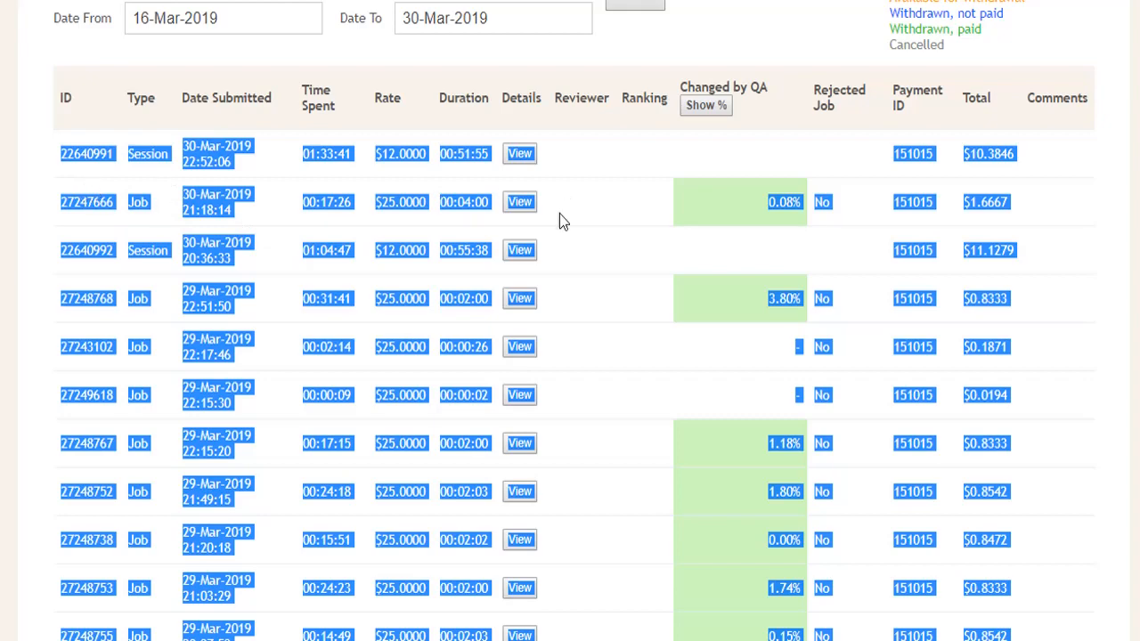
mouse_move(223, 44)
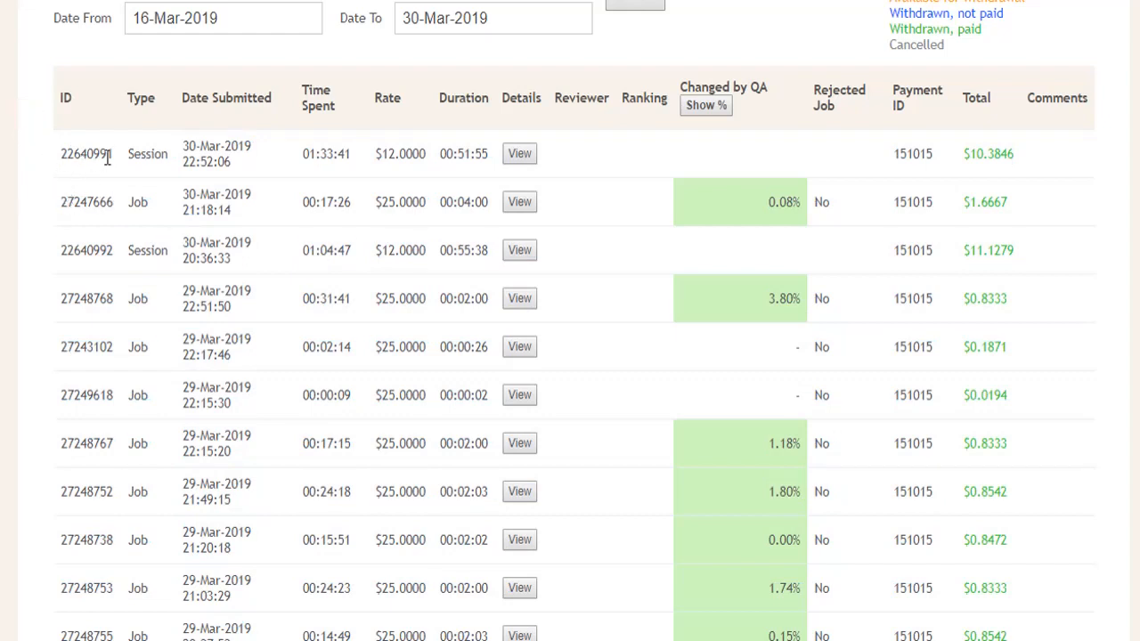
mouse_move(27, 157)
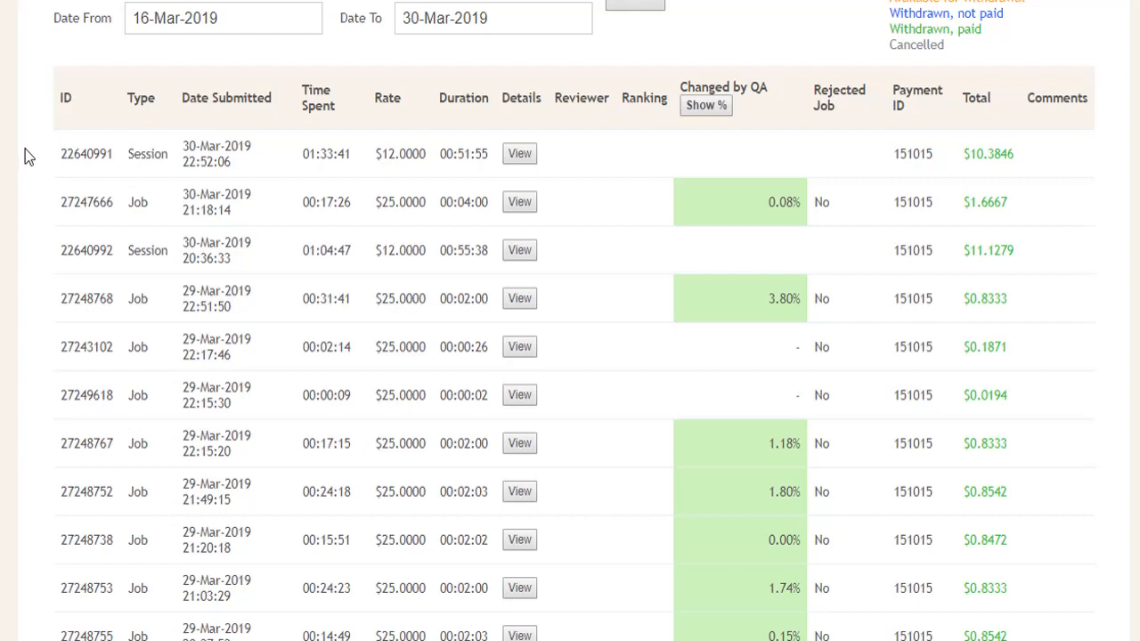
mouse_move(57, 157)
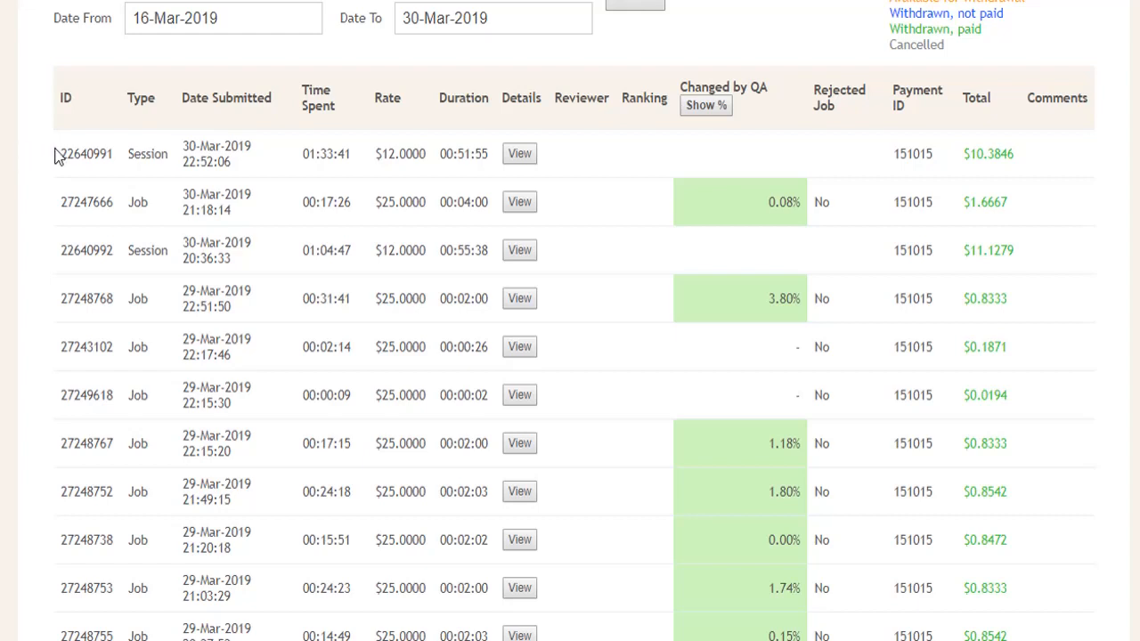
mouse_move(37, 228)
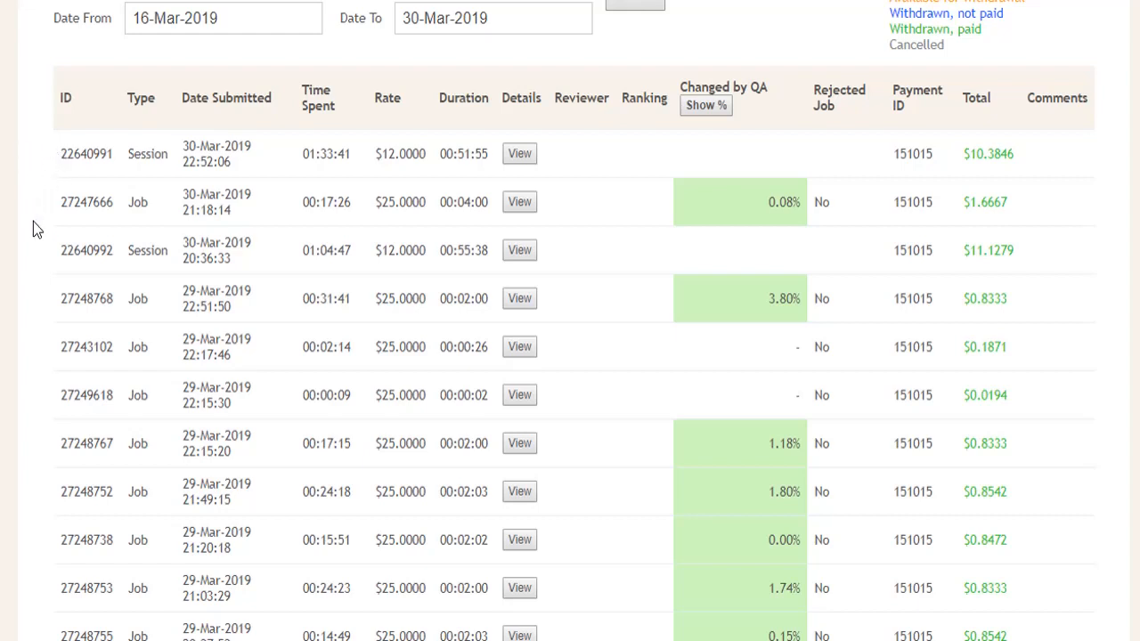
mouse_move(28, 203)
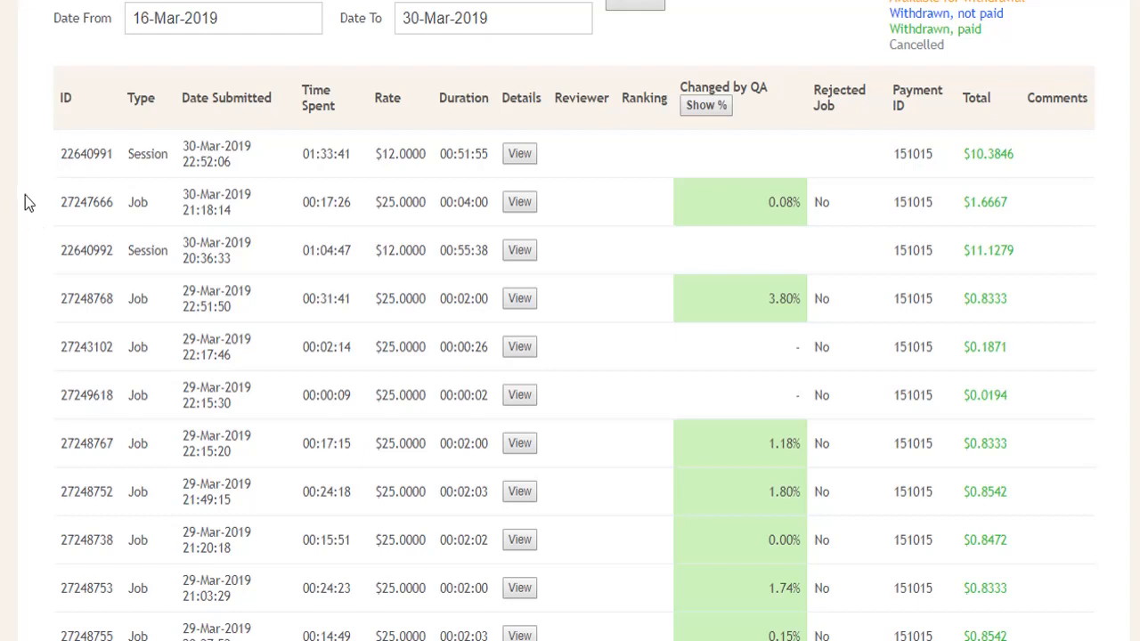
mouse_move(549, 149)
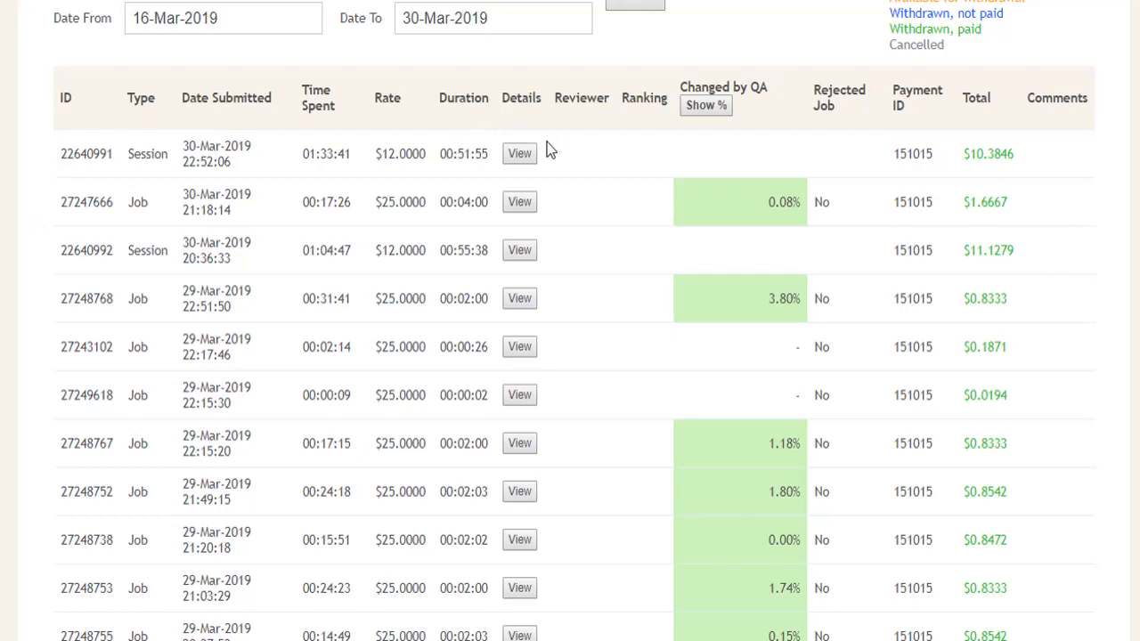
mouse_move(561, 134)
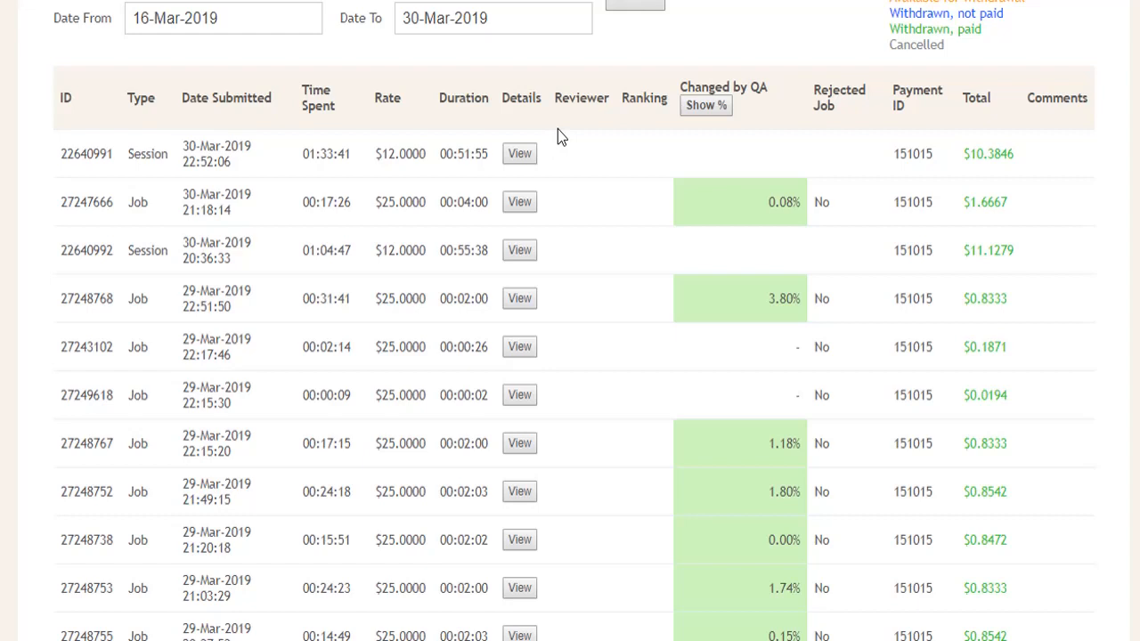
mouse_move(428, 134)
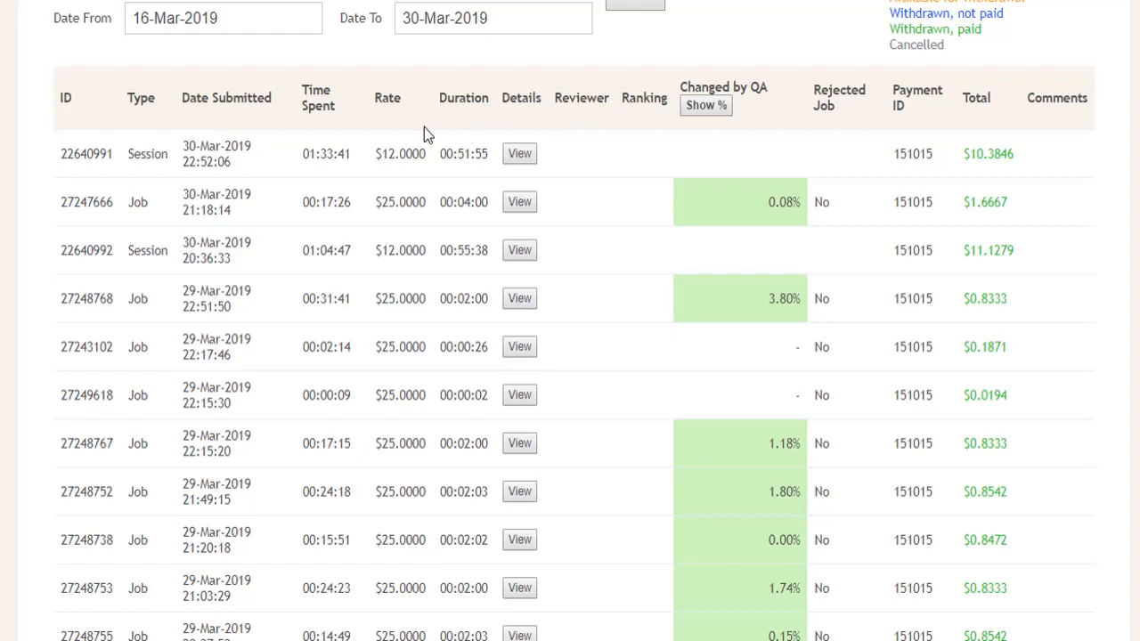
mouse_move(491, 131)
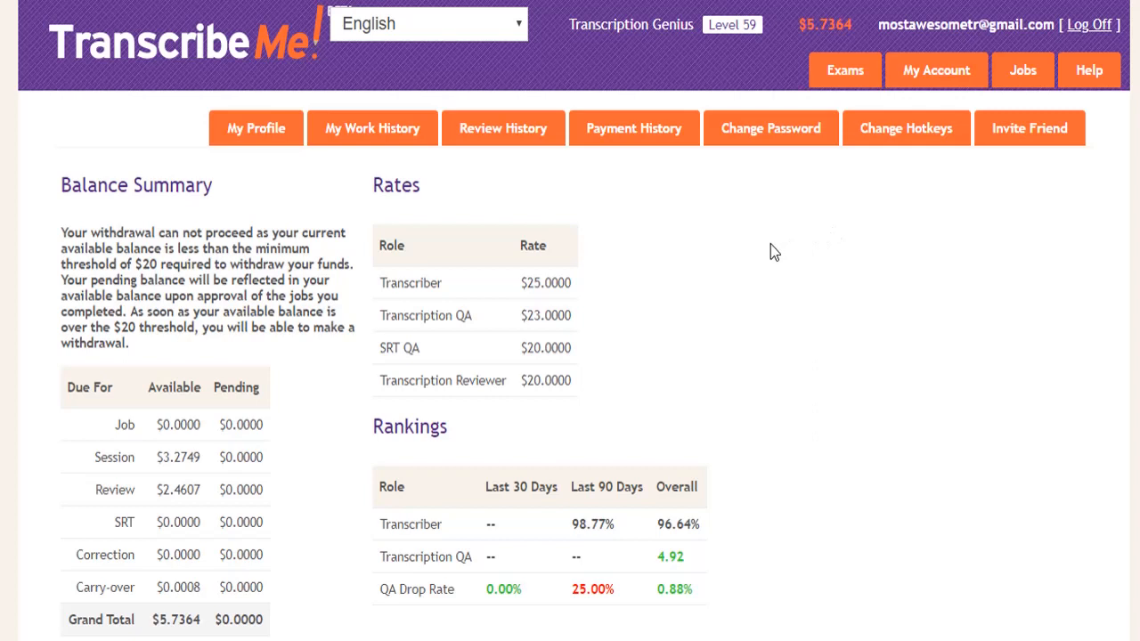
mouse_move(549, 599)
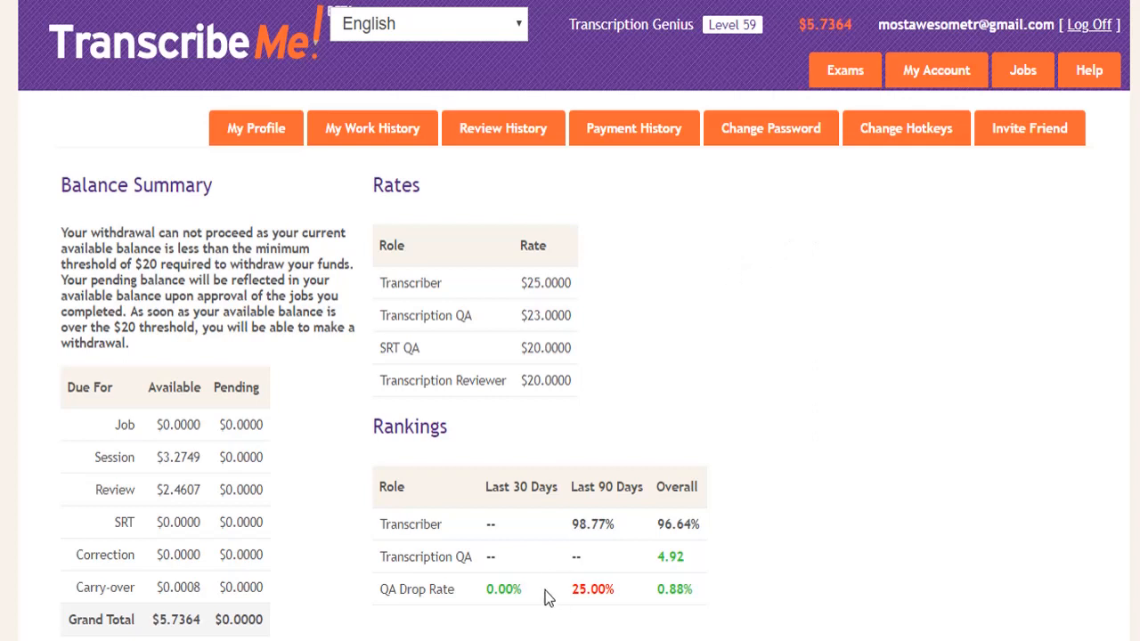